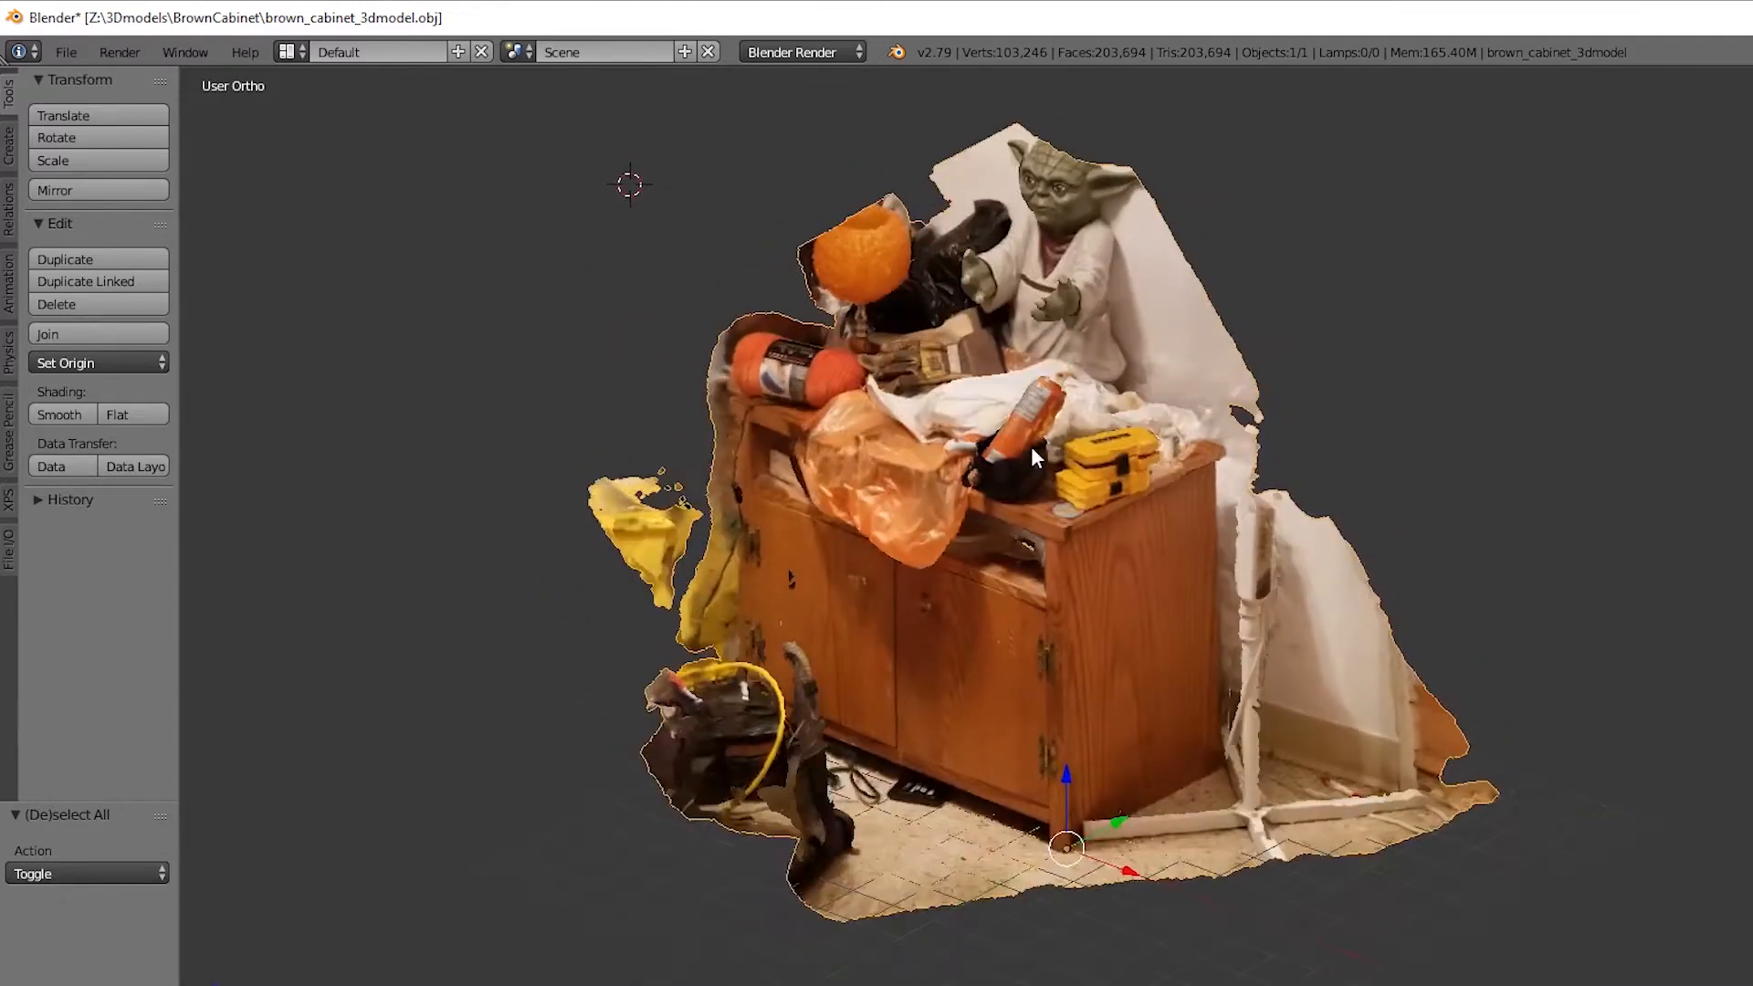
- Orbit around the brown_cabinet_3dmodel scan and open its Modifiers tab
{"action": "left_click_drag", "start_coordinate": [1034, 457], "coordinate": [1252, 481]}
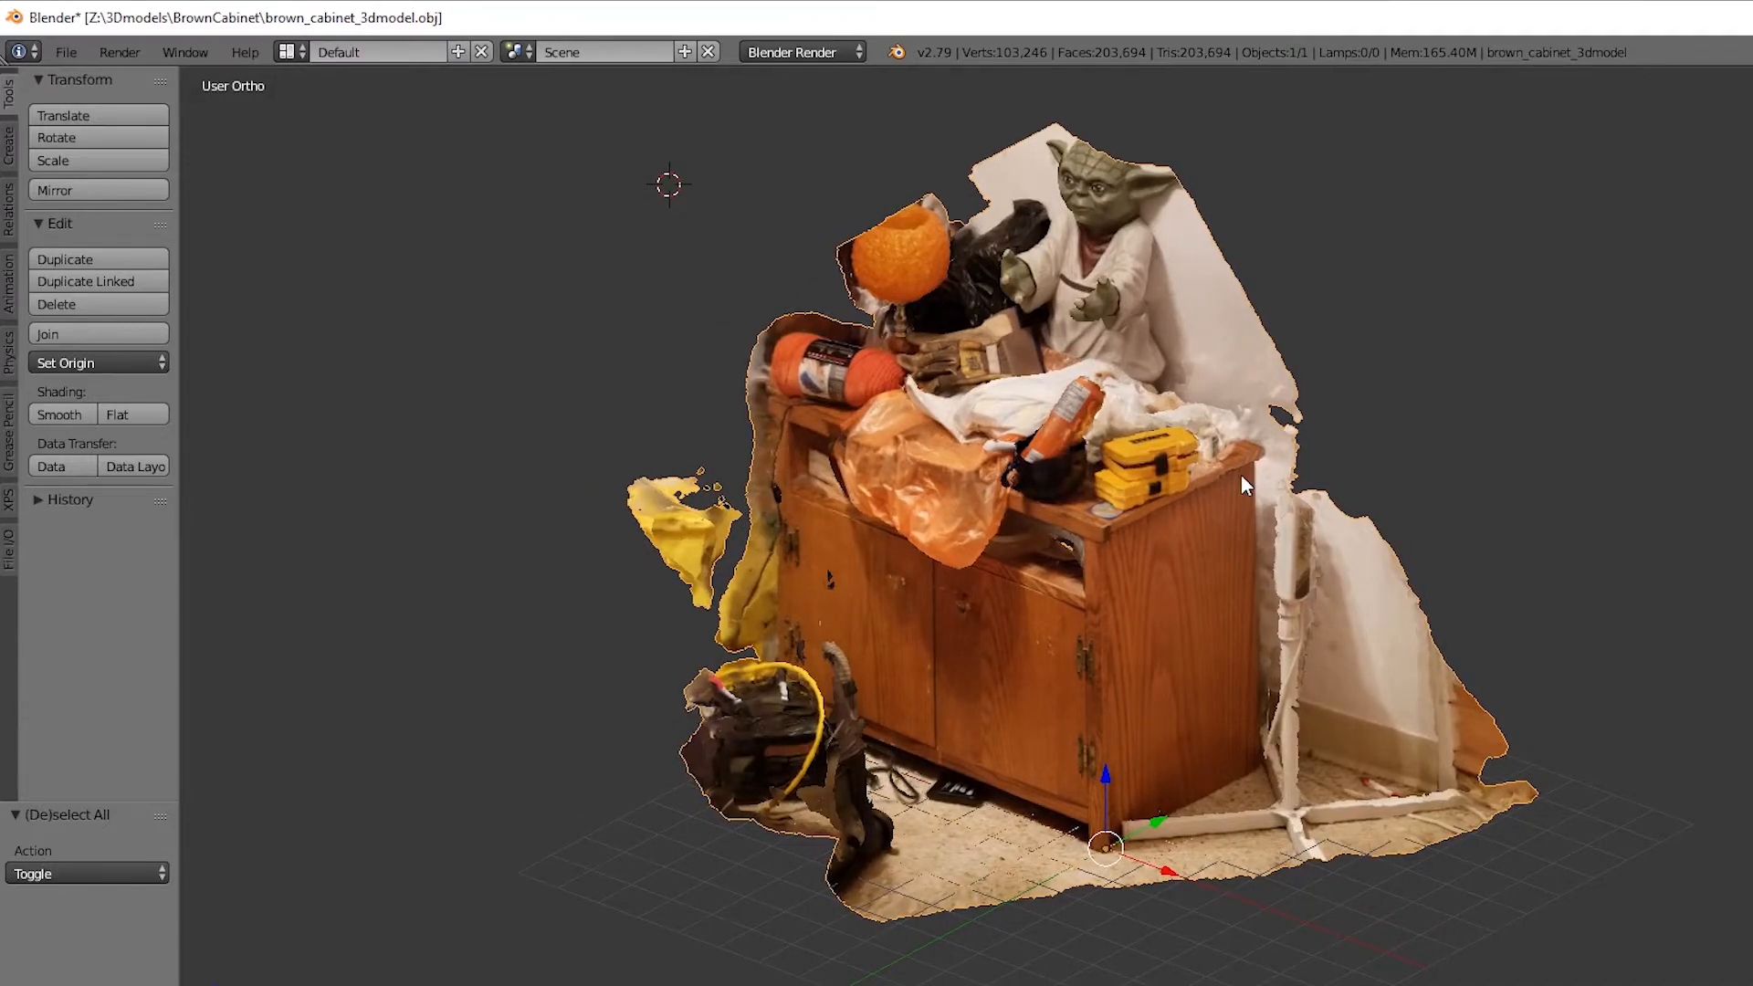
{"action": "mouse_move", "coordinate": [1263, 541]}
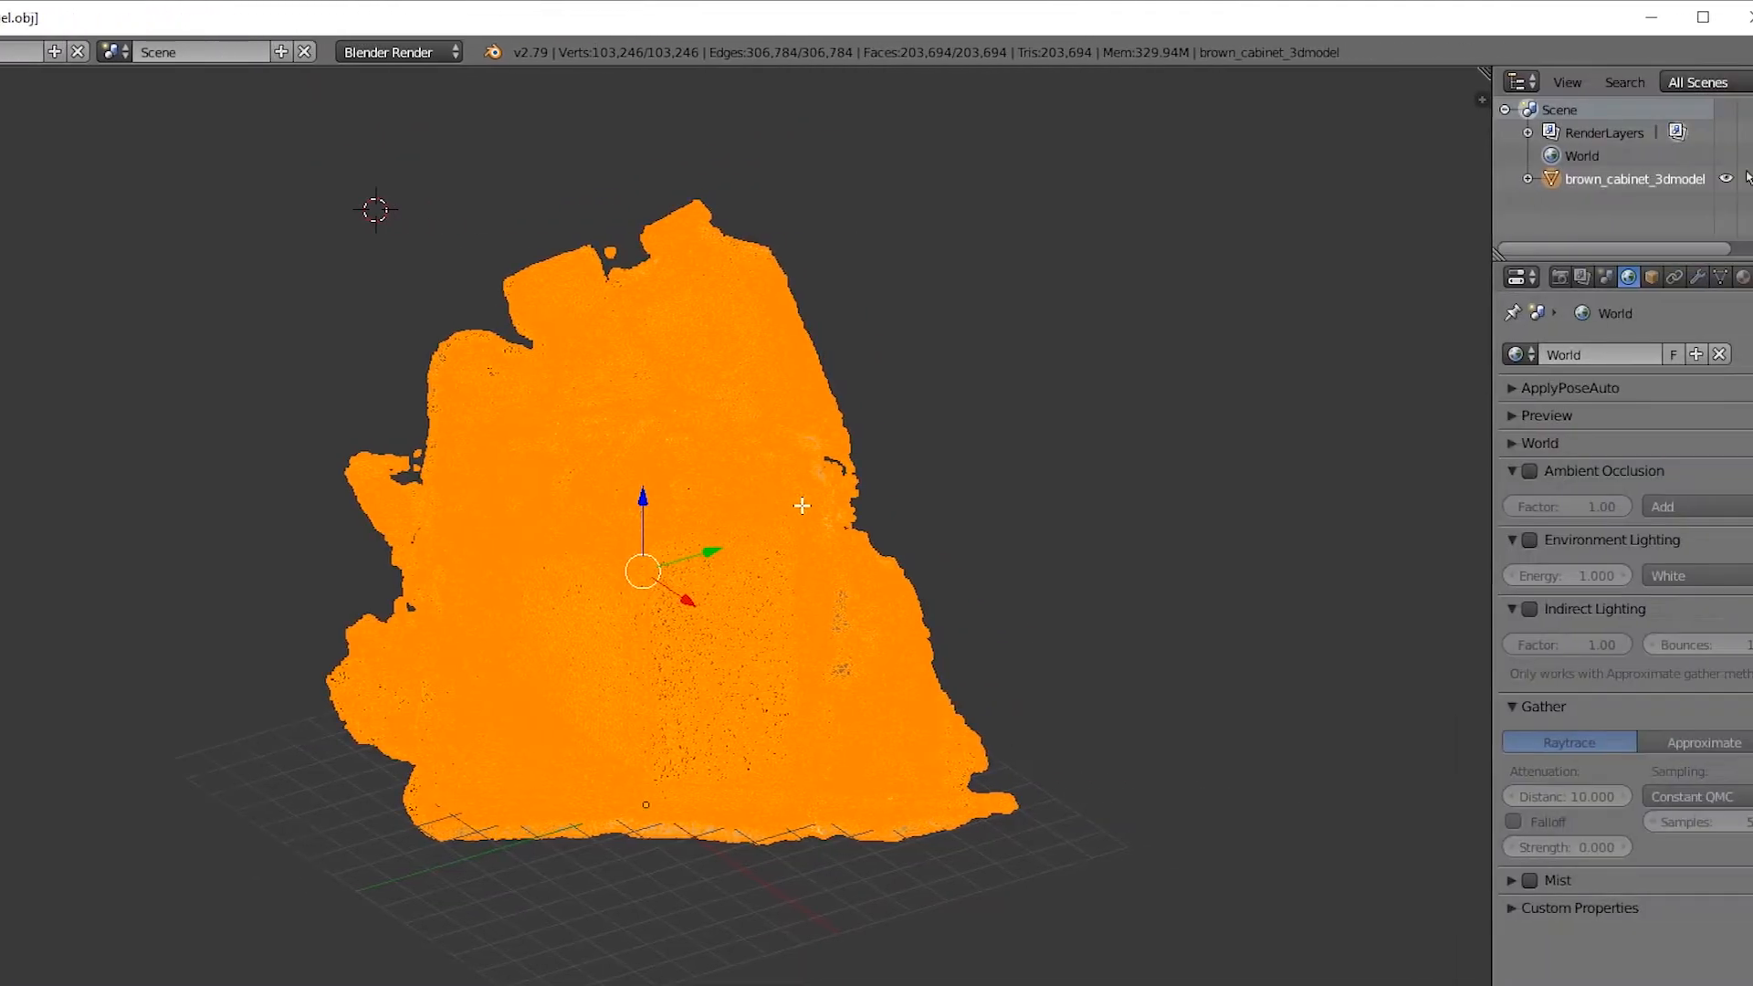
{"action": "left_click", "coordinate": [1696, 277]}
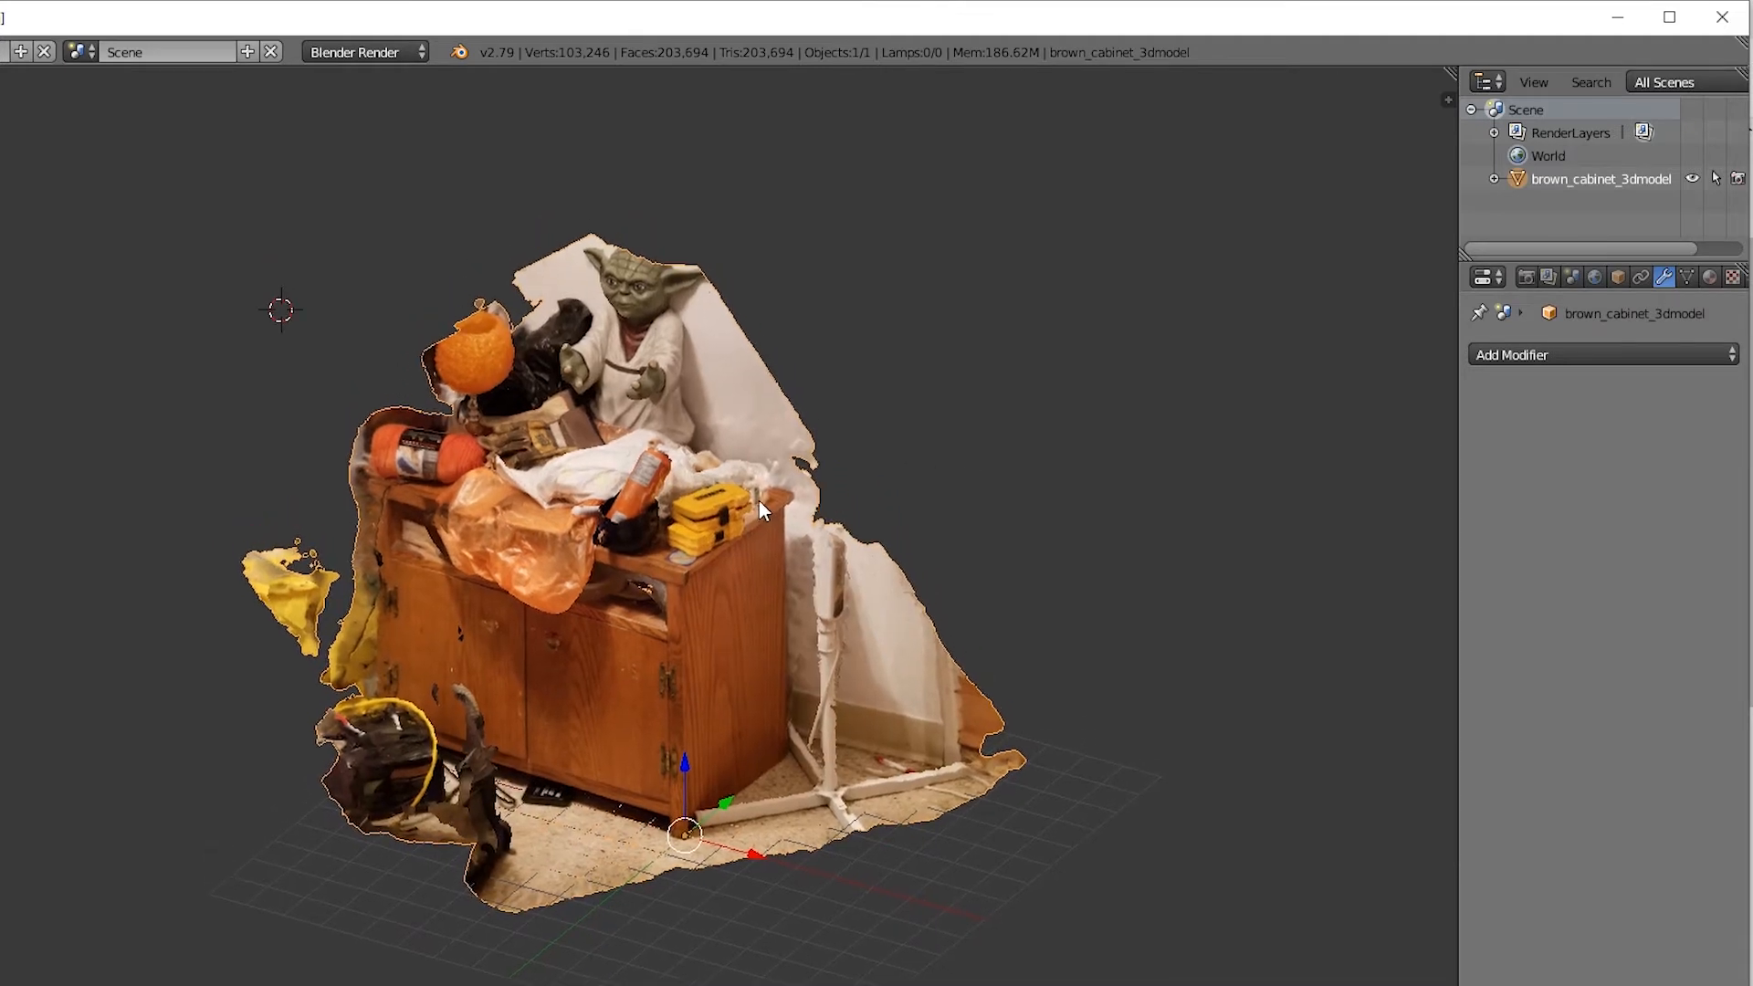
{"action": "mouse_move", "coordinate": [1077, 408]}
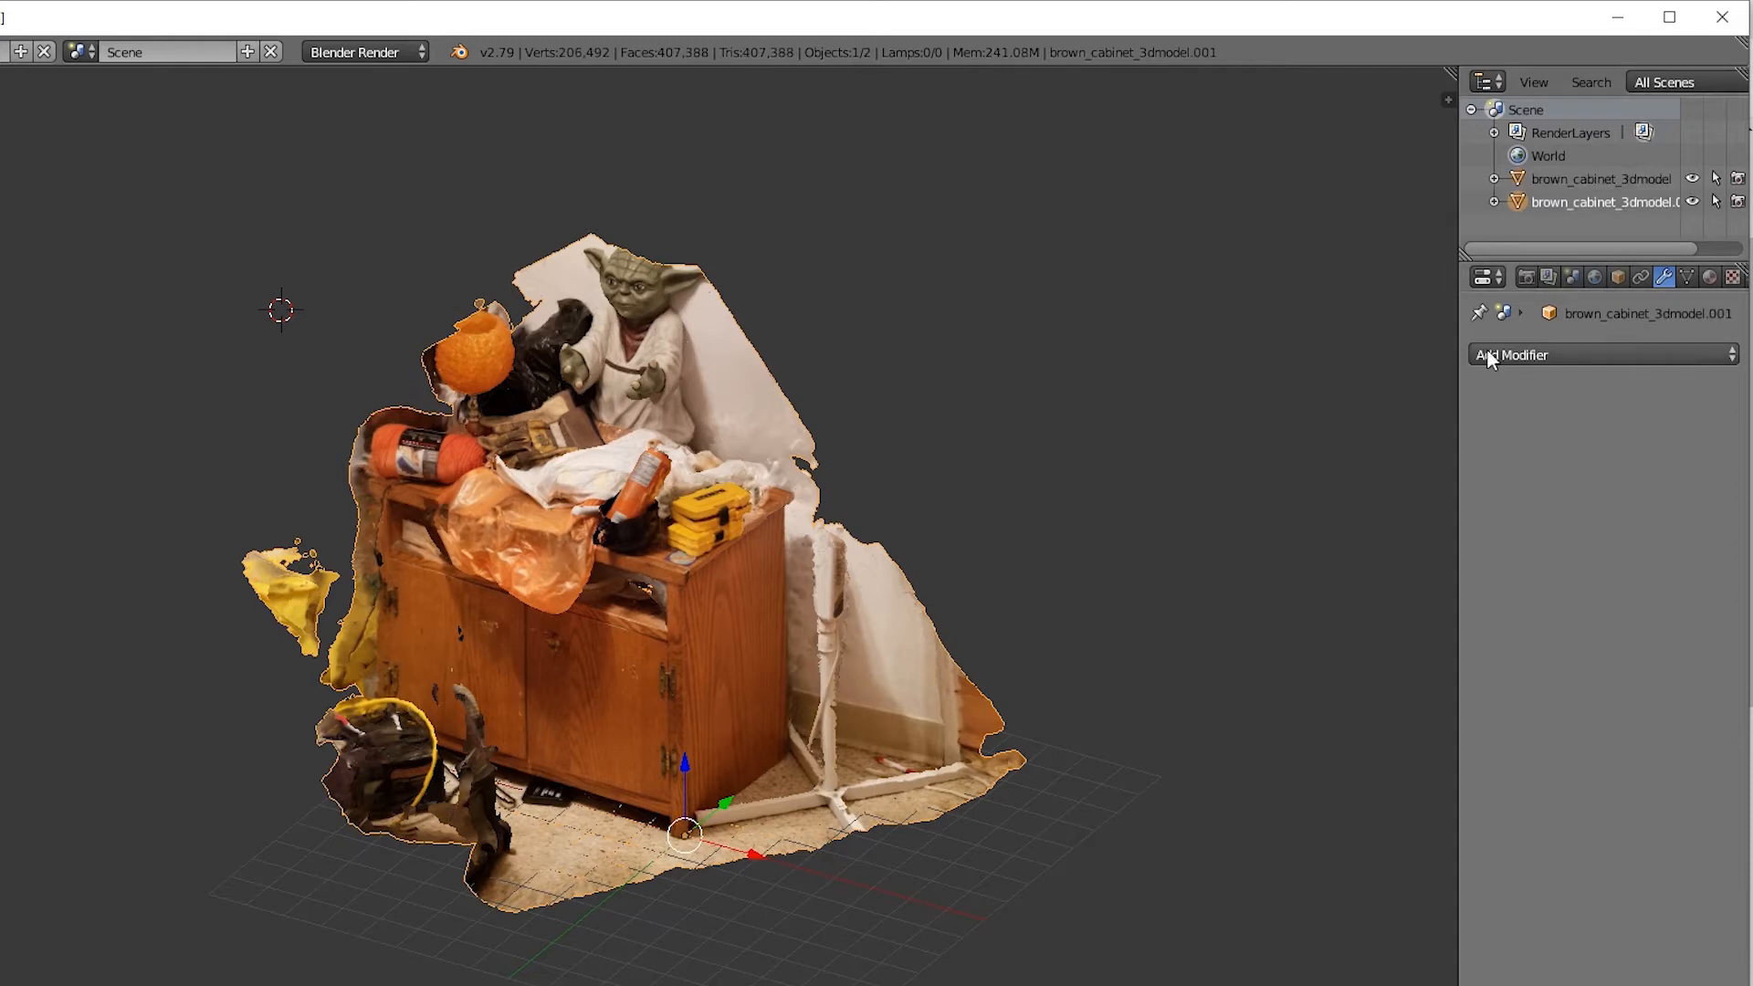
- Rename the duplicated cabinet scan copy to 'low' in the Object tab
{"action": "left_click", "coordinate": [1616, 278]}
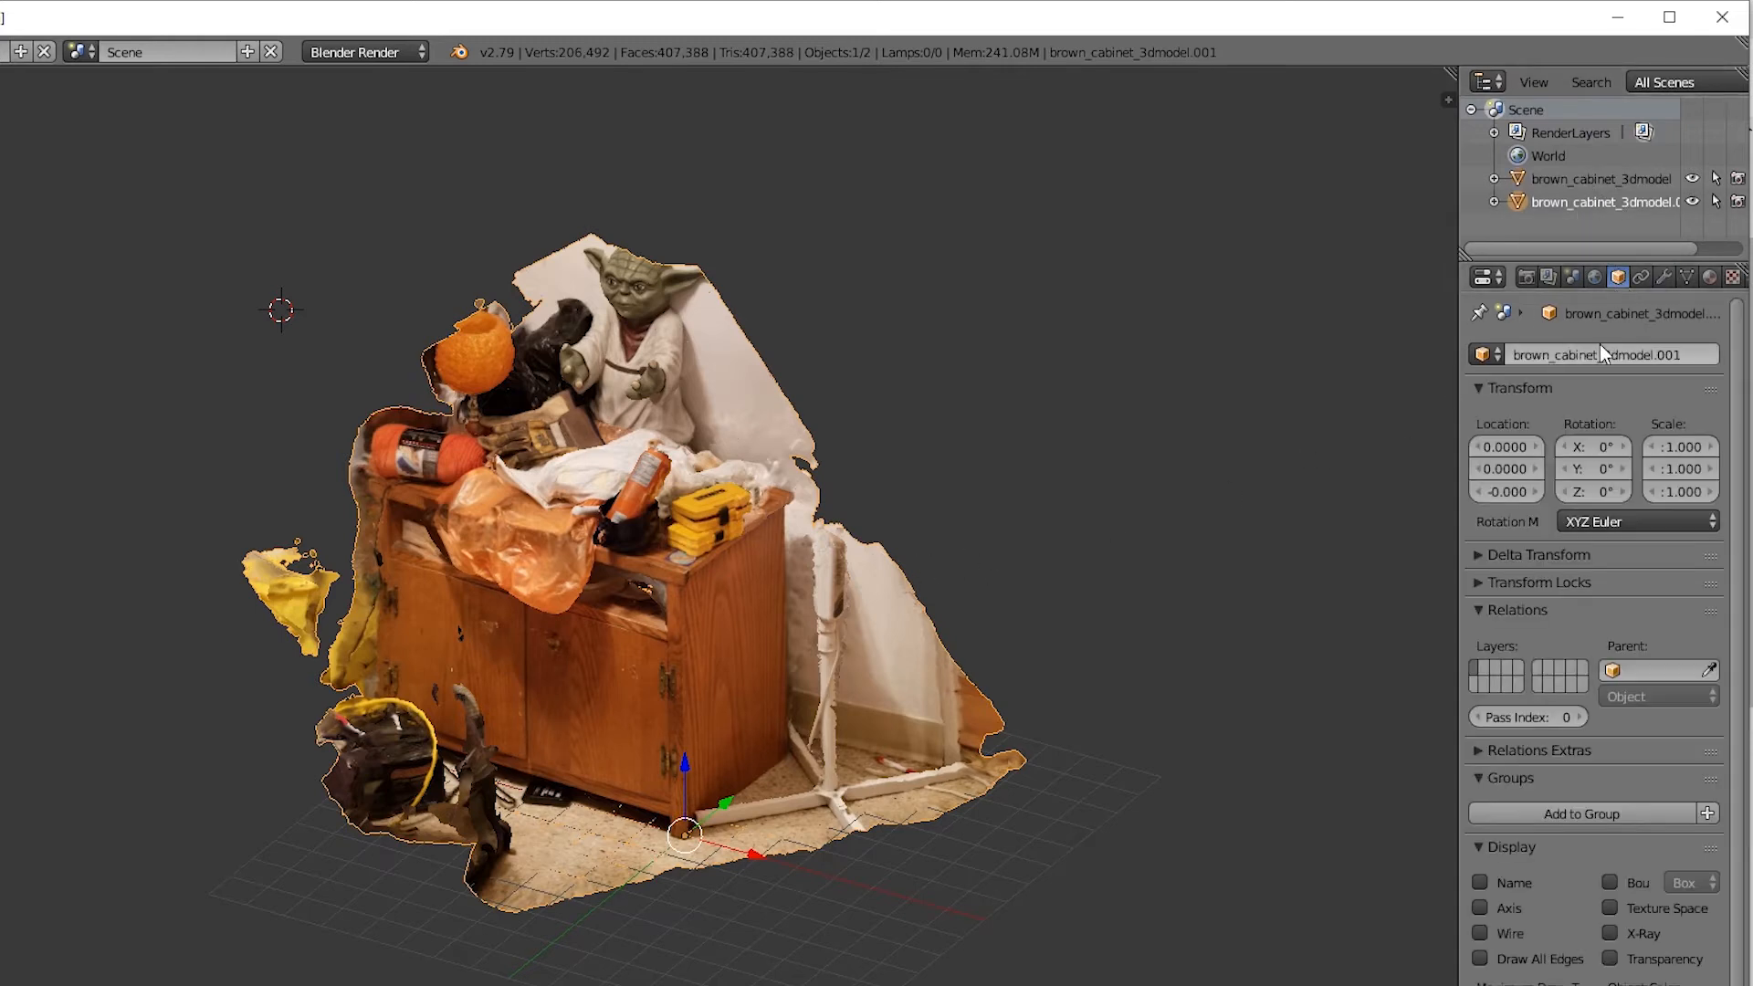
{"action": "type", "text": "low"}
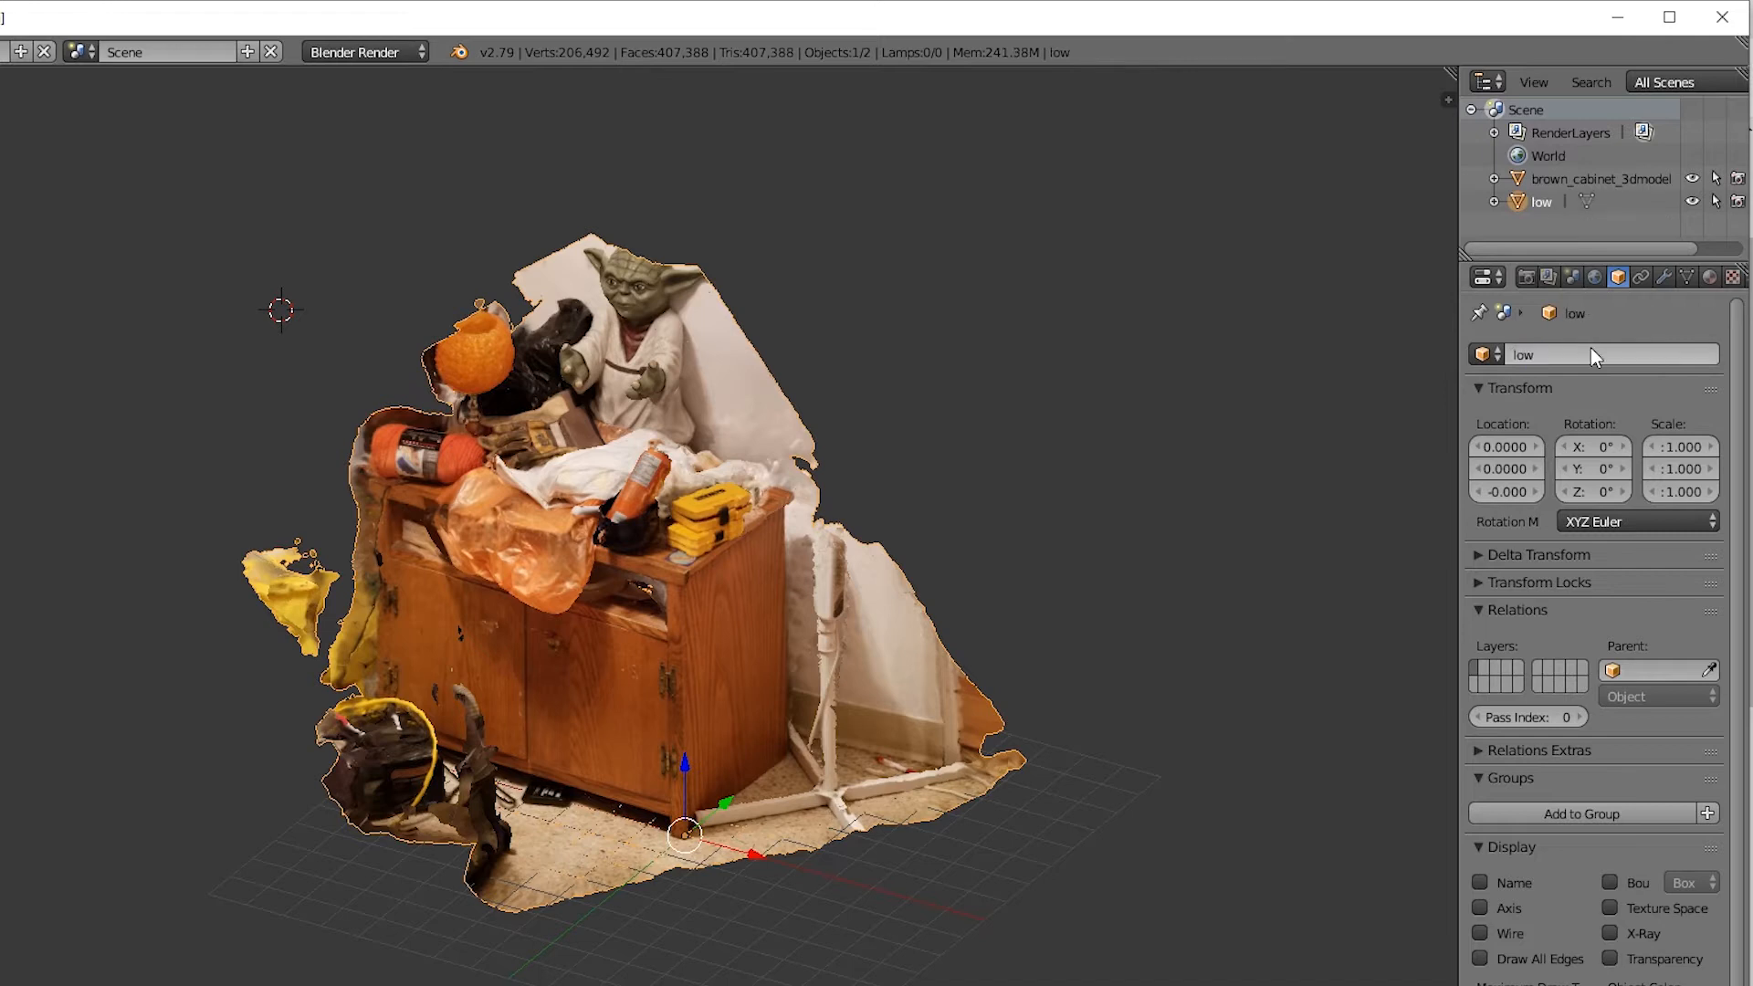
{"action": "mouse_move", "coordinate": [1360, 368]}
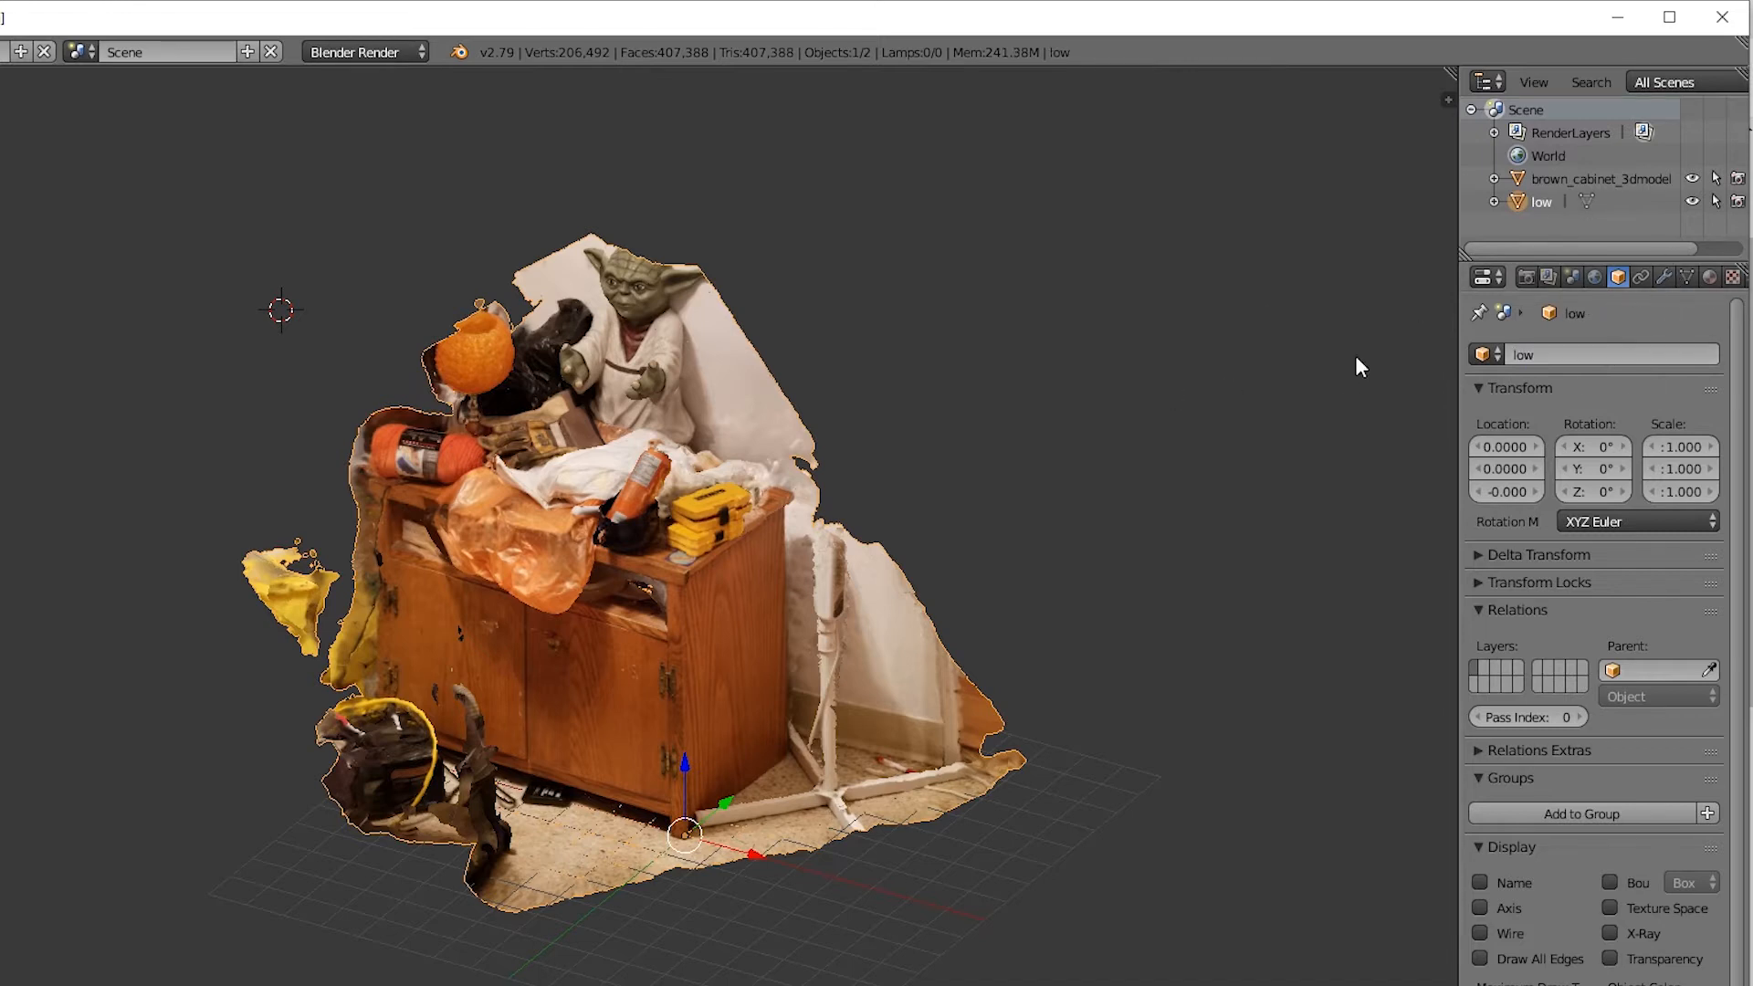
{"action": "left_click", "coordinate": [1601, 178]}
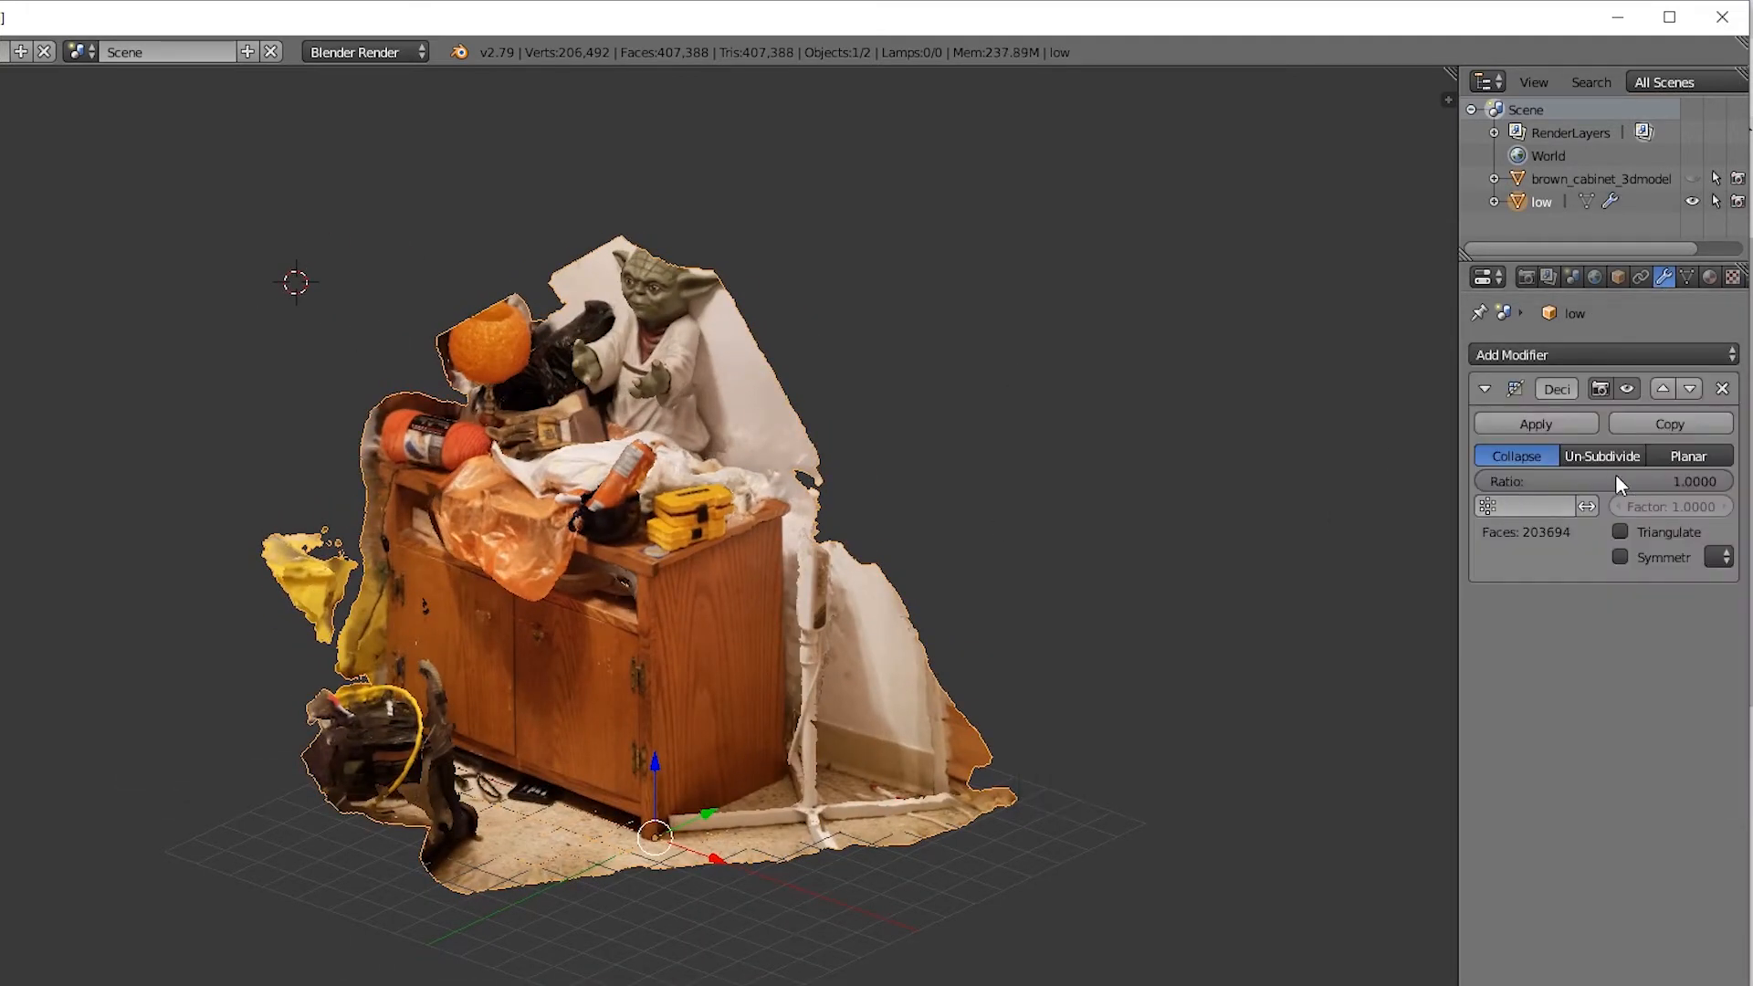
- Add a Decimate modifier to 'low' with ratio 0.3, leaving 7637 faces
{"action": "left_click", "coordinate": [1603, 481]}
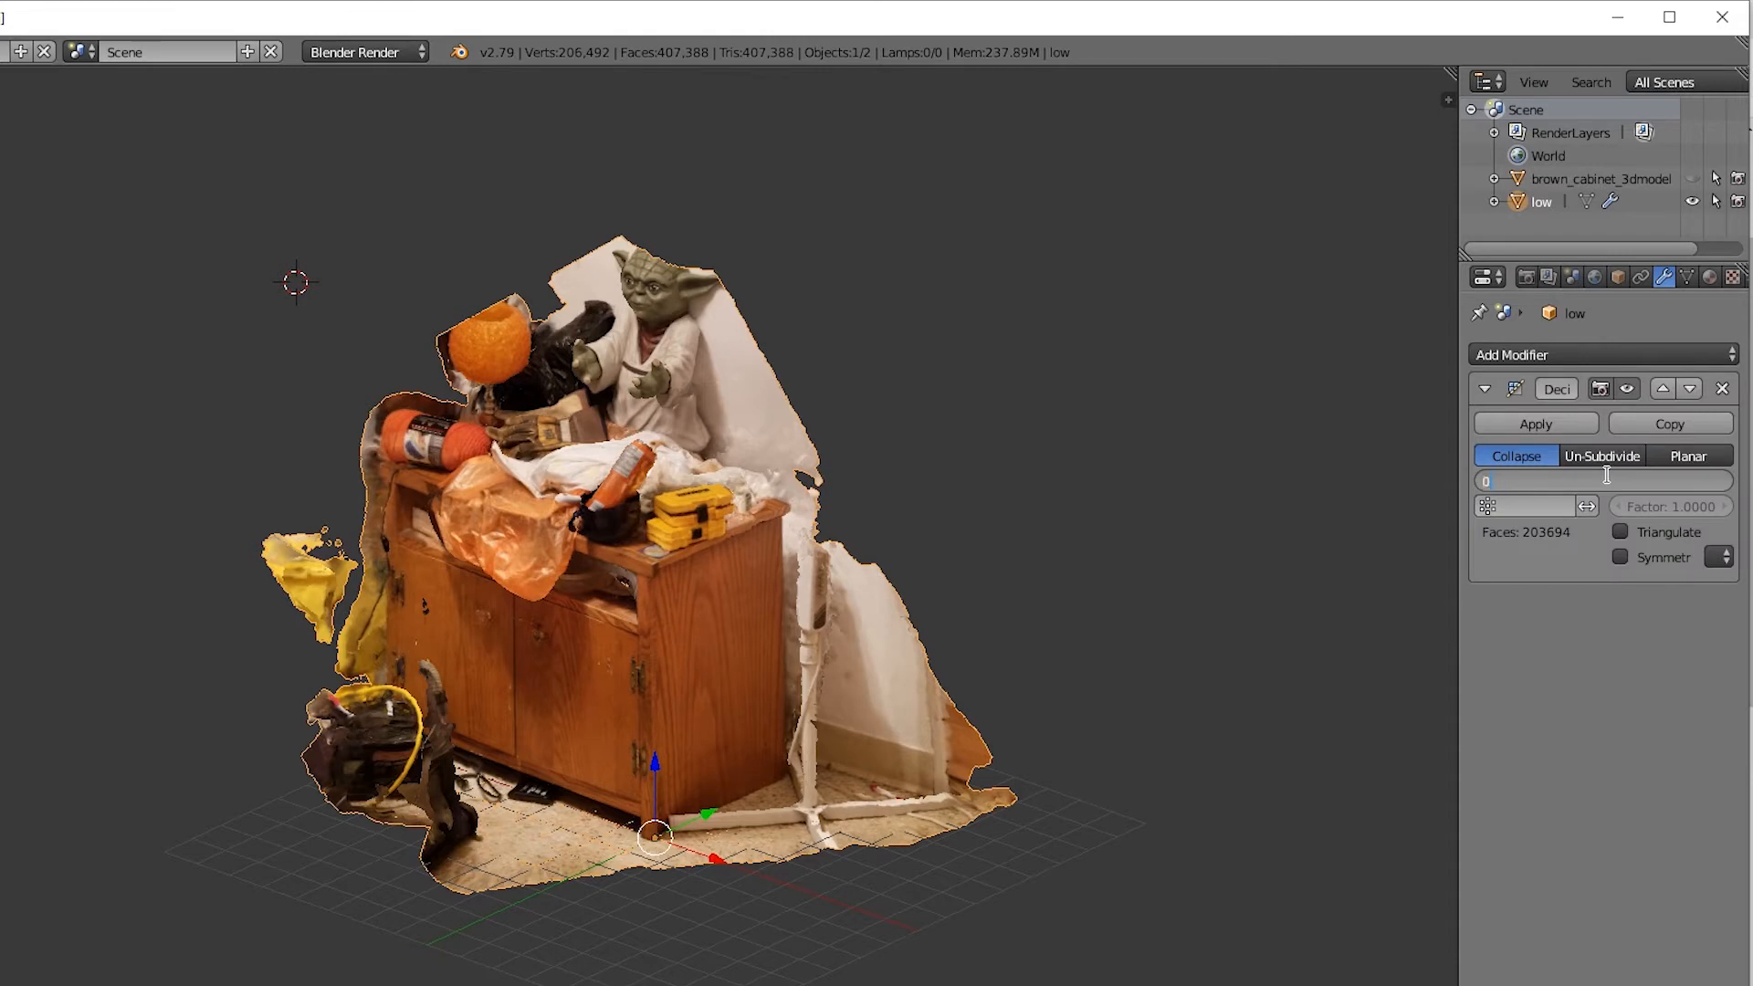
{"action": "left_click", "coordinate": [1602, 355]}
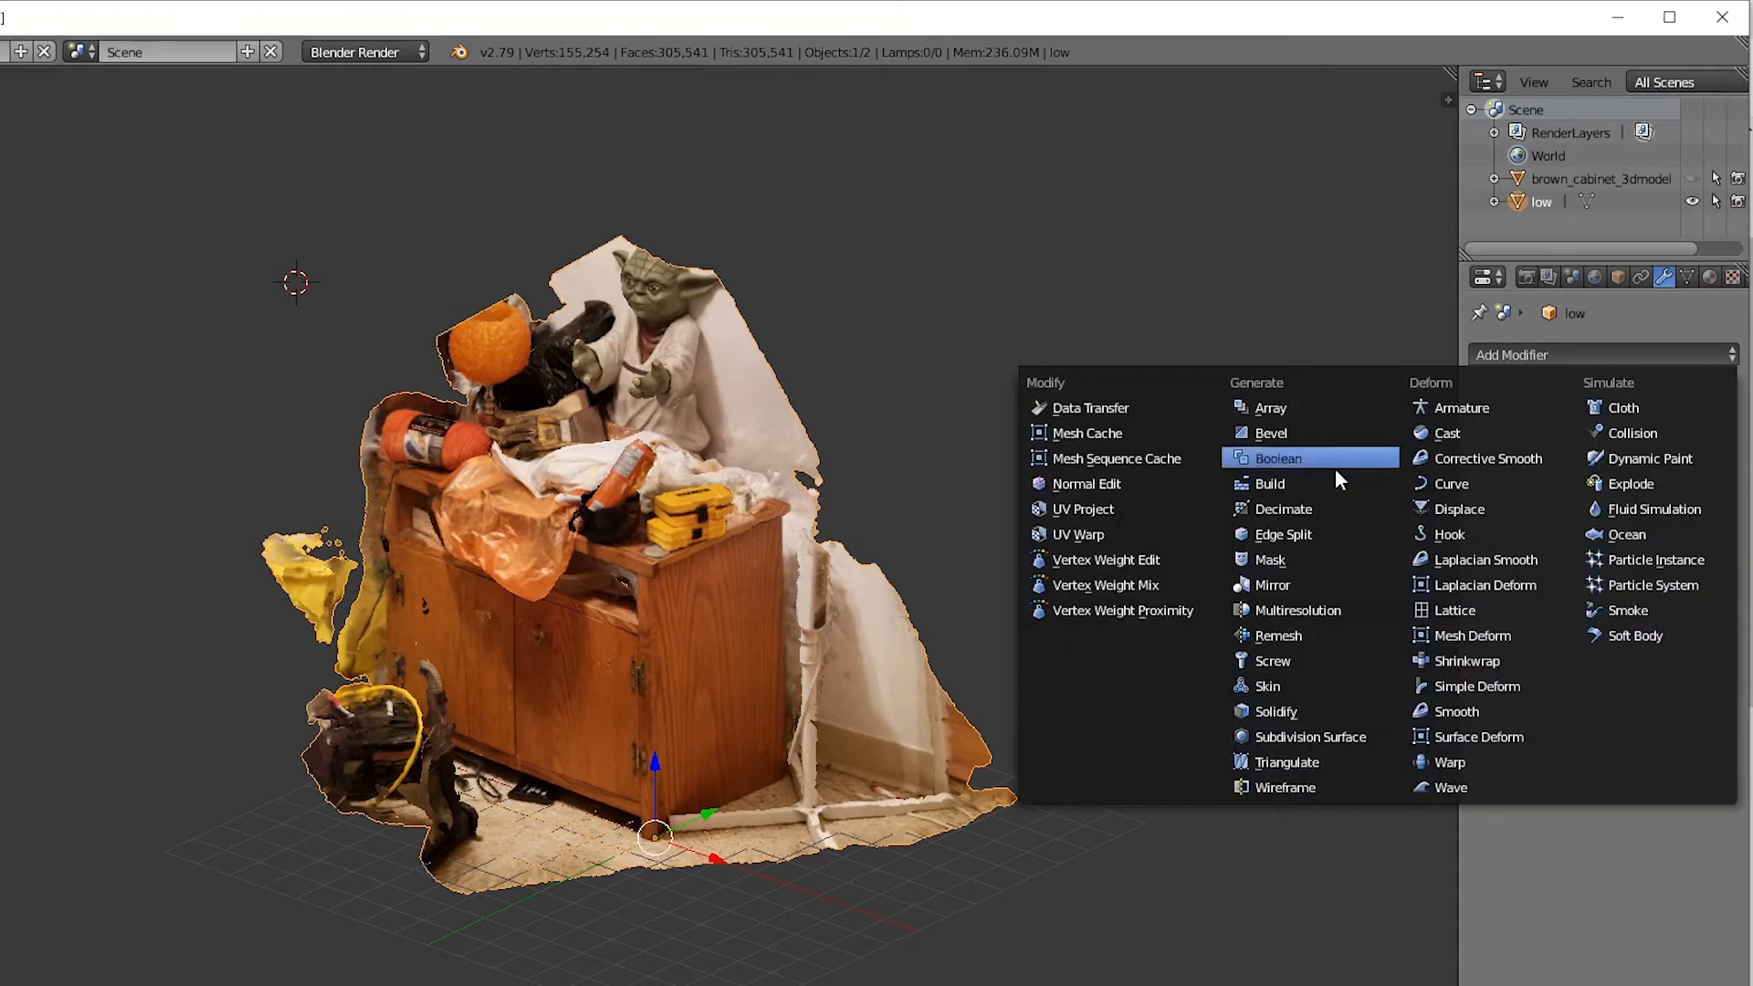
{"action": "left_click", "coordinate": [1283, 509]}
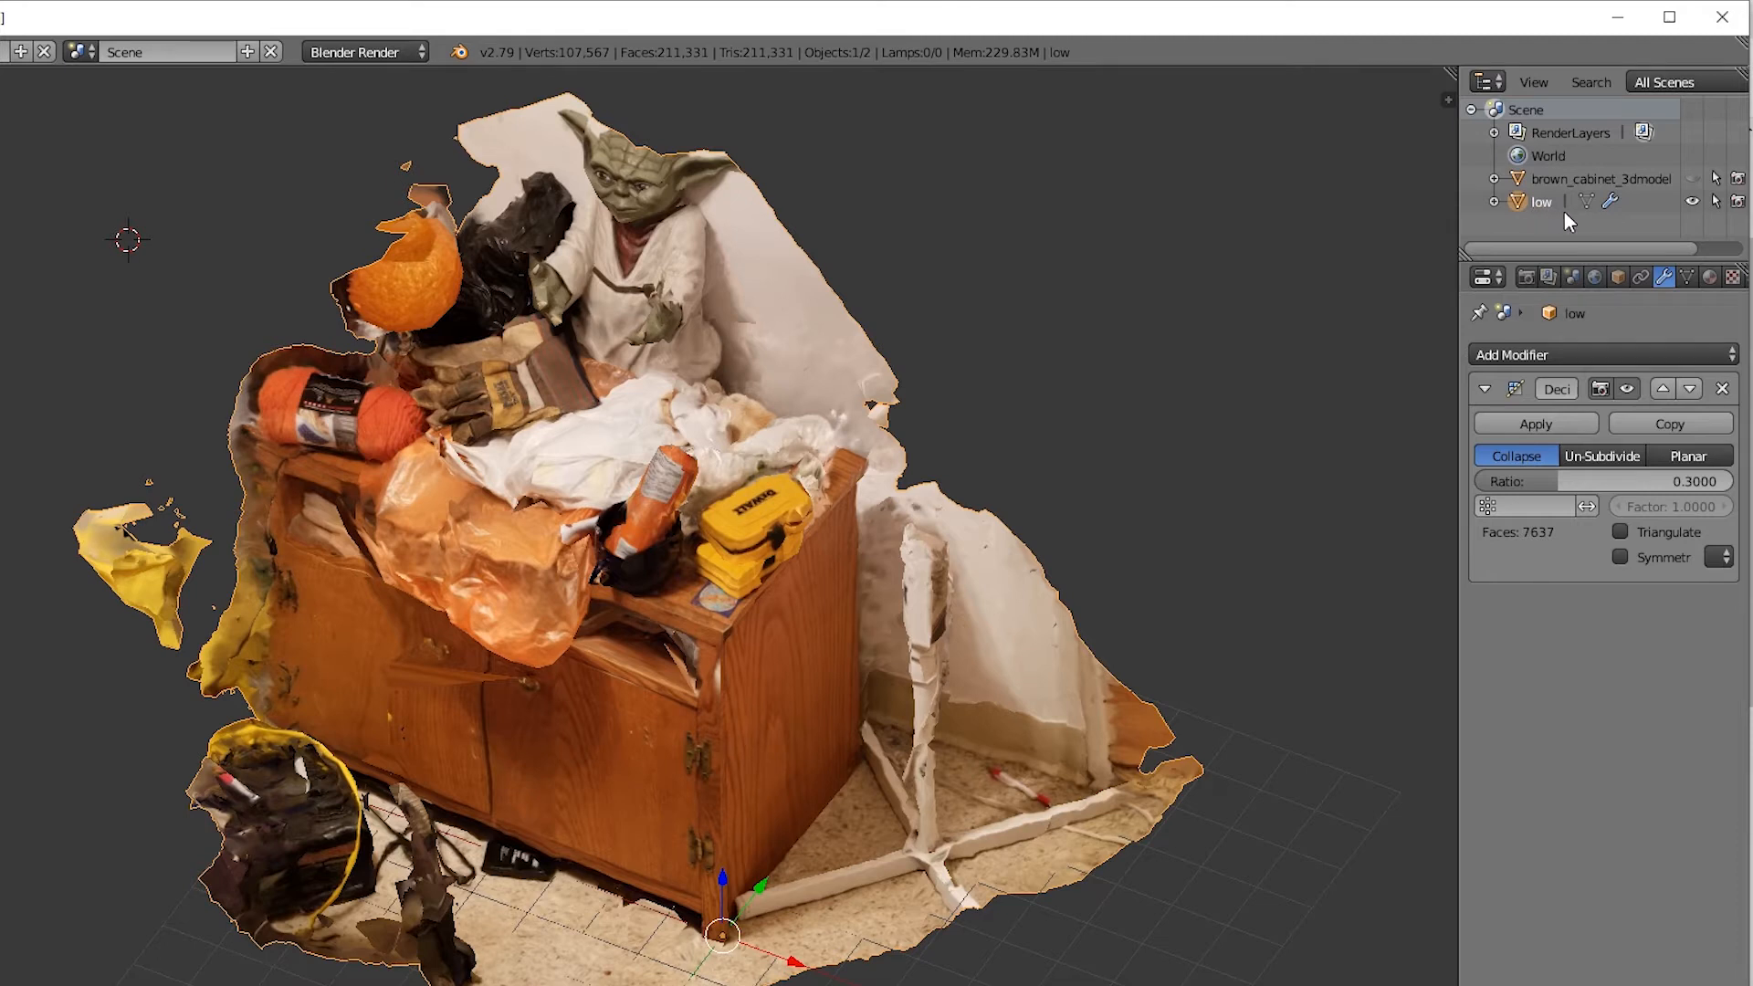
{"action": "mouse_move", "coordinate": [1436, 505]}
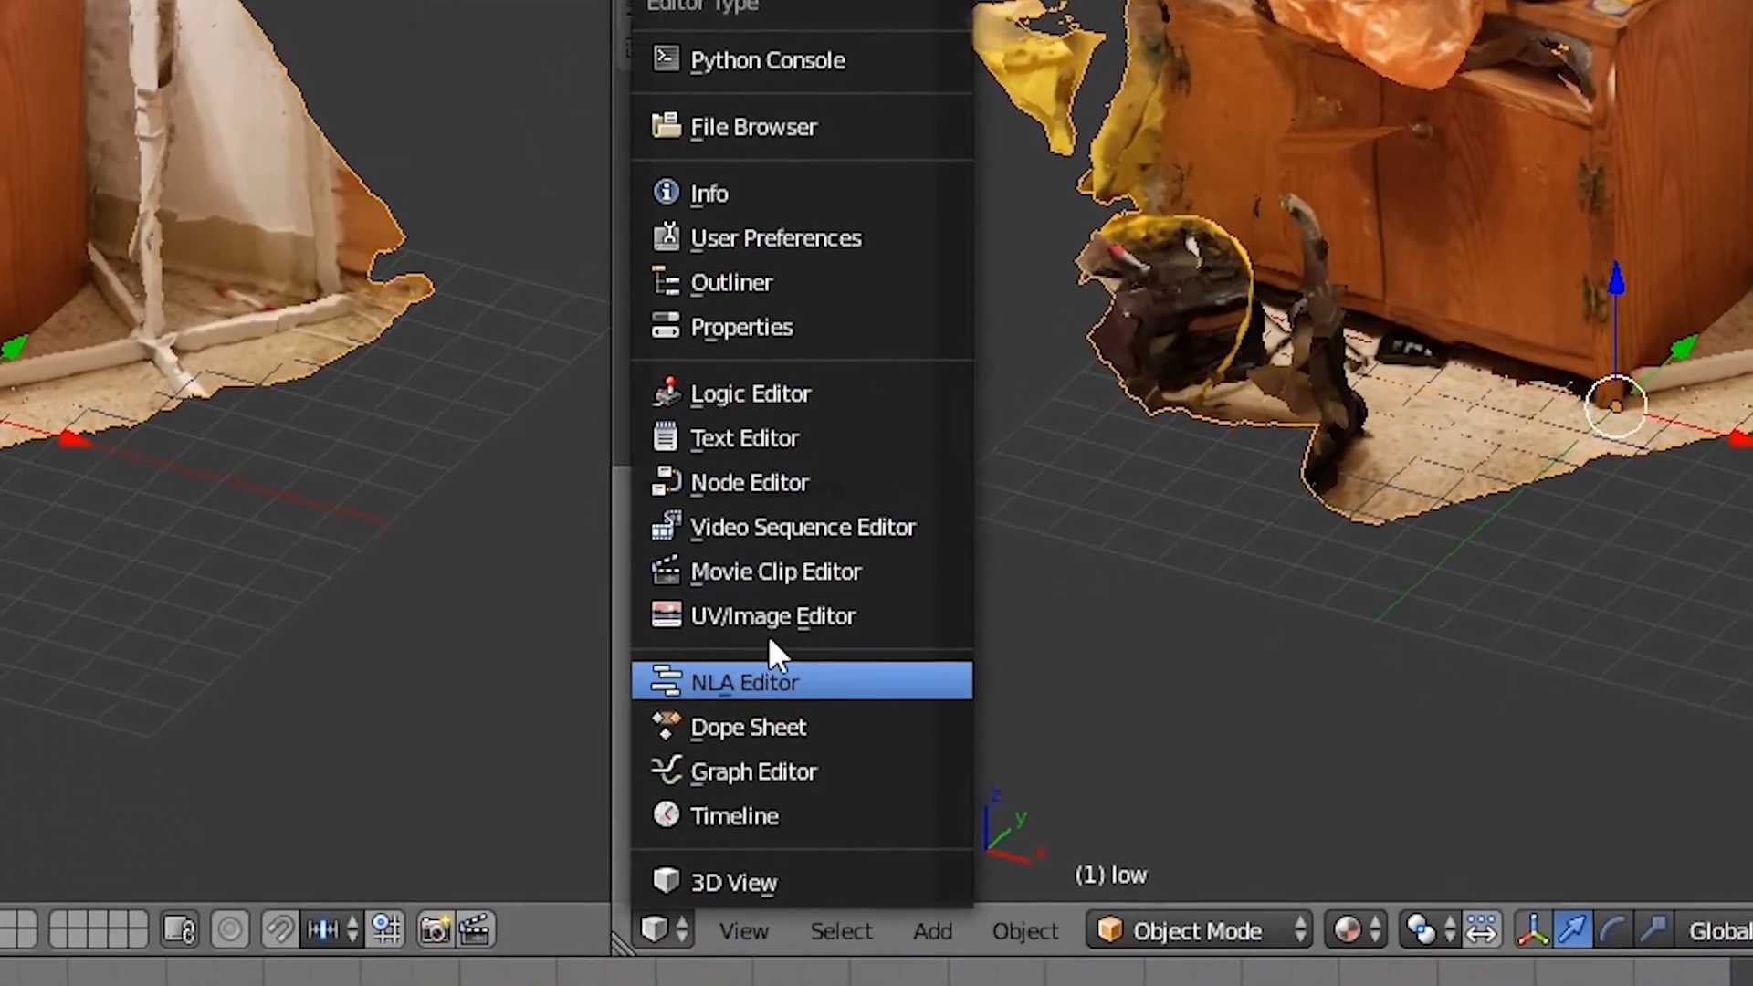
- Switch an area to the UV/Image Editor and create a blank 1024px image 'newBake'
{"action": "left_click", "coordinate": [773, 616]}
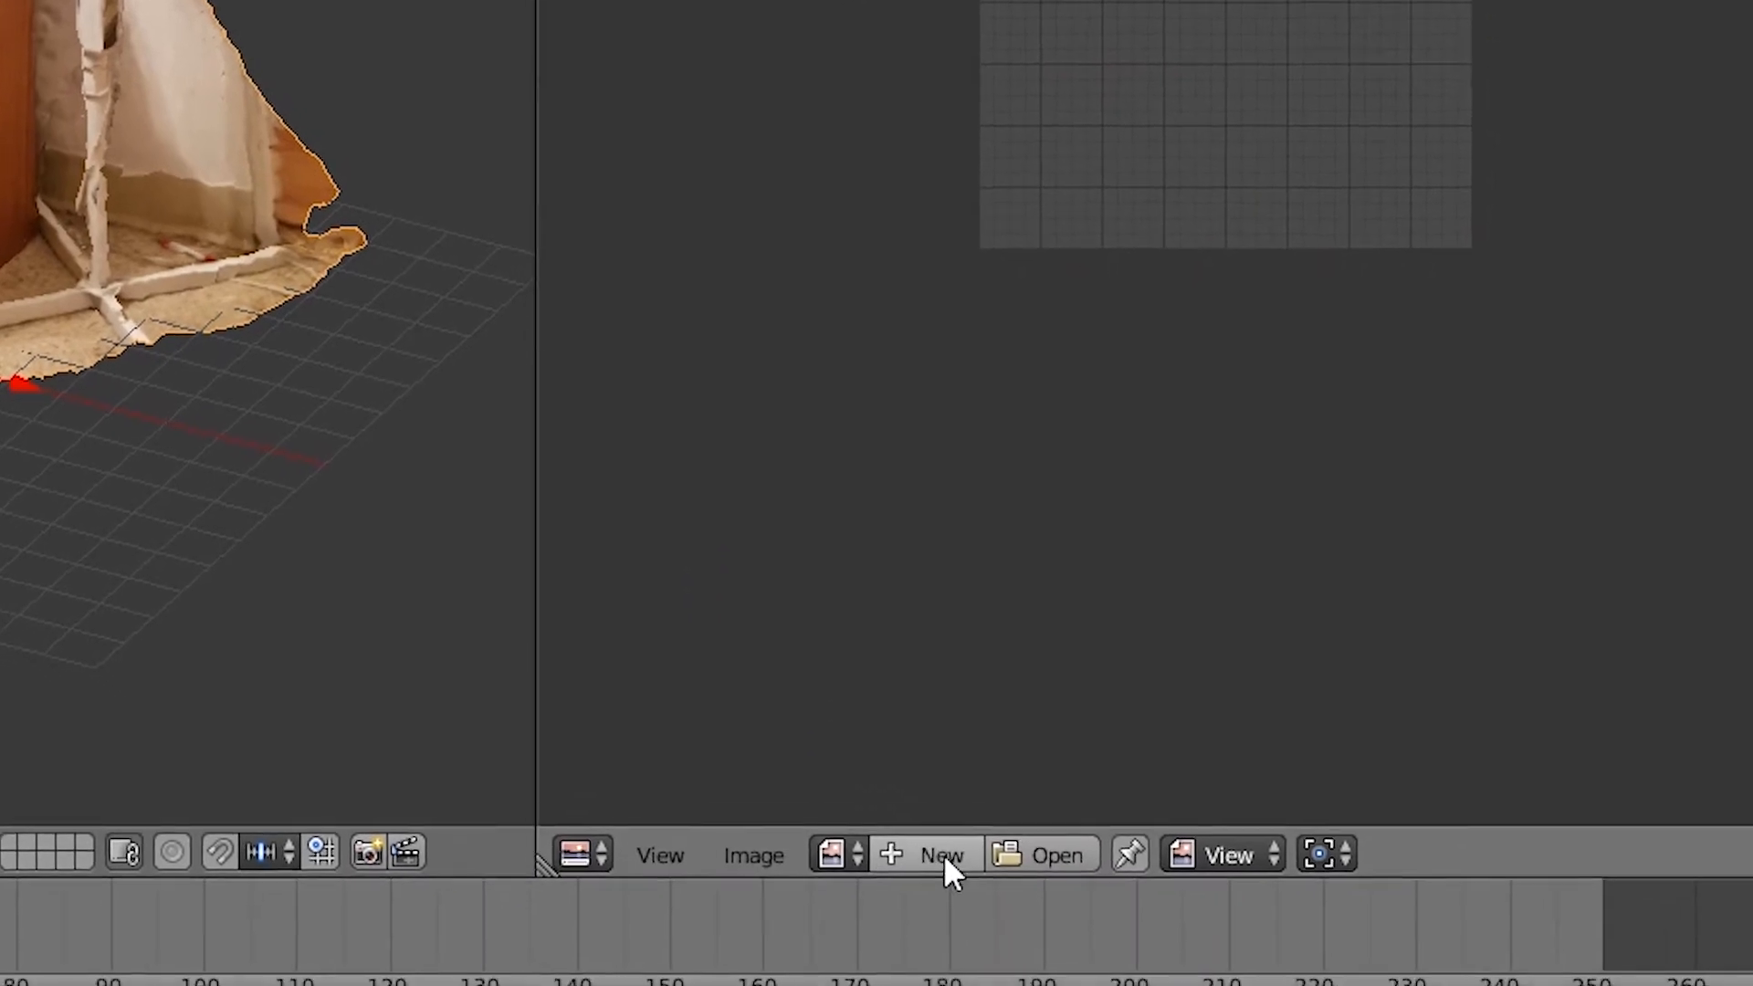
{"action": "left_click", "coordinate": [942, 853]}
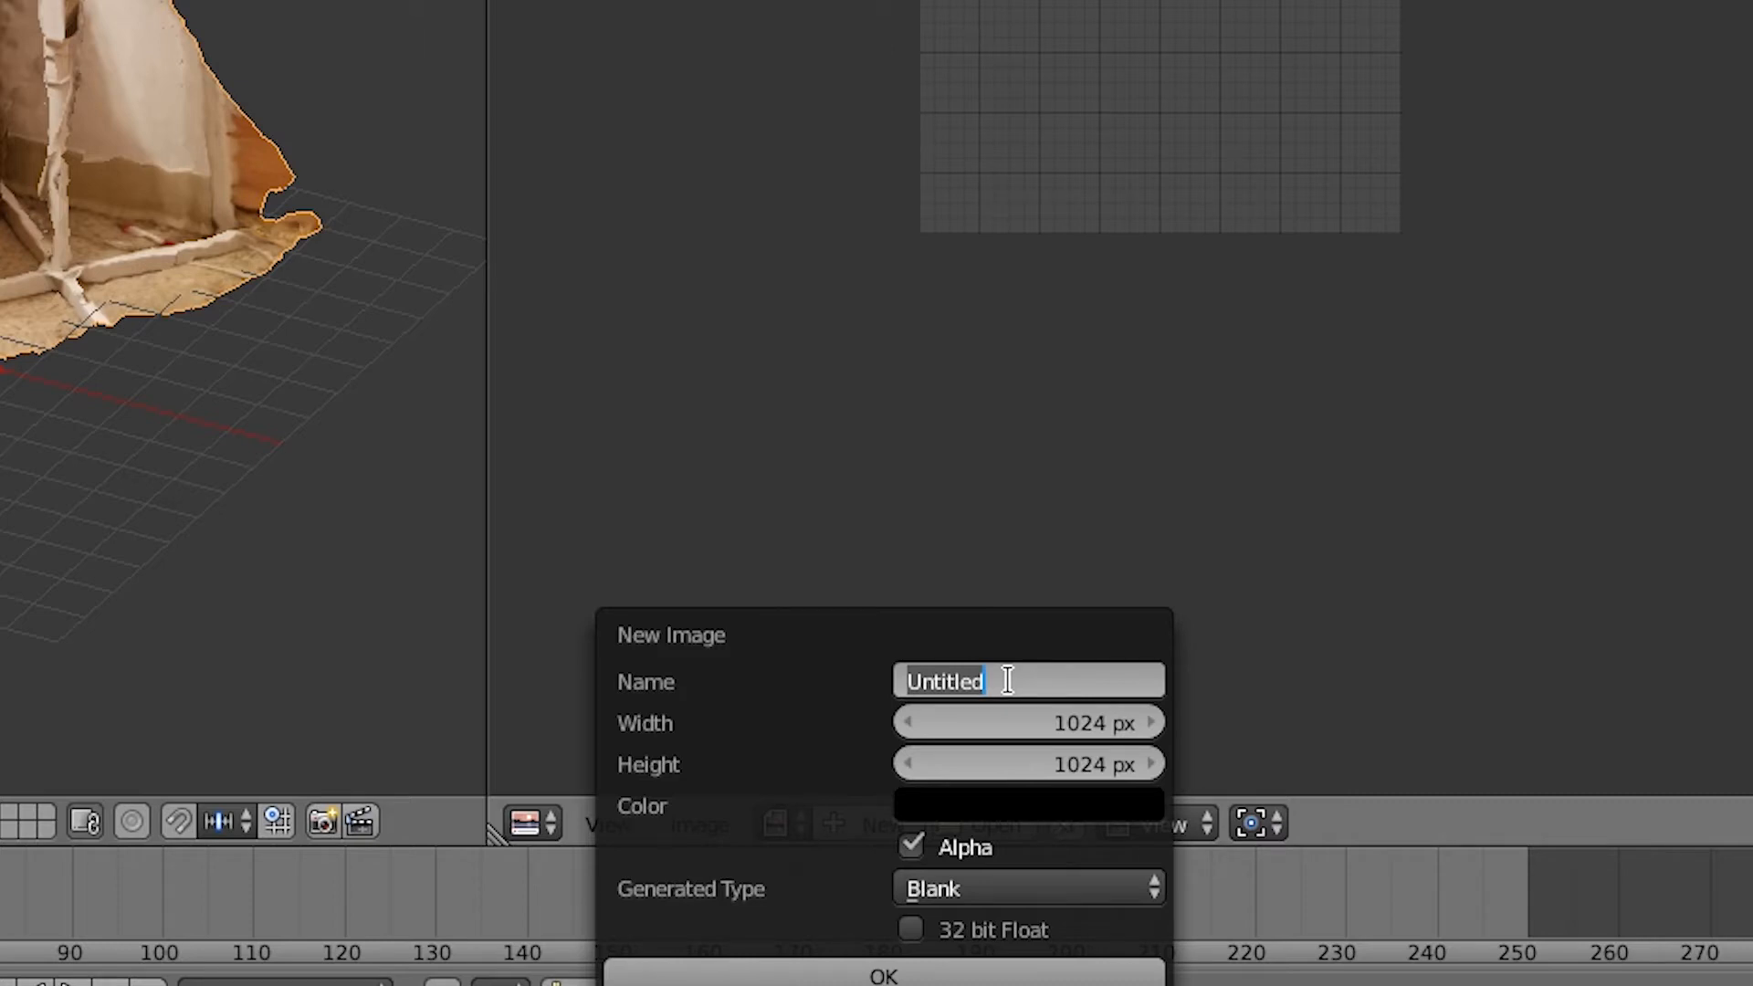
{"action": "type", "text": "newBake"}
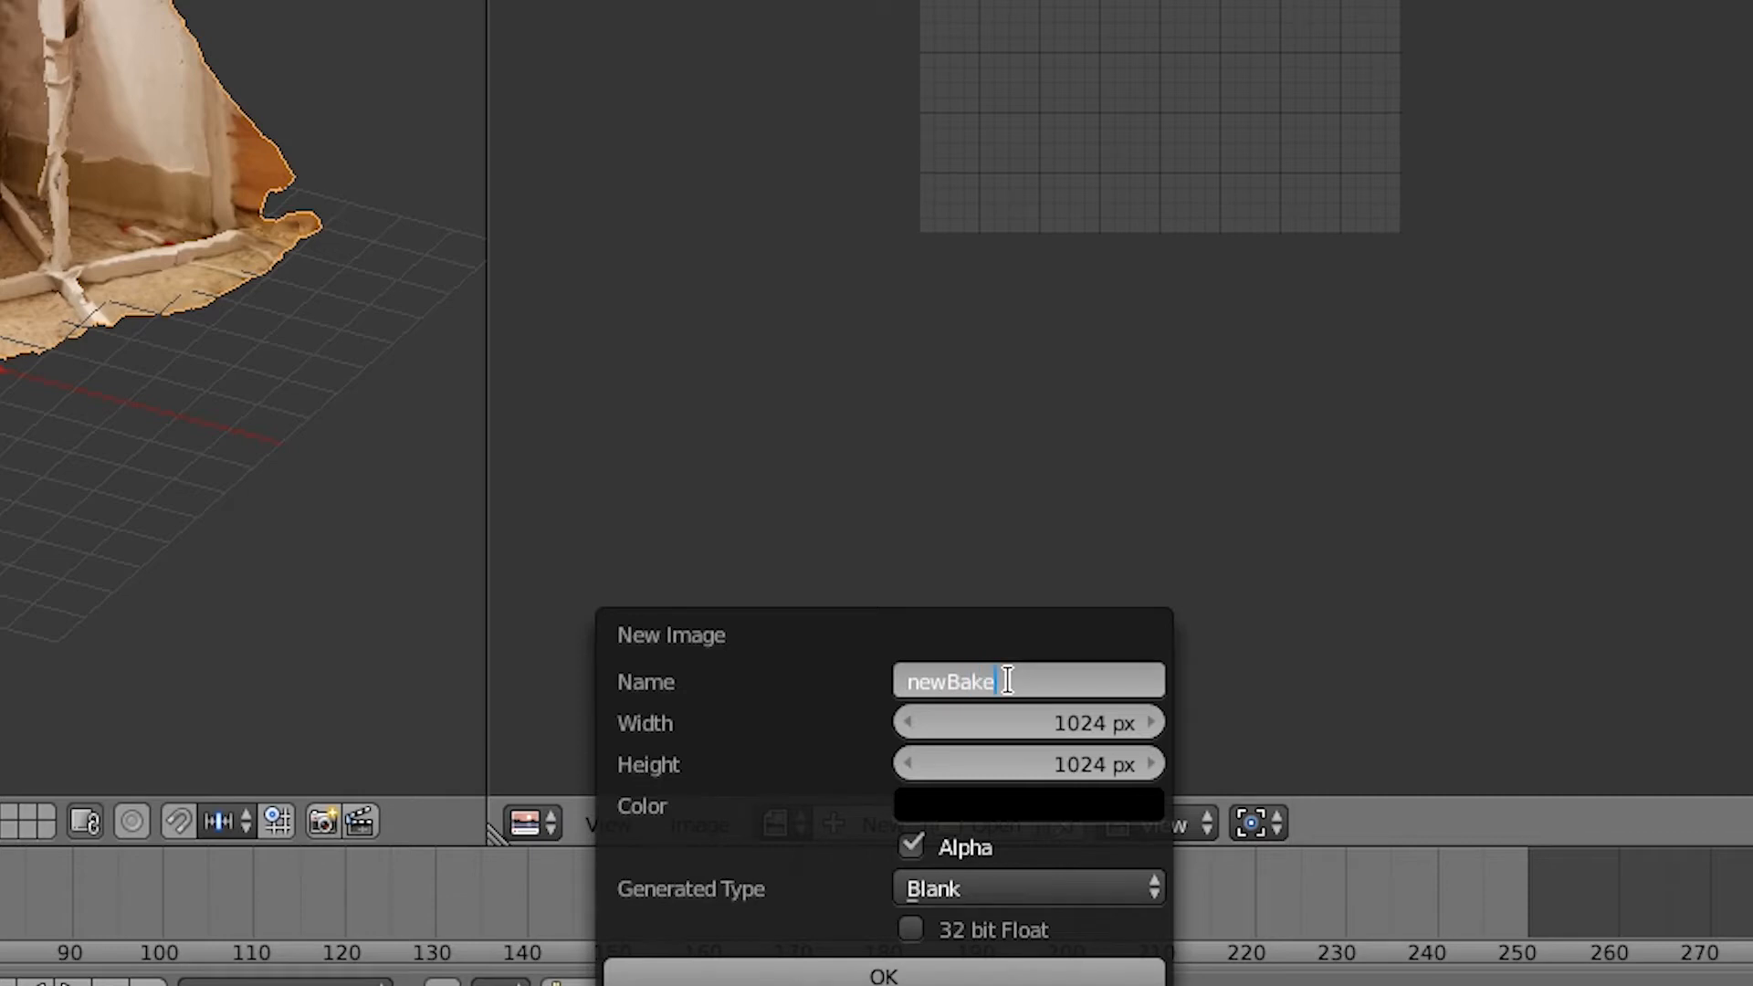
{"action": "left_click", "coordinate": [888, 973]}
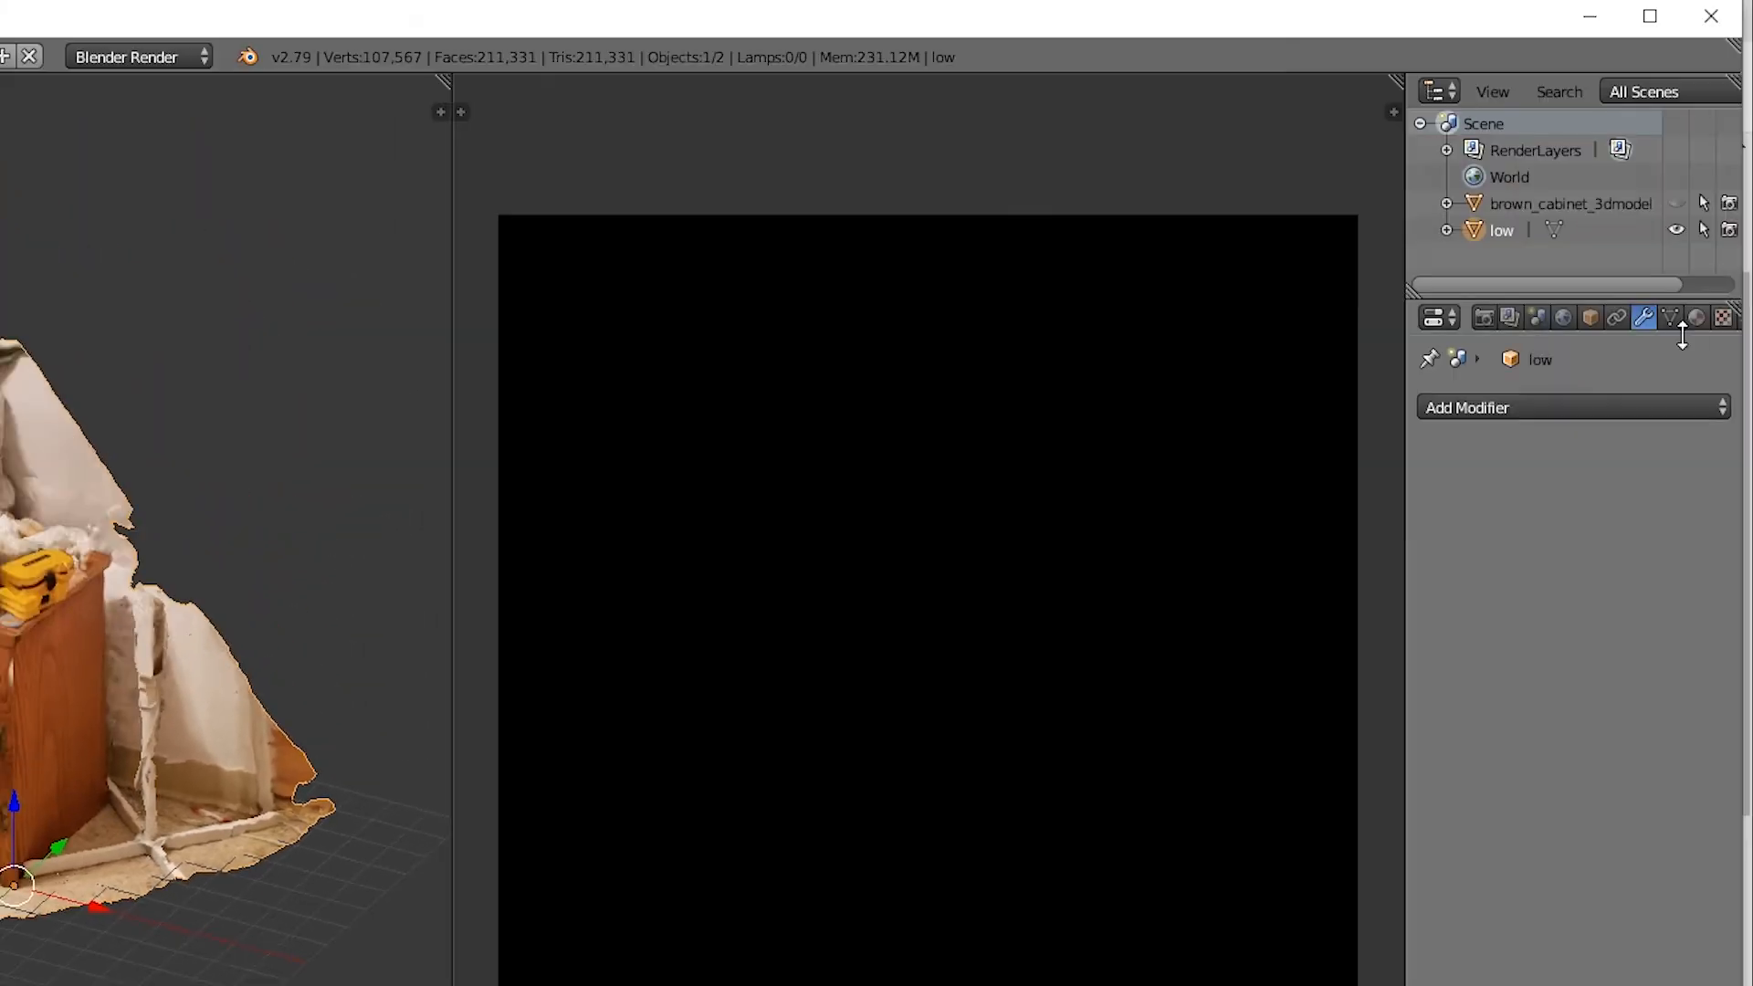
{"action": "mouse_move", "coordinate": [1680, 317]}
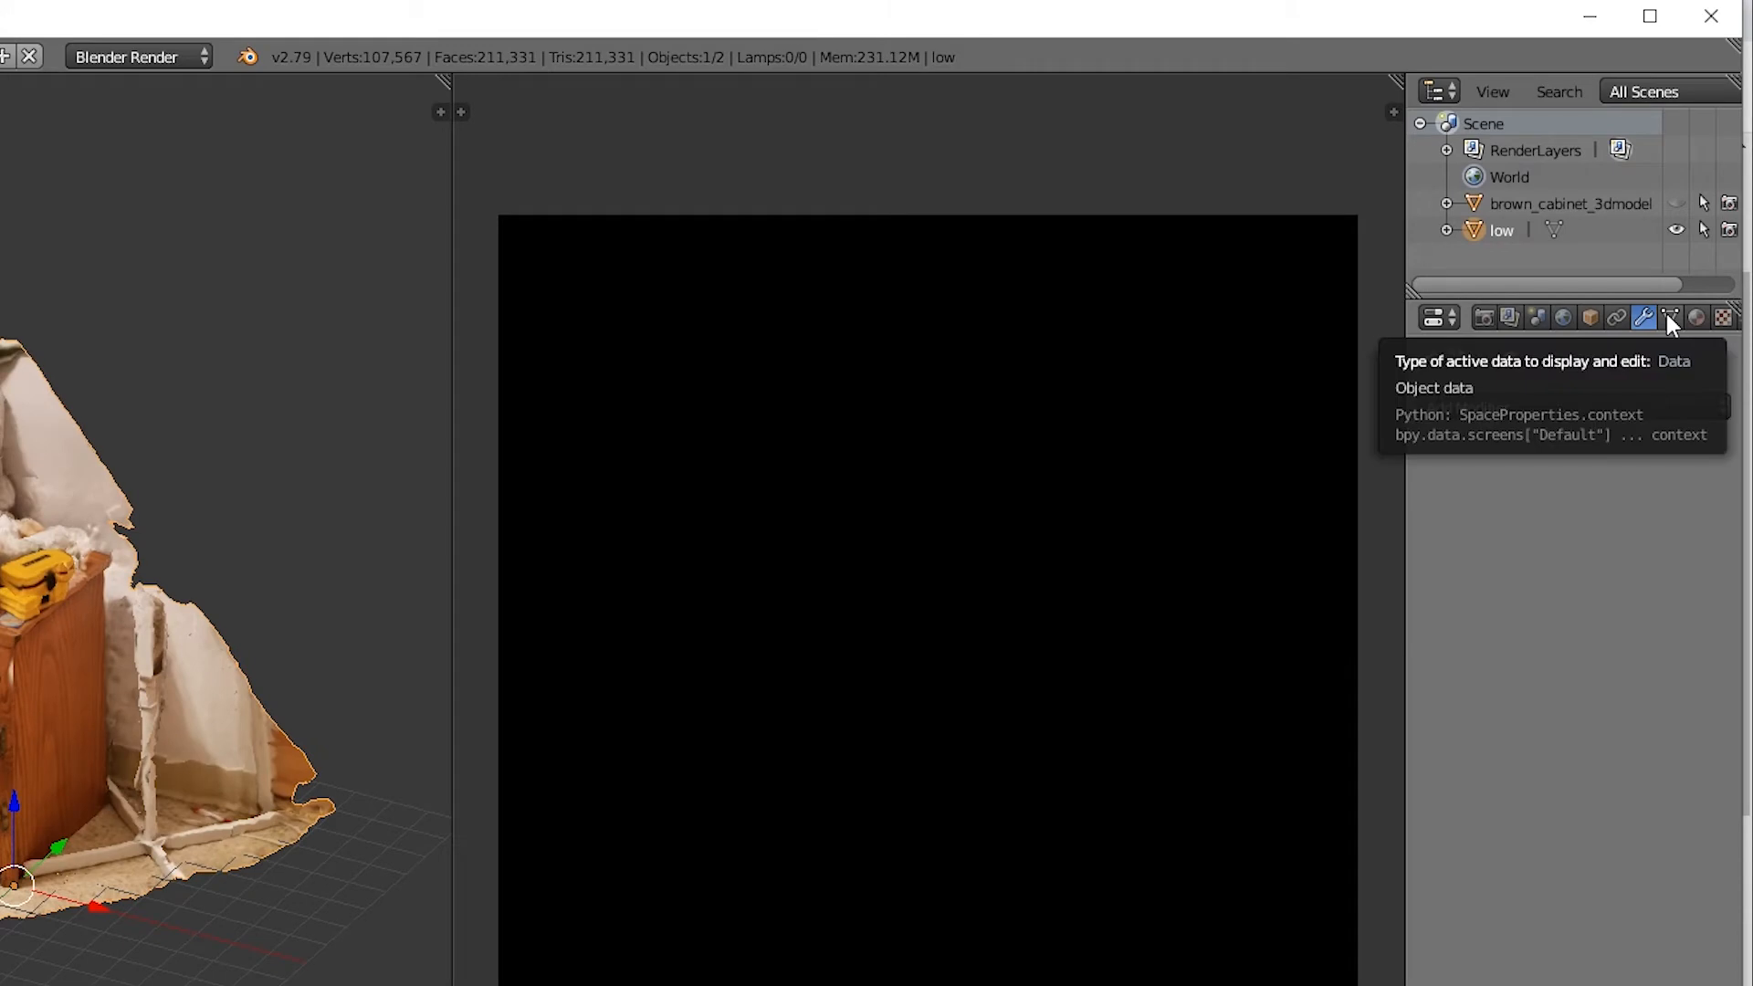
- Add a new UV map under UV Maps in the low mesh's Object Data settings
{"action": "left_click", "coordinate": [1674, 317]}
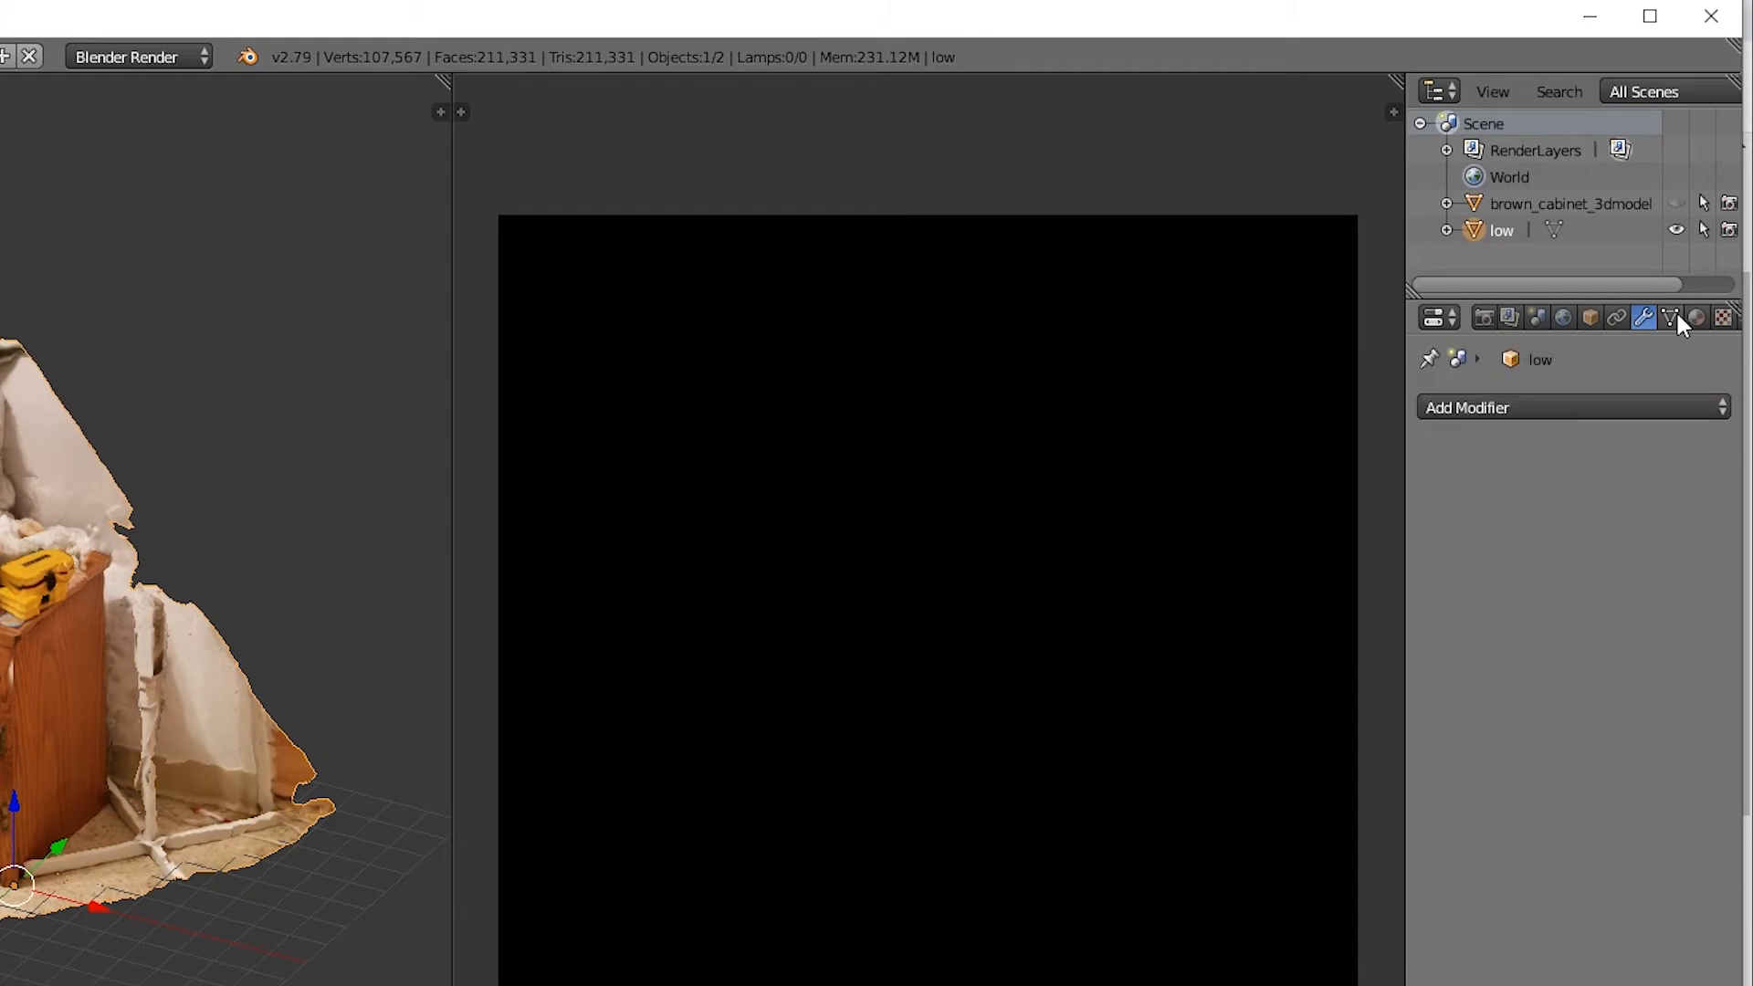
{"action": "left_click", "coordinate": [1673, 318]}
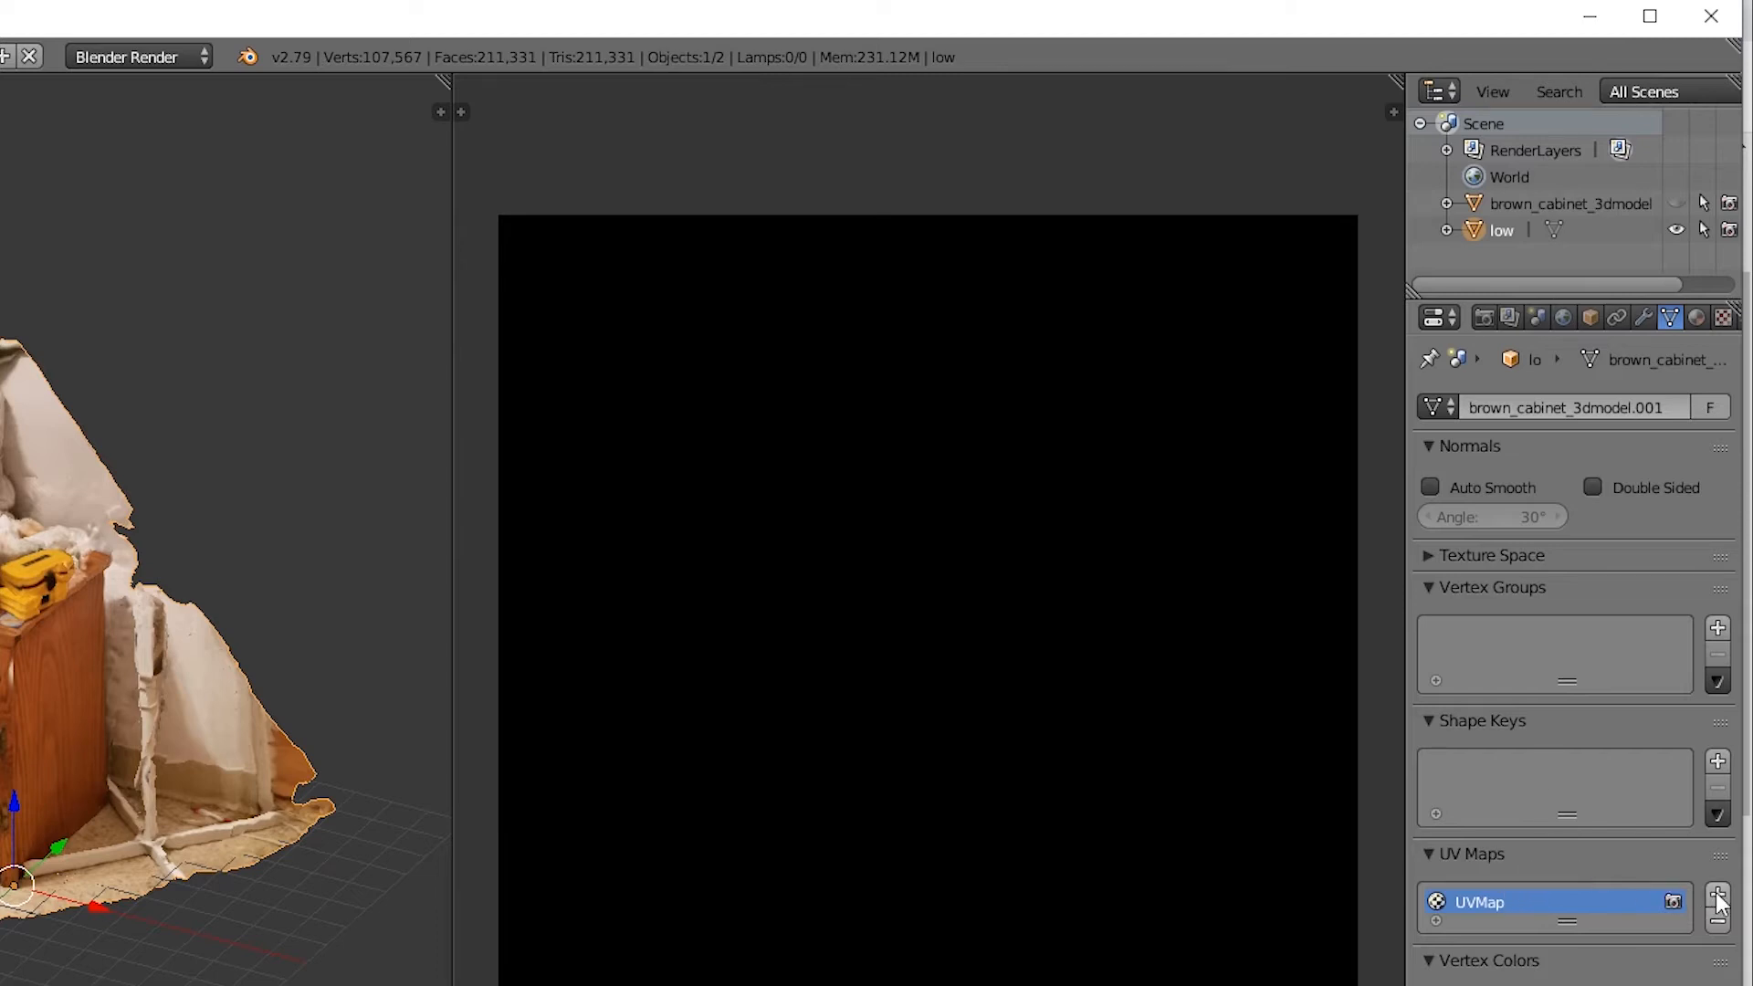
{"action": "left_click", "coordinate": [1715, 901]}
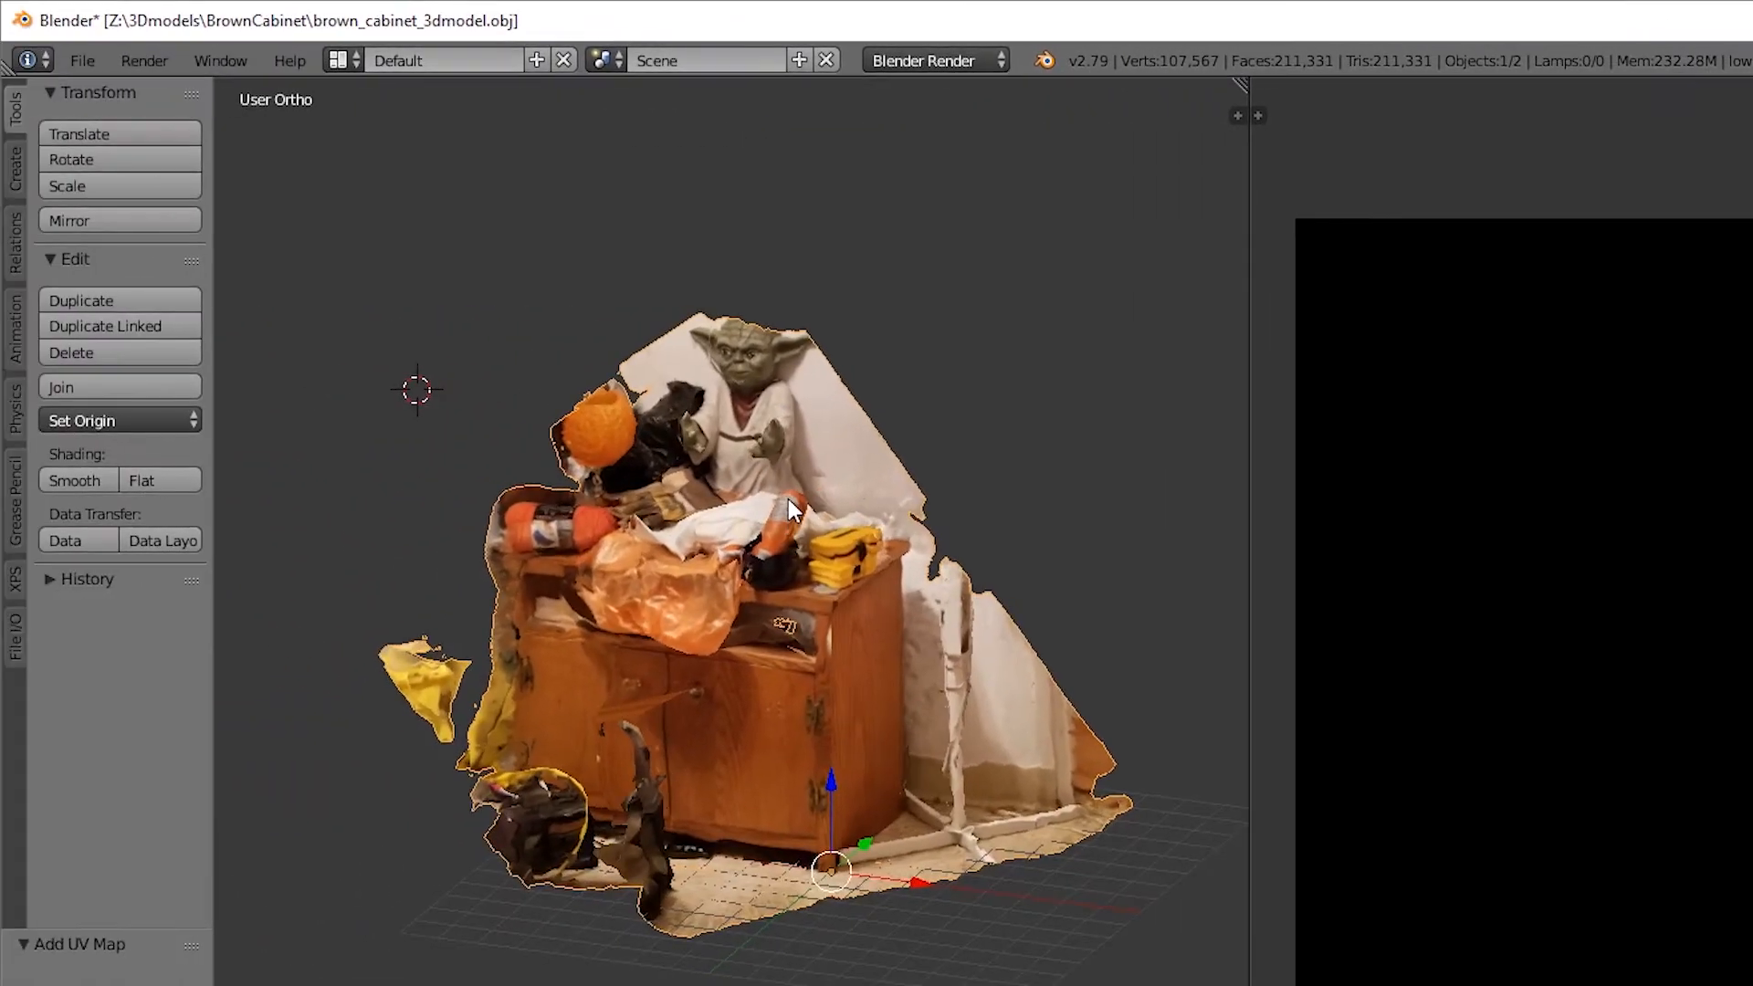
- Unwrap the low mesh with Smart UV Project onto its second UV map
{"action": "key", "text": "Tab"}
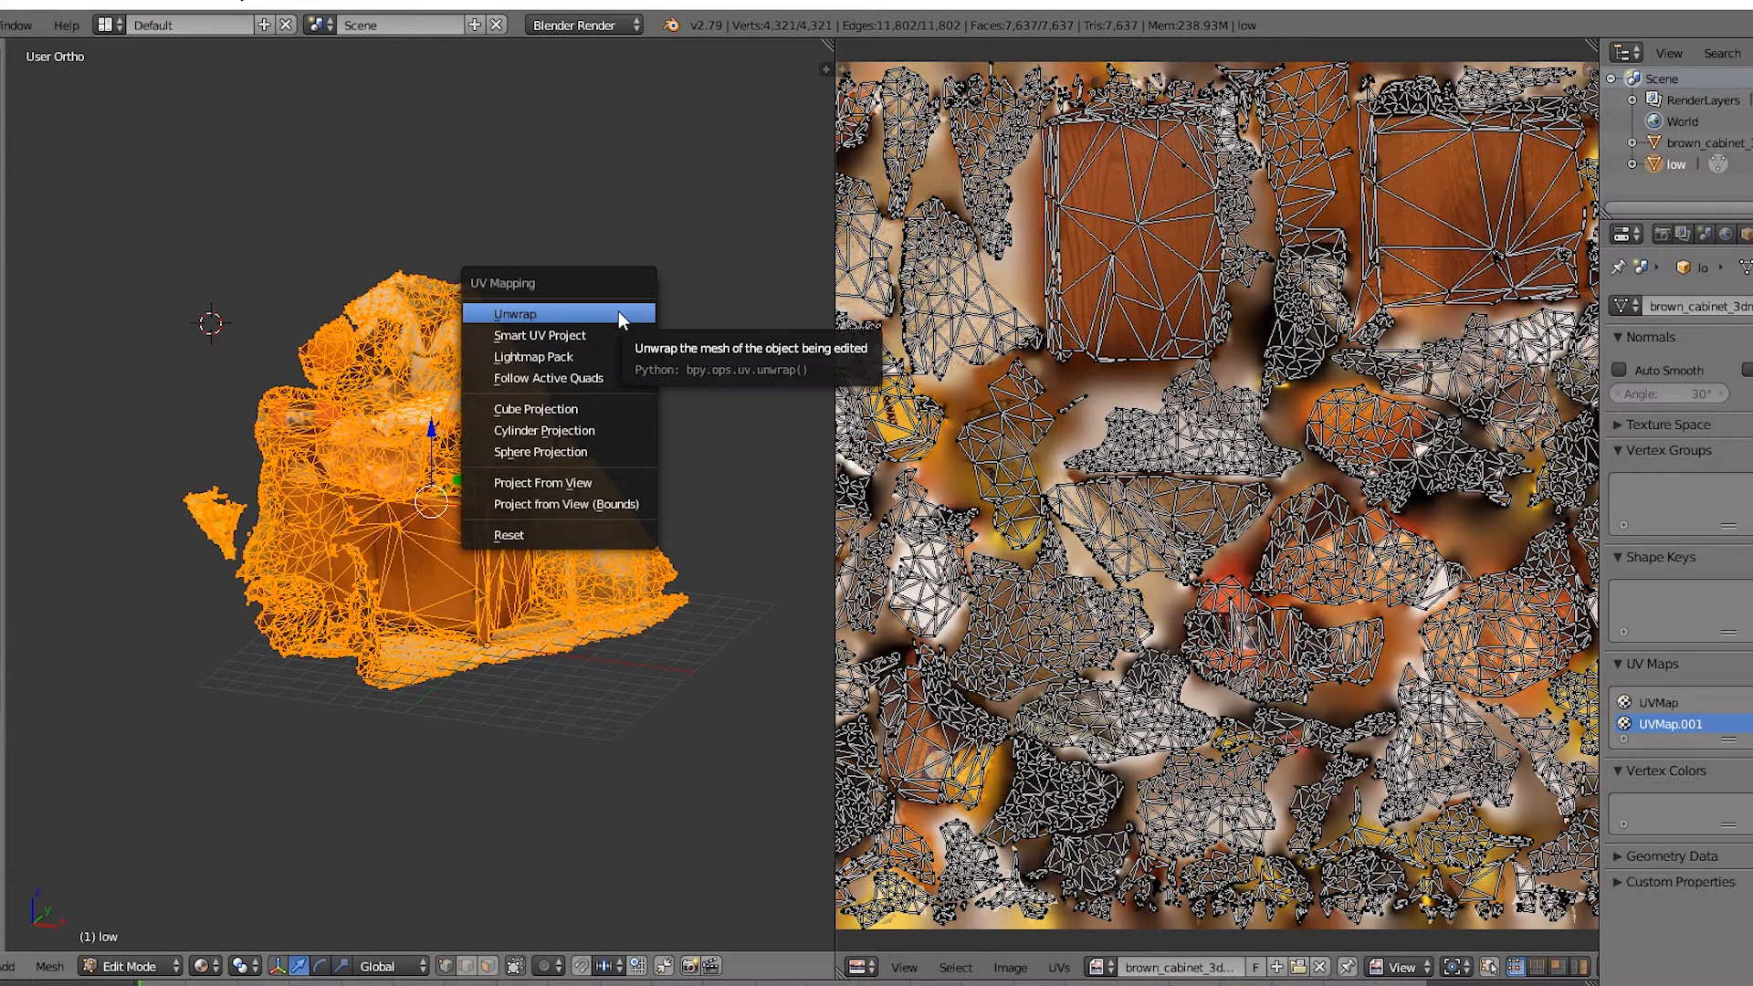
{"action": "left_click", "coordinate": [541, 335]}
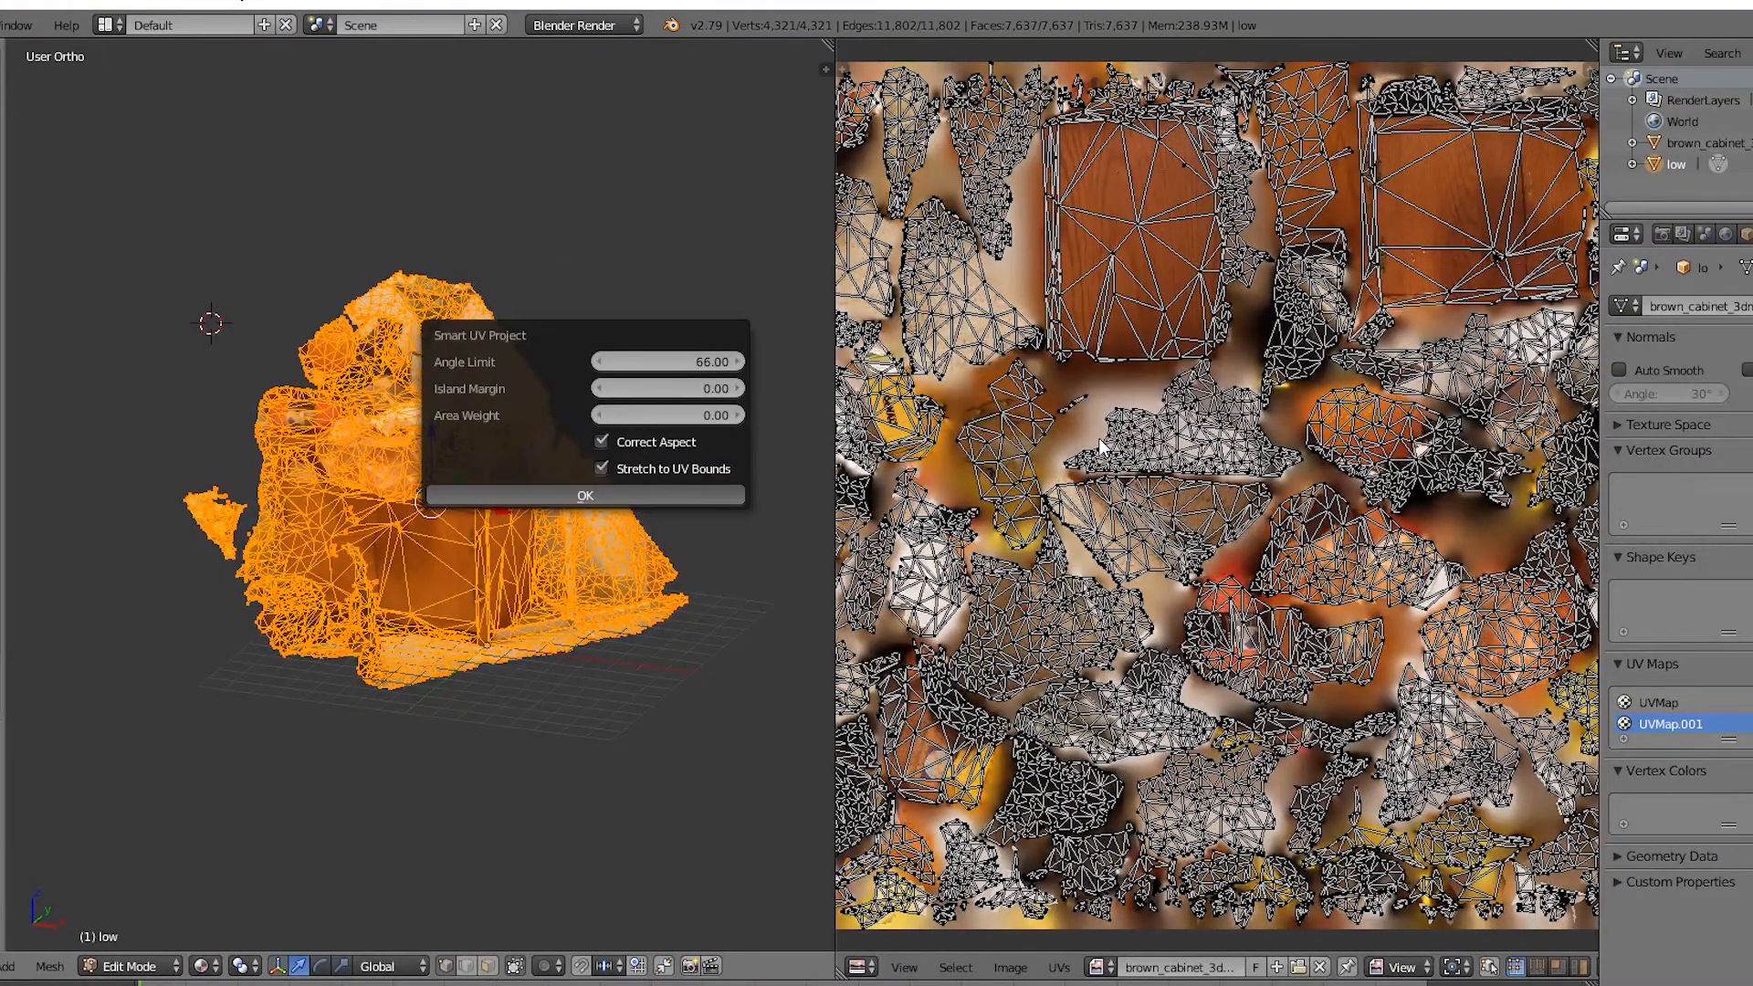
{"action": "left_click", "coordinate": [584, 495]}
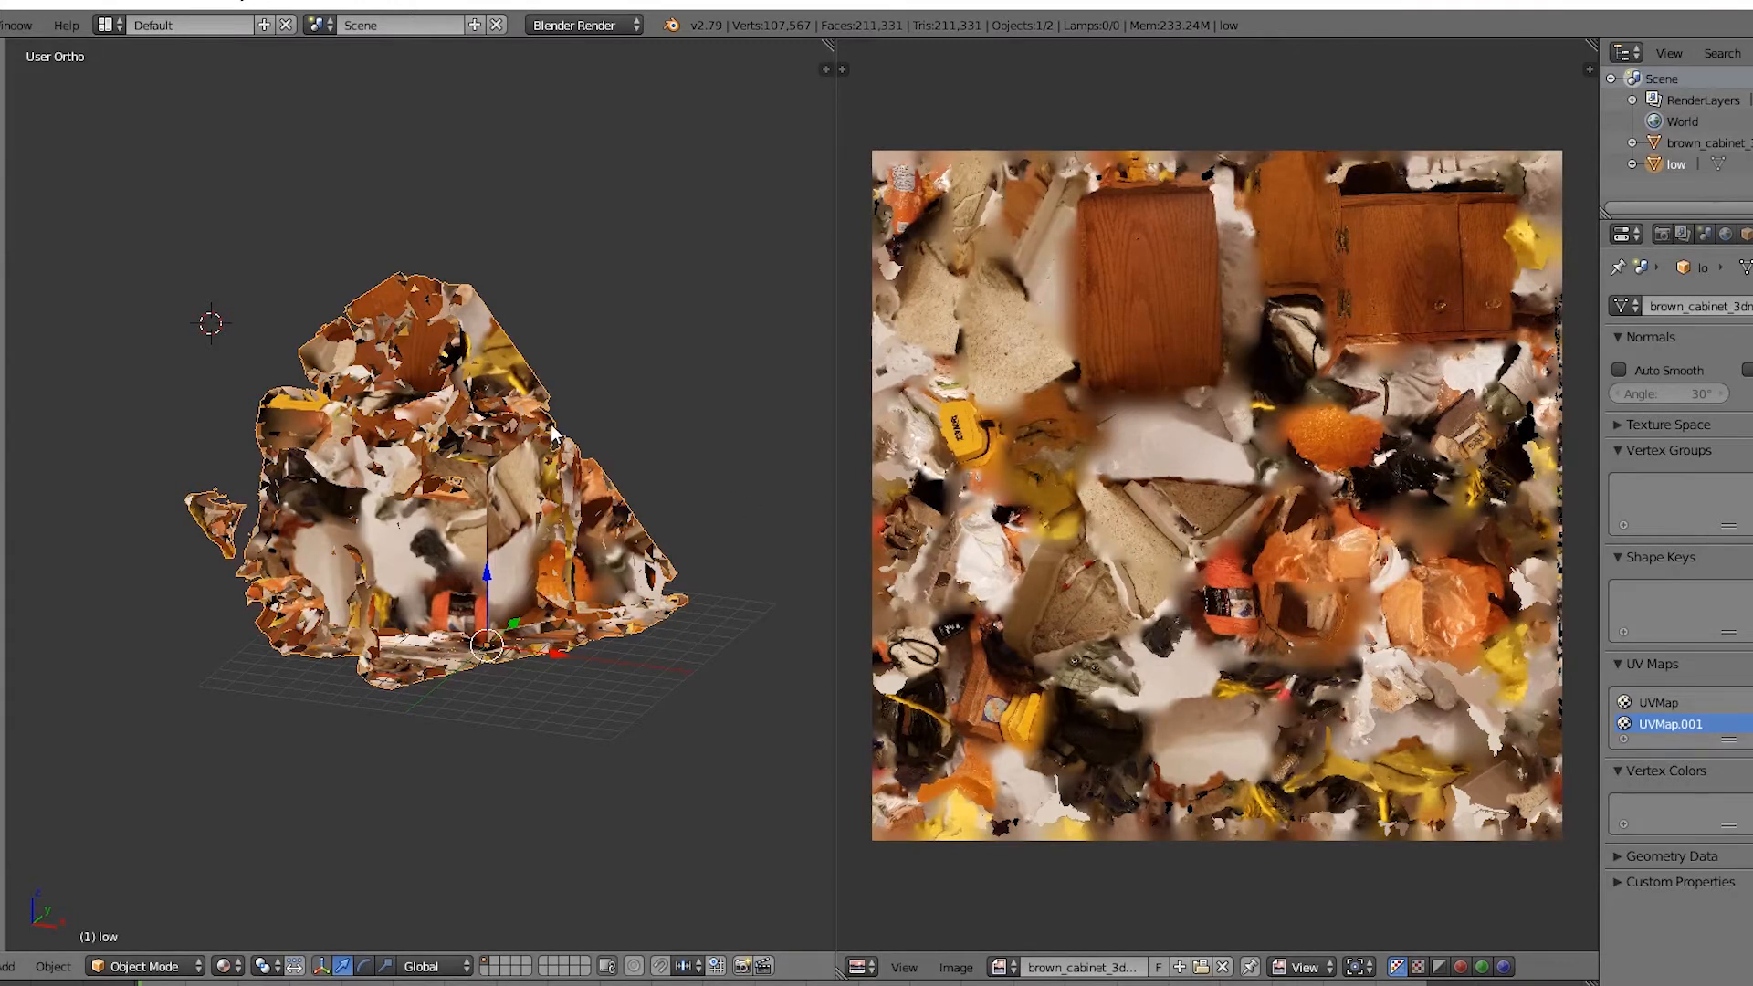
- In Edit Mode, assign the newBake image to the low mesh's UV layout
{"action": "key", "text": "Tab"}
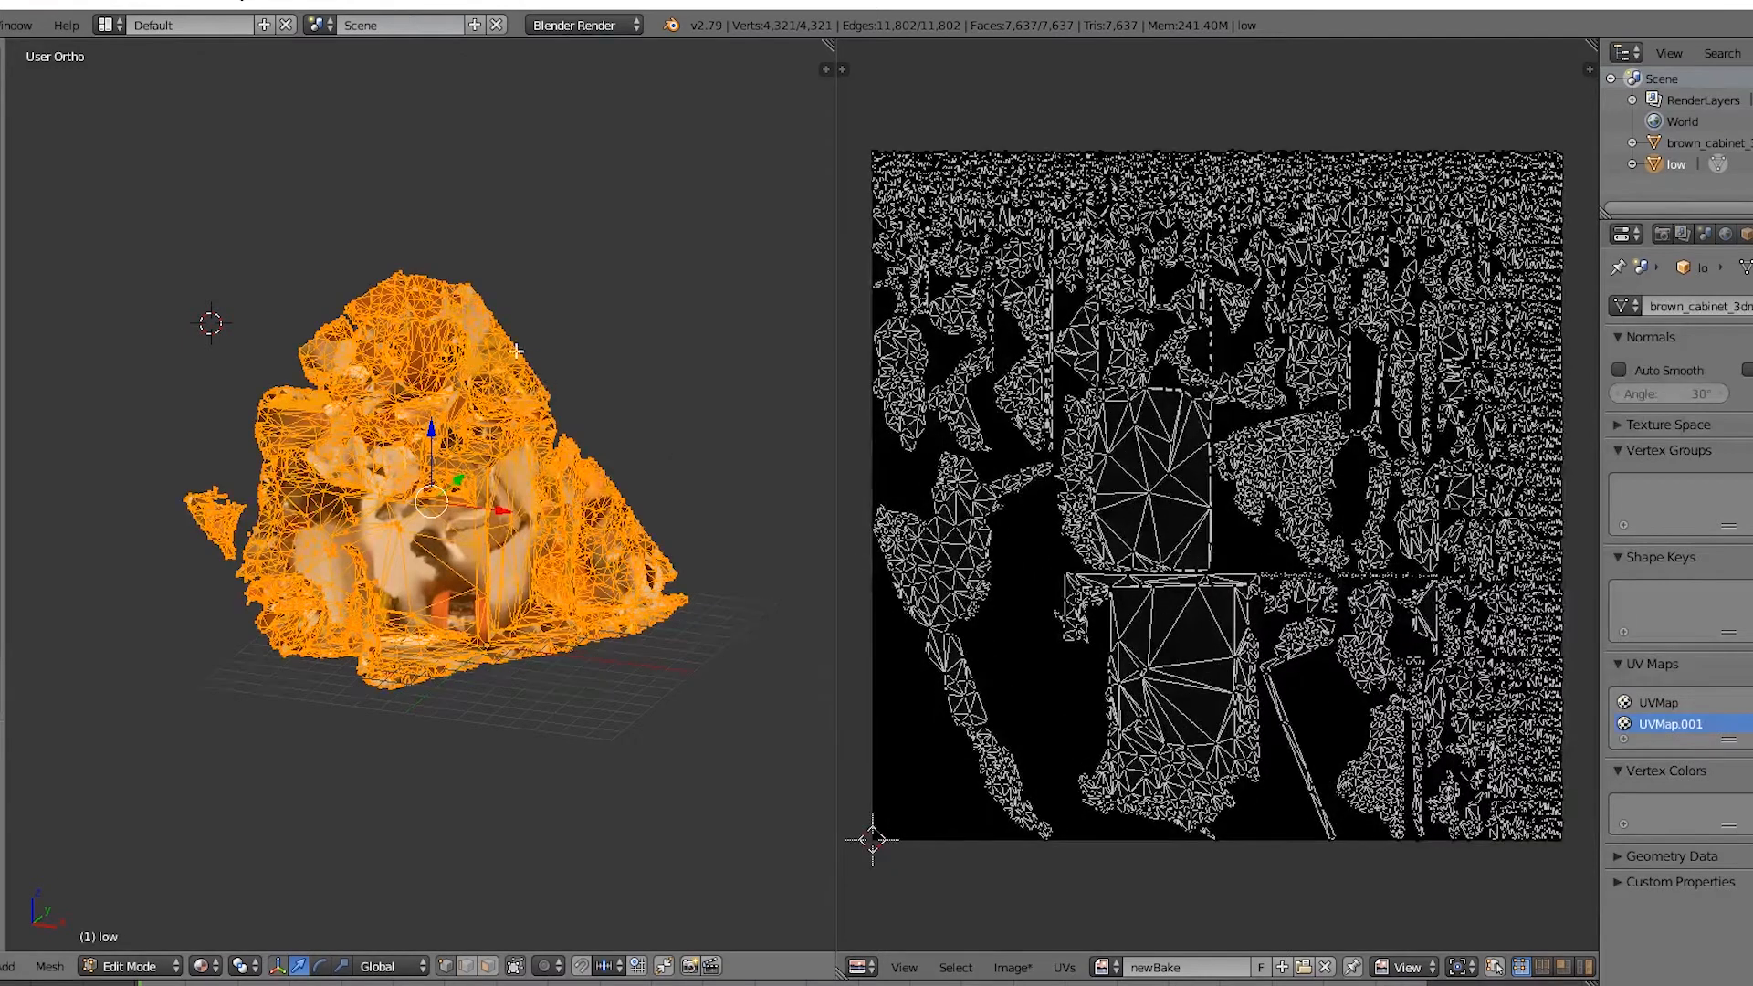
{"action": "left_click", "coordinate": [137, 966]}
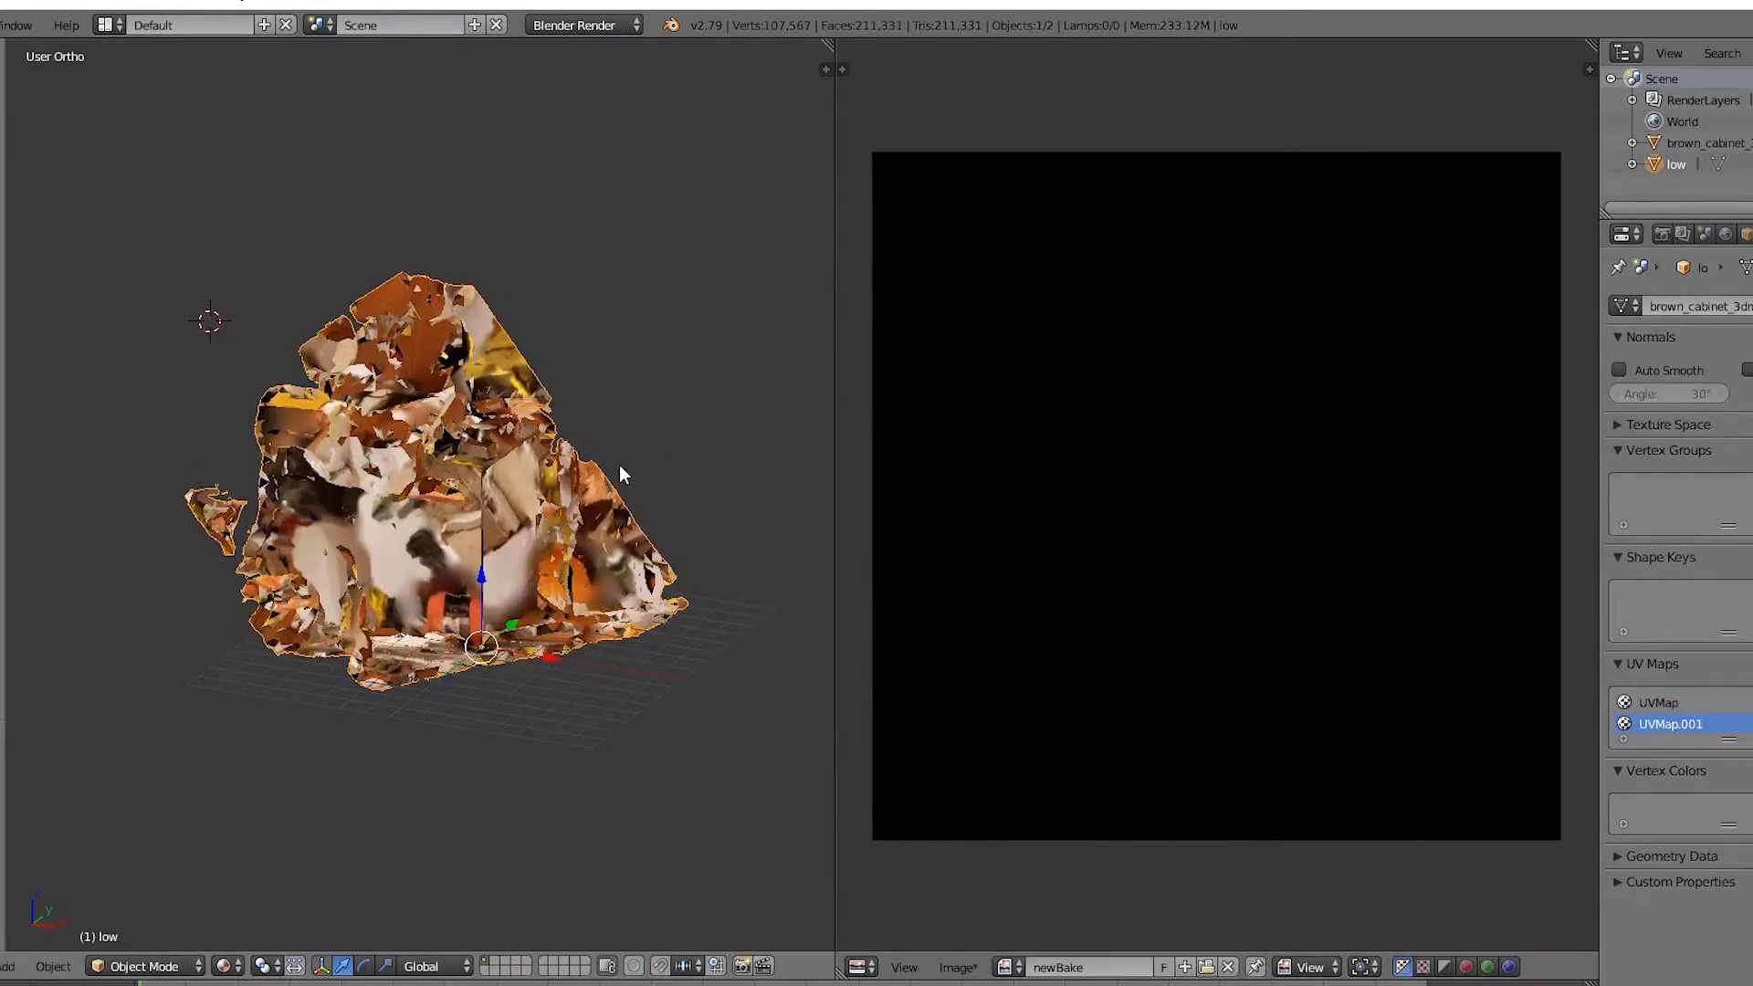
{"action": "key", "text": "Tab"}
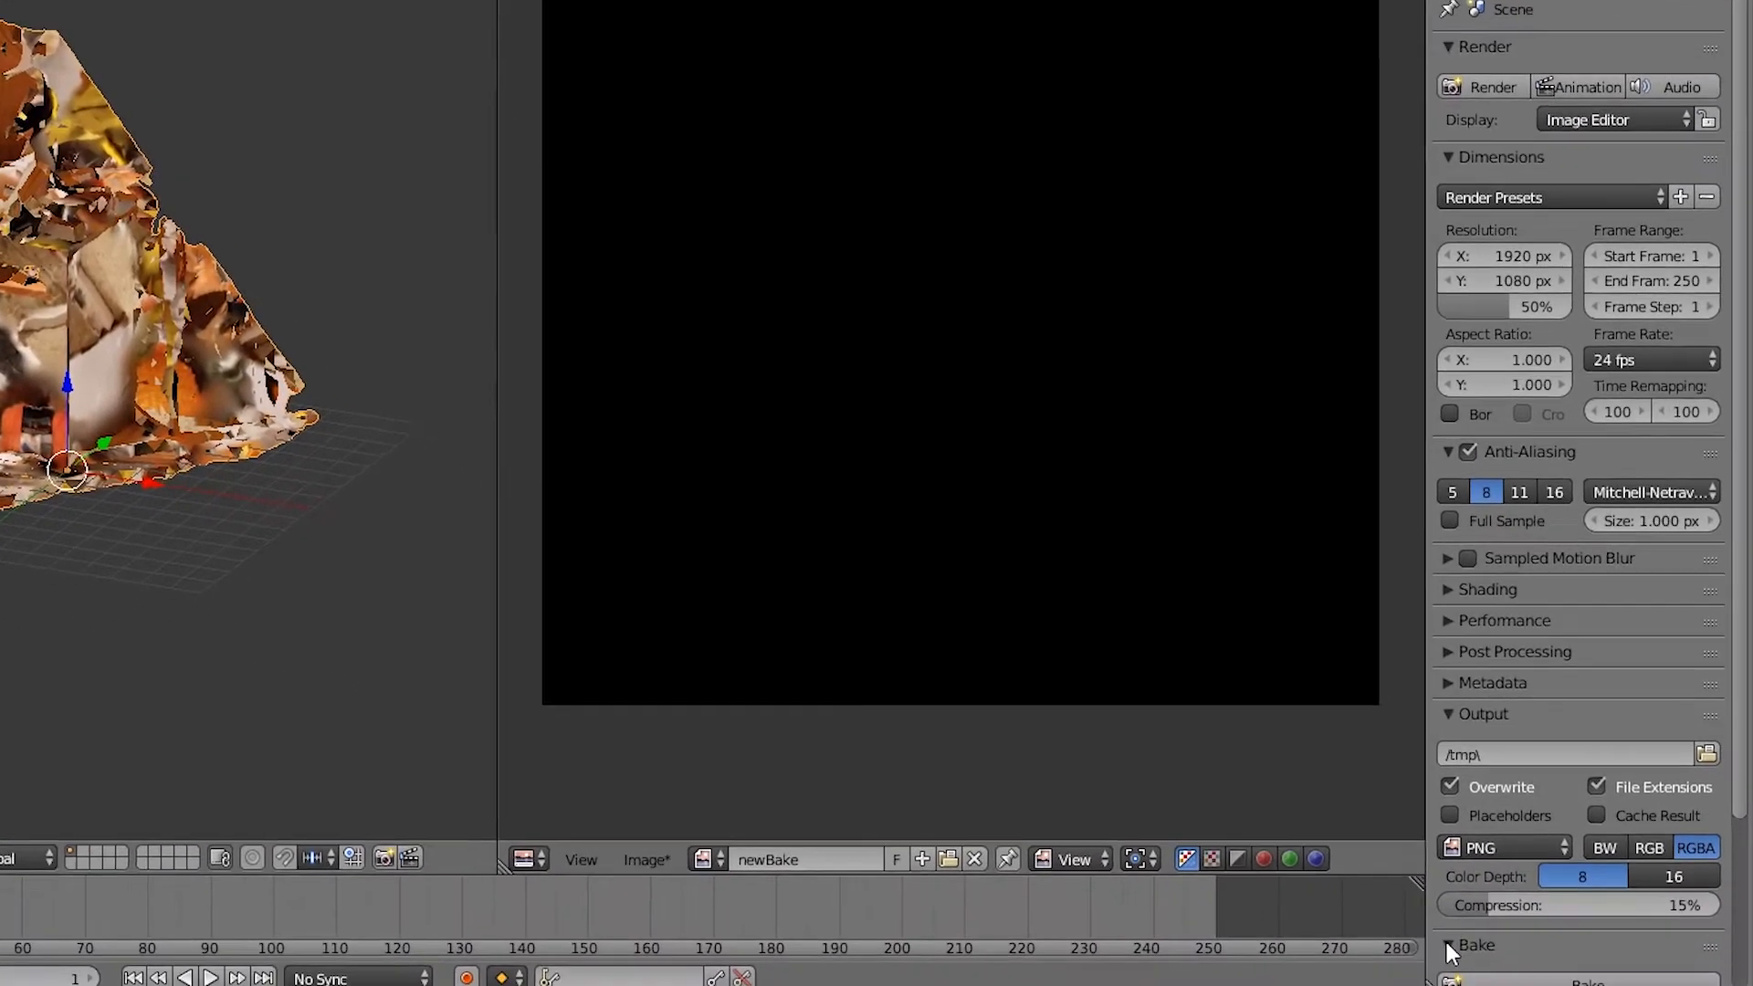
- Set the Bake Mode to Textures with Selected to Active enabled
{"action": "scroll", "scroll_direction": "down", "scroll_amount": 3}
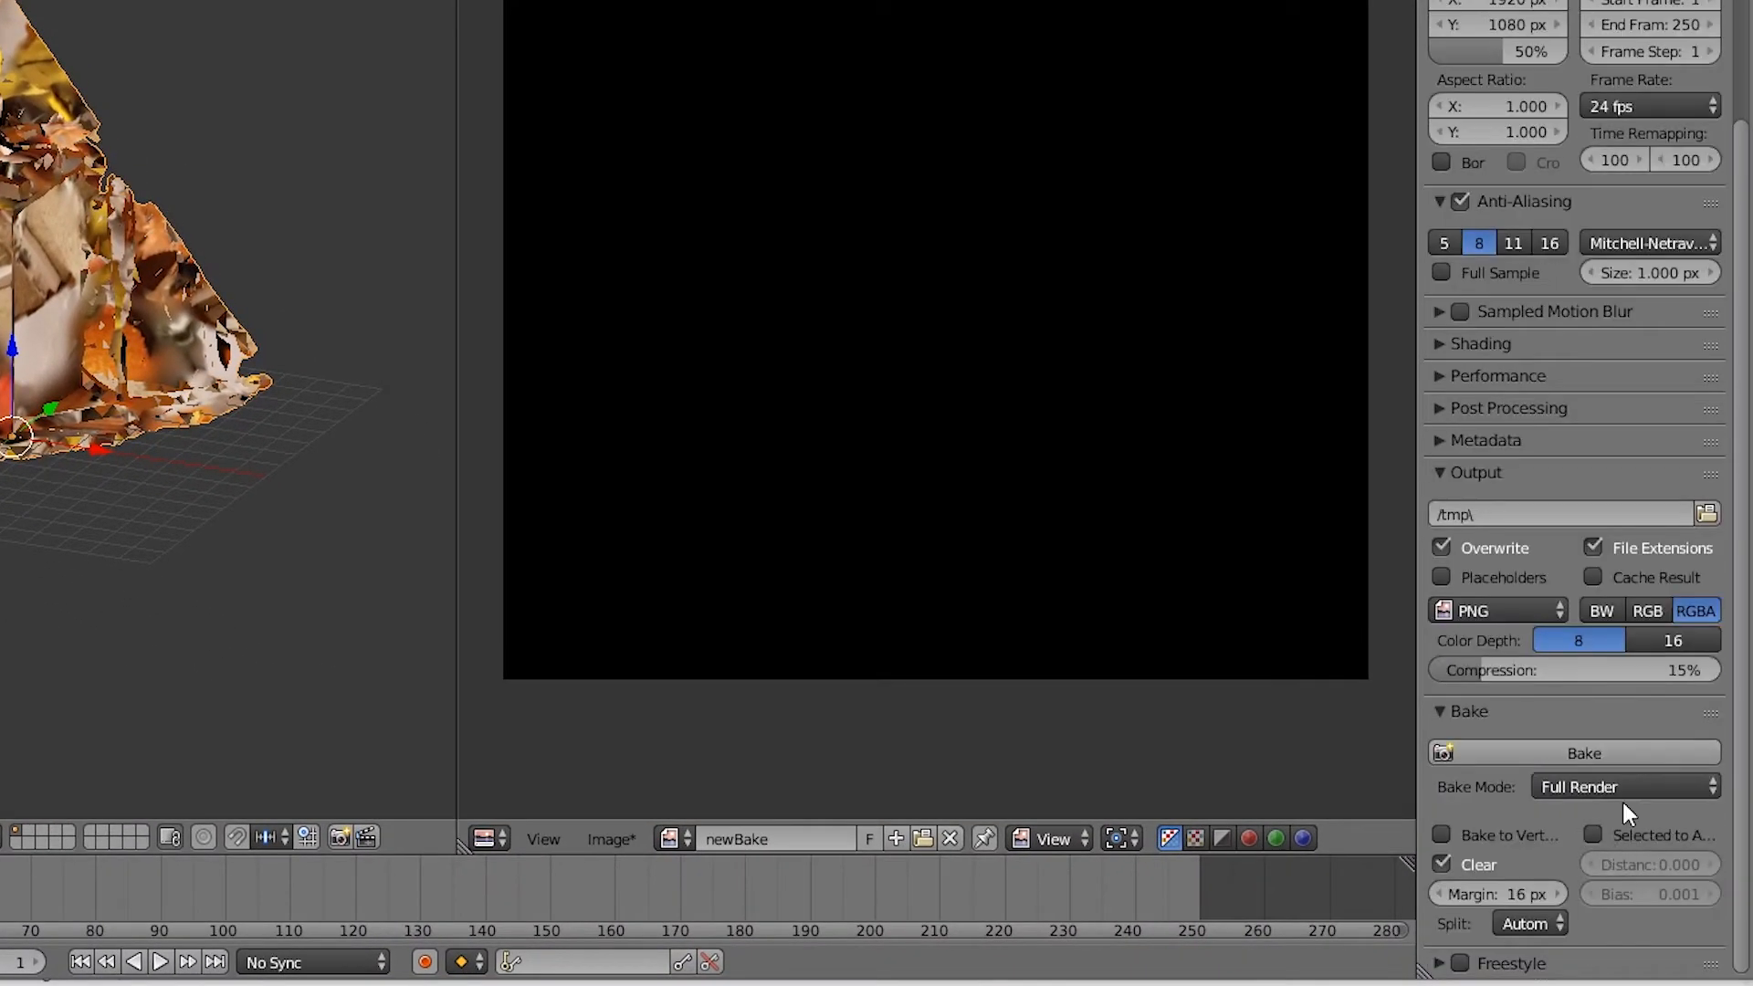
{"action": "left_click", "coordinate": [1624, 786]}
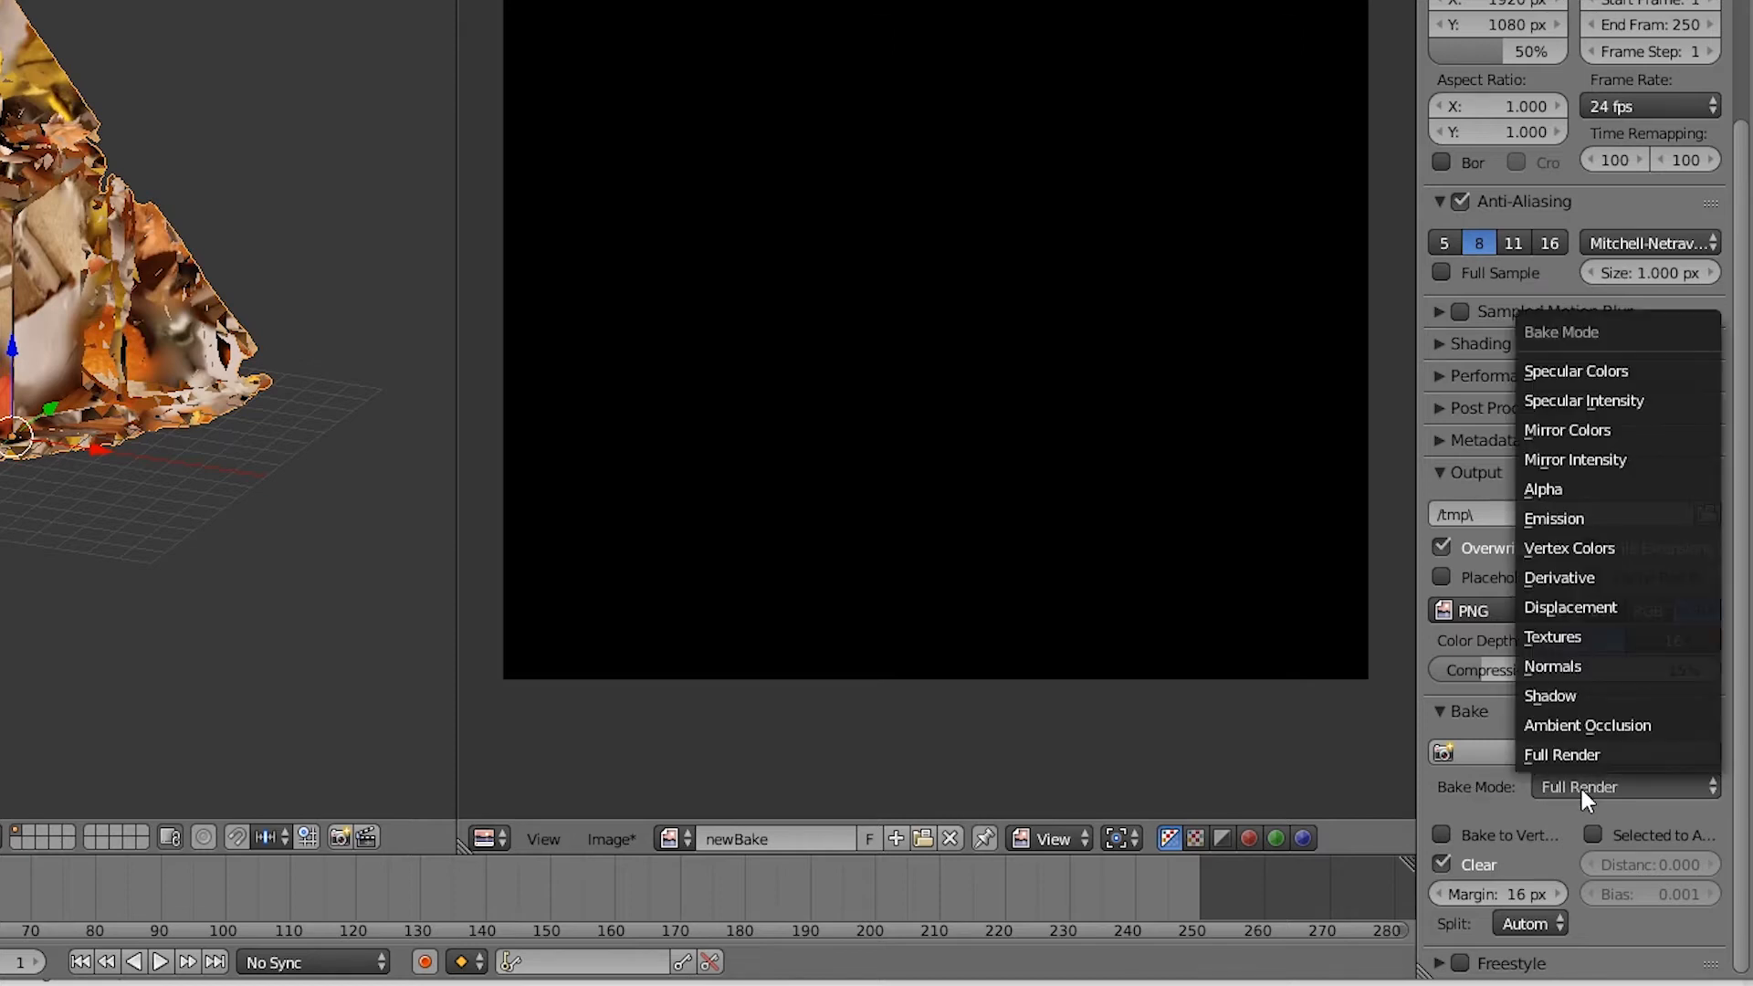
{"action": "left_click", "coordinate": [1552, 637]}
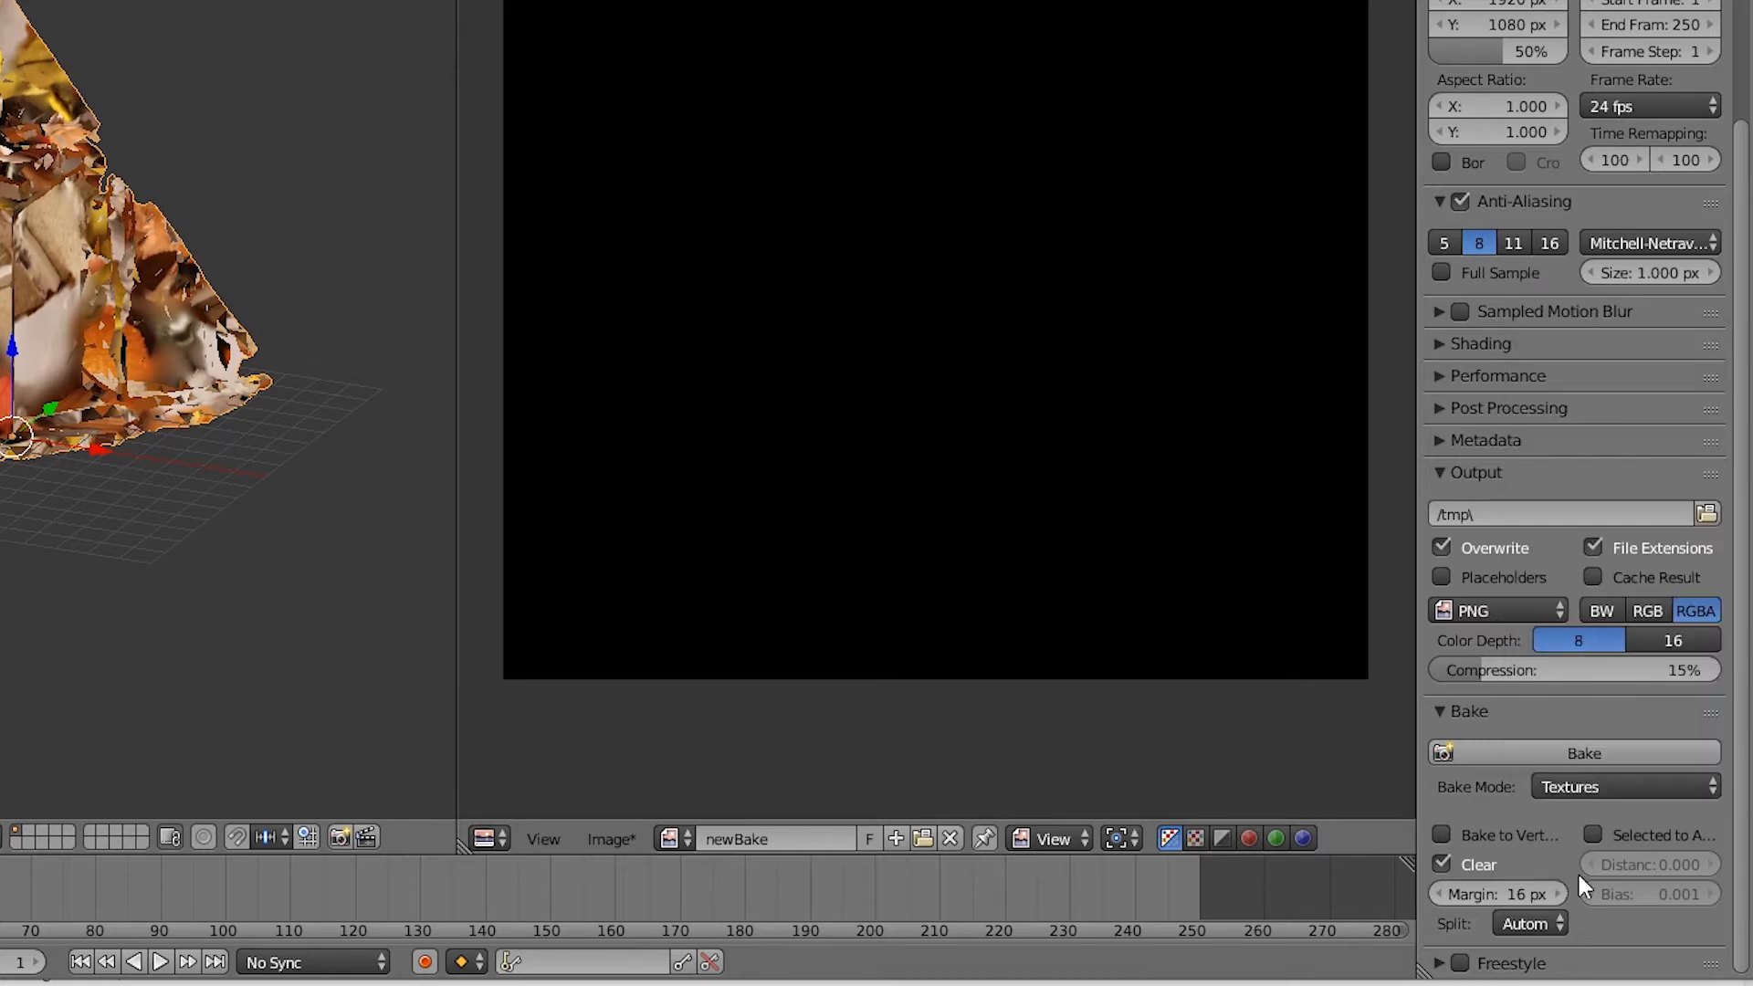
{"action": "left_click", "coordinate": [1590, 834]}
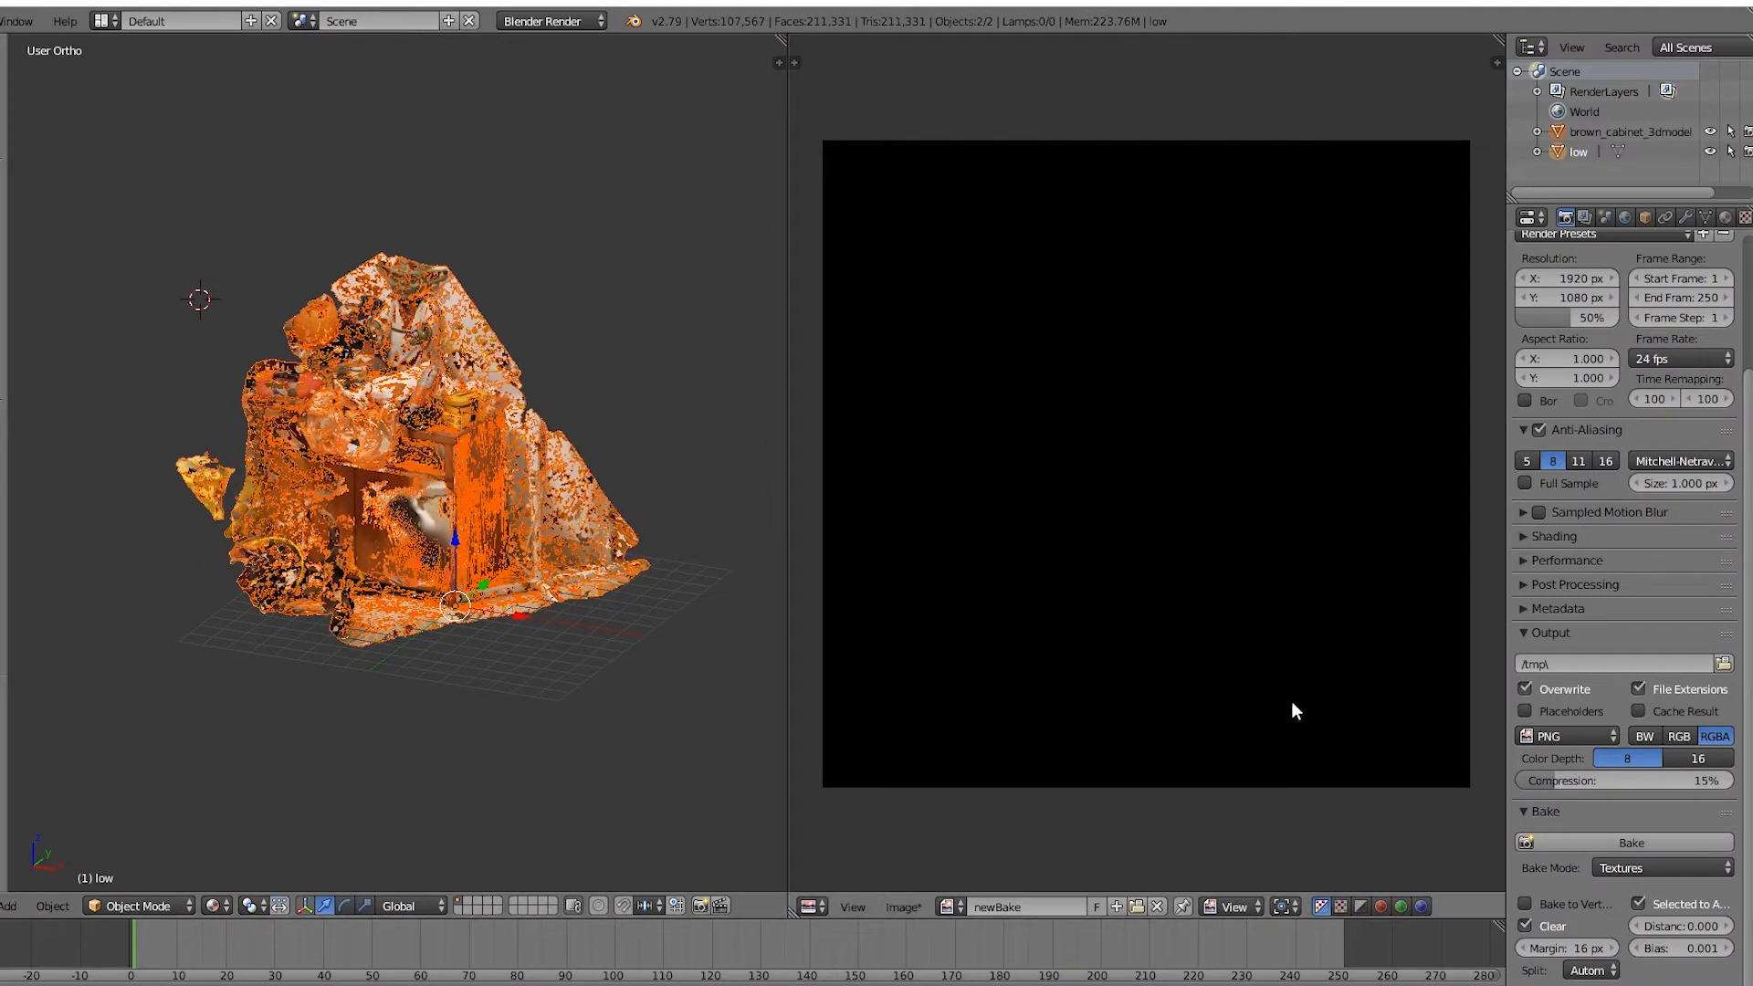
{"action": "mouse_move", "coordinate": [1637, 843]}
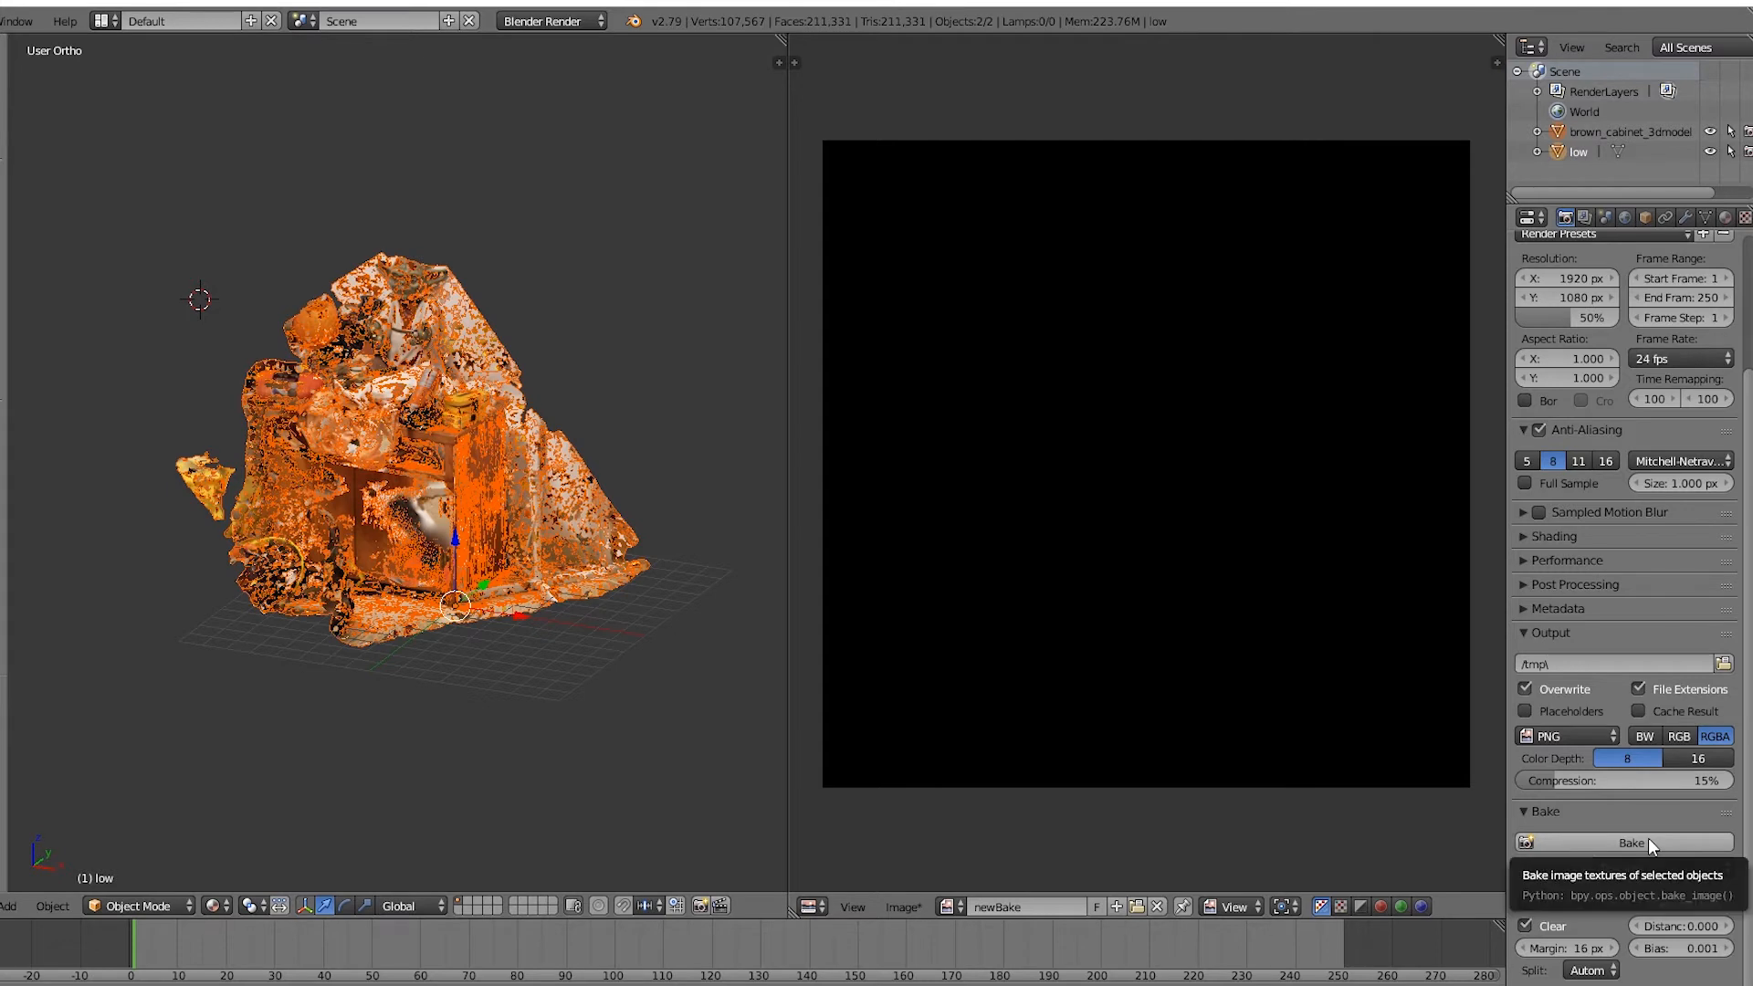
- Run the Textures bake so newBake fills with the high-poly scan's texture
{"action": "left_click", "coordinate": [1625, 843]}
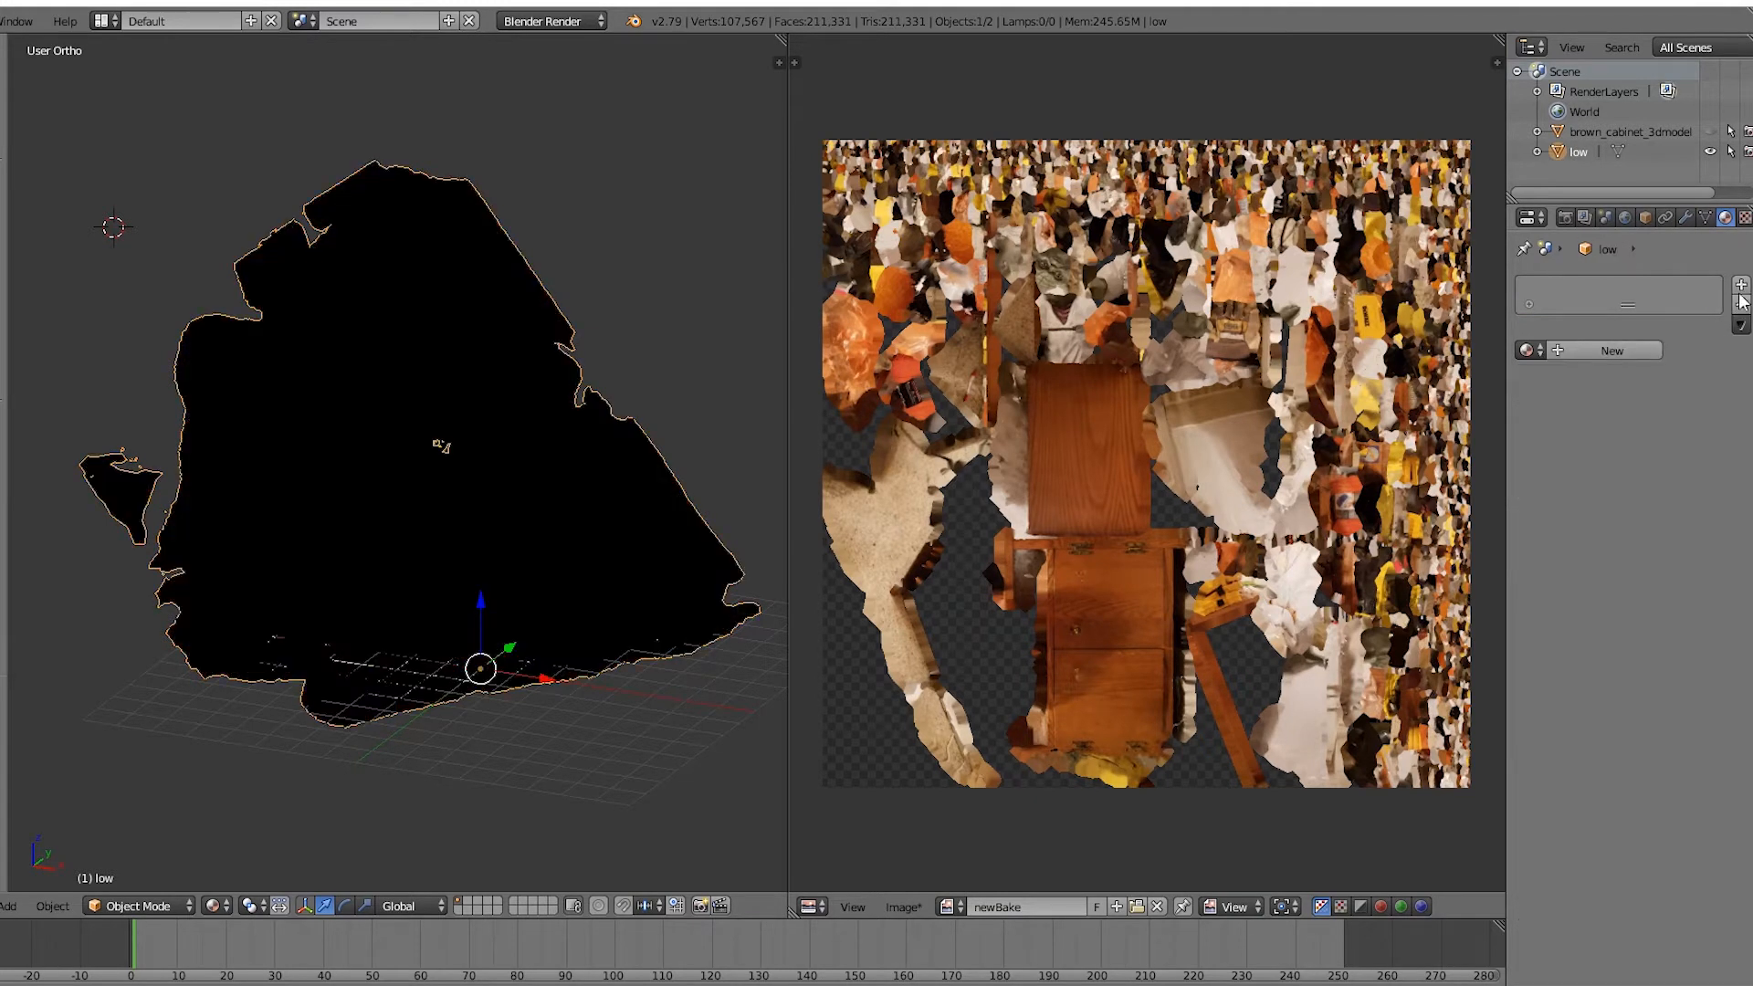
- Create a new shadeless material, newMat, on the low mesh
{"action": "left_click", "coordinate": [1610, 350]}
{"action": "type", "text": "newMat"}
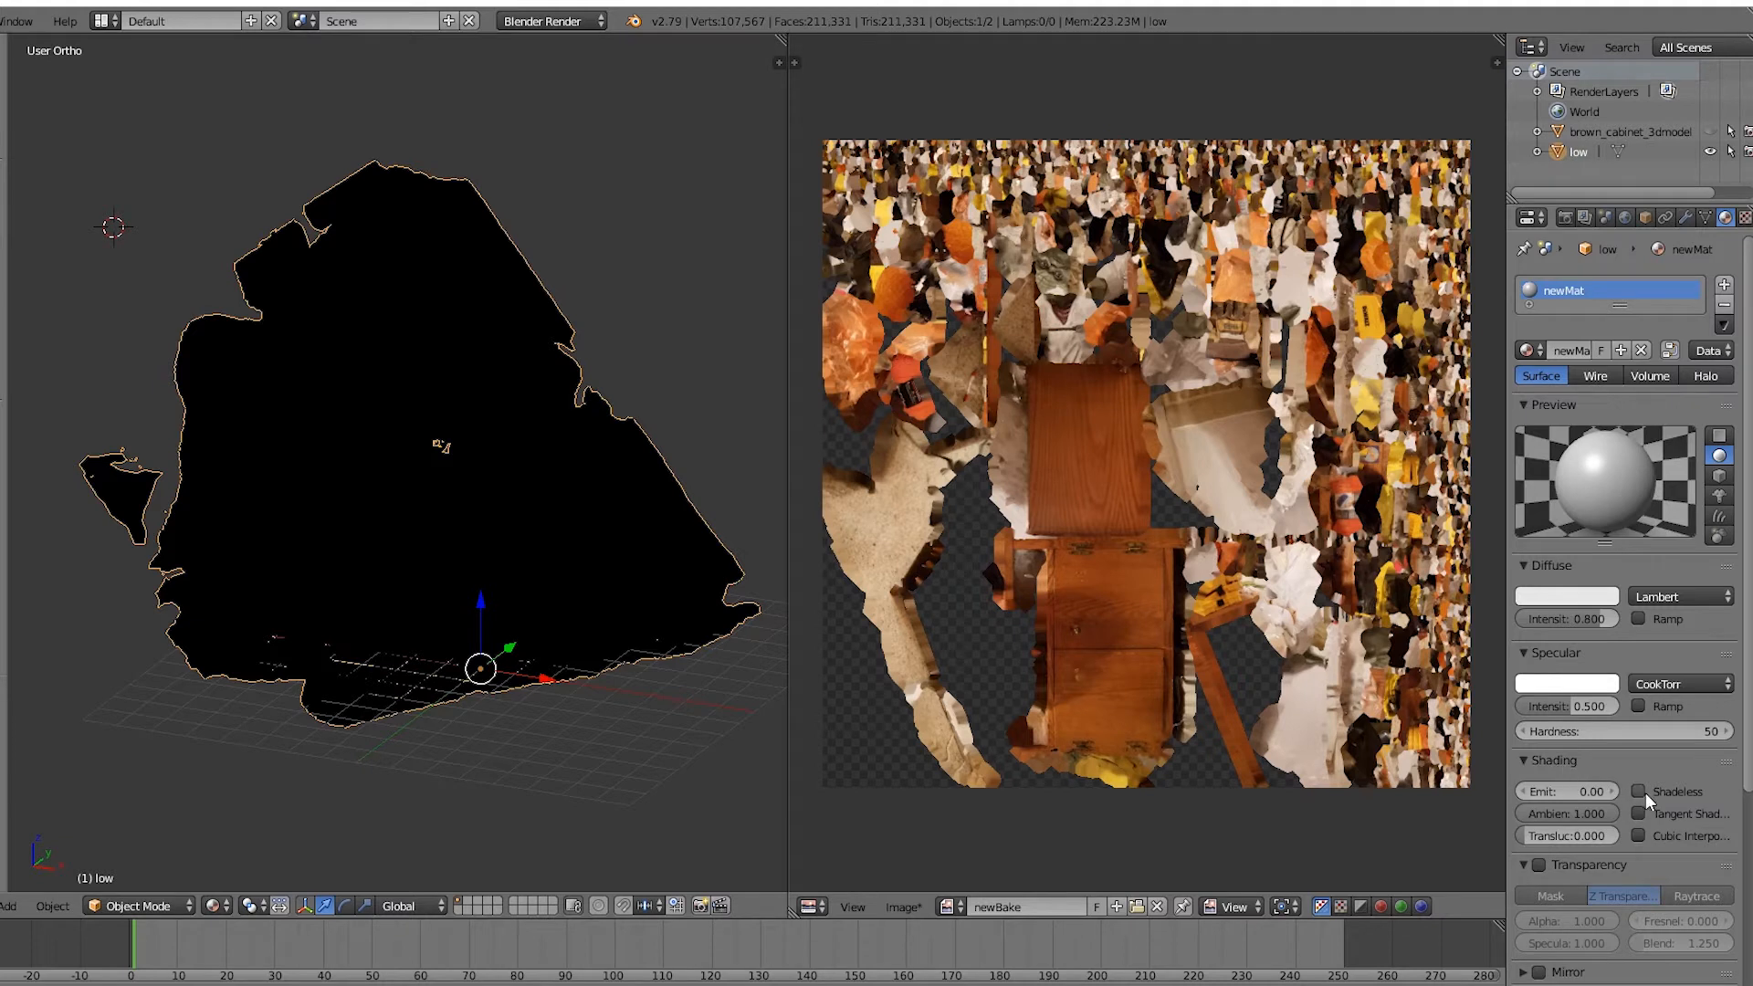
{"action": "left_click", "coordinate": [1639, 792]}
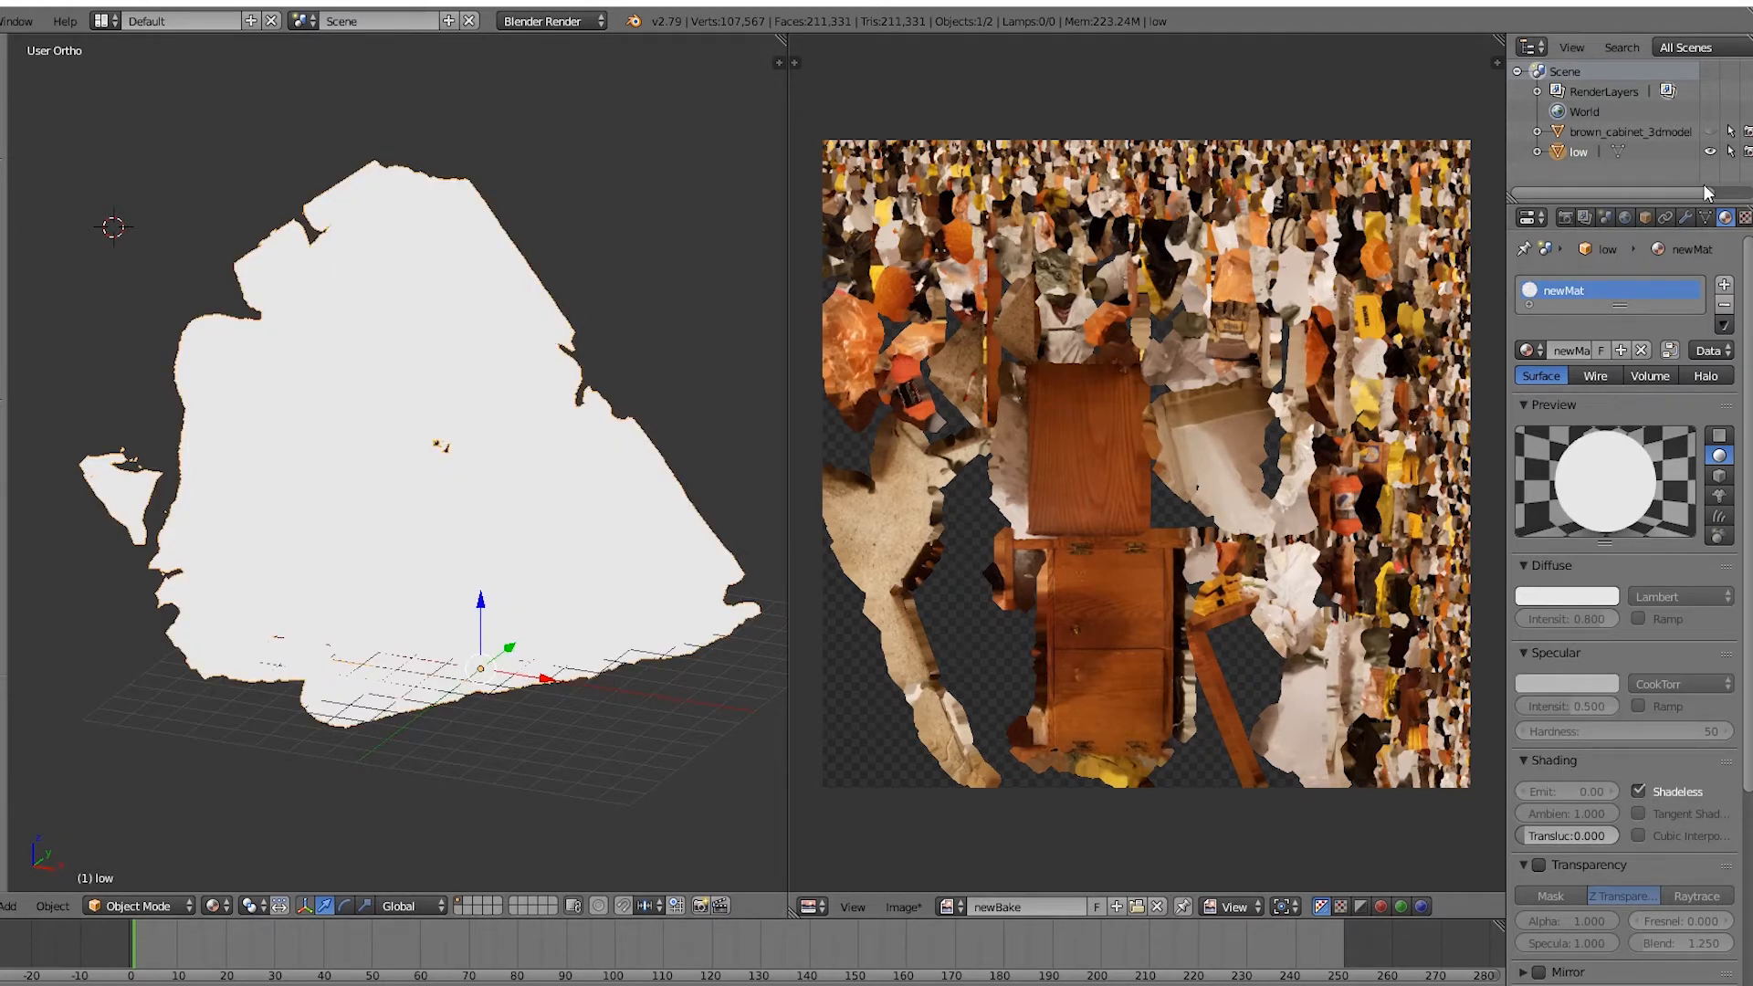
{"action": "left_click", "coordinate": [1741, 216]}
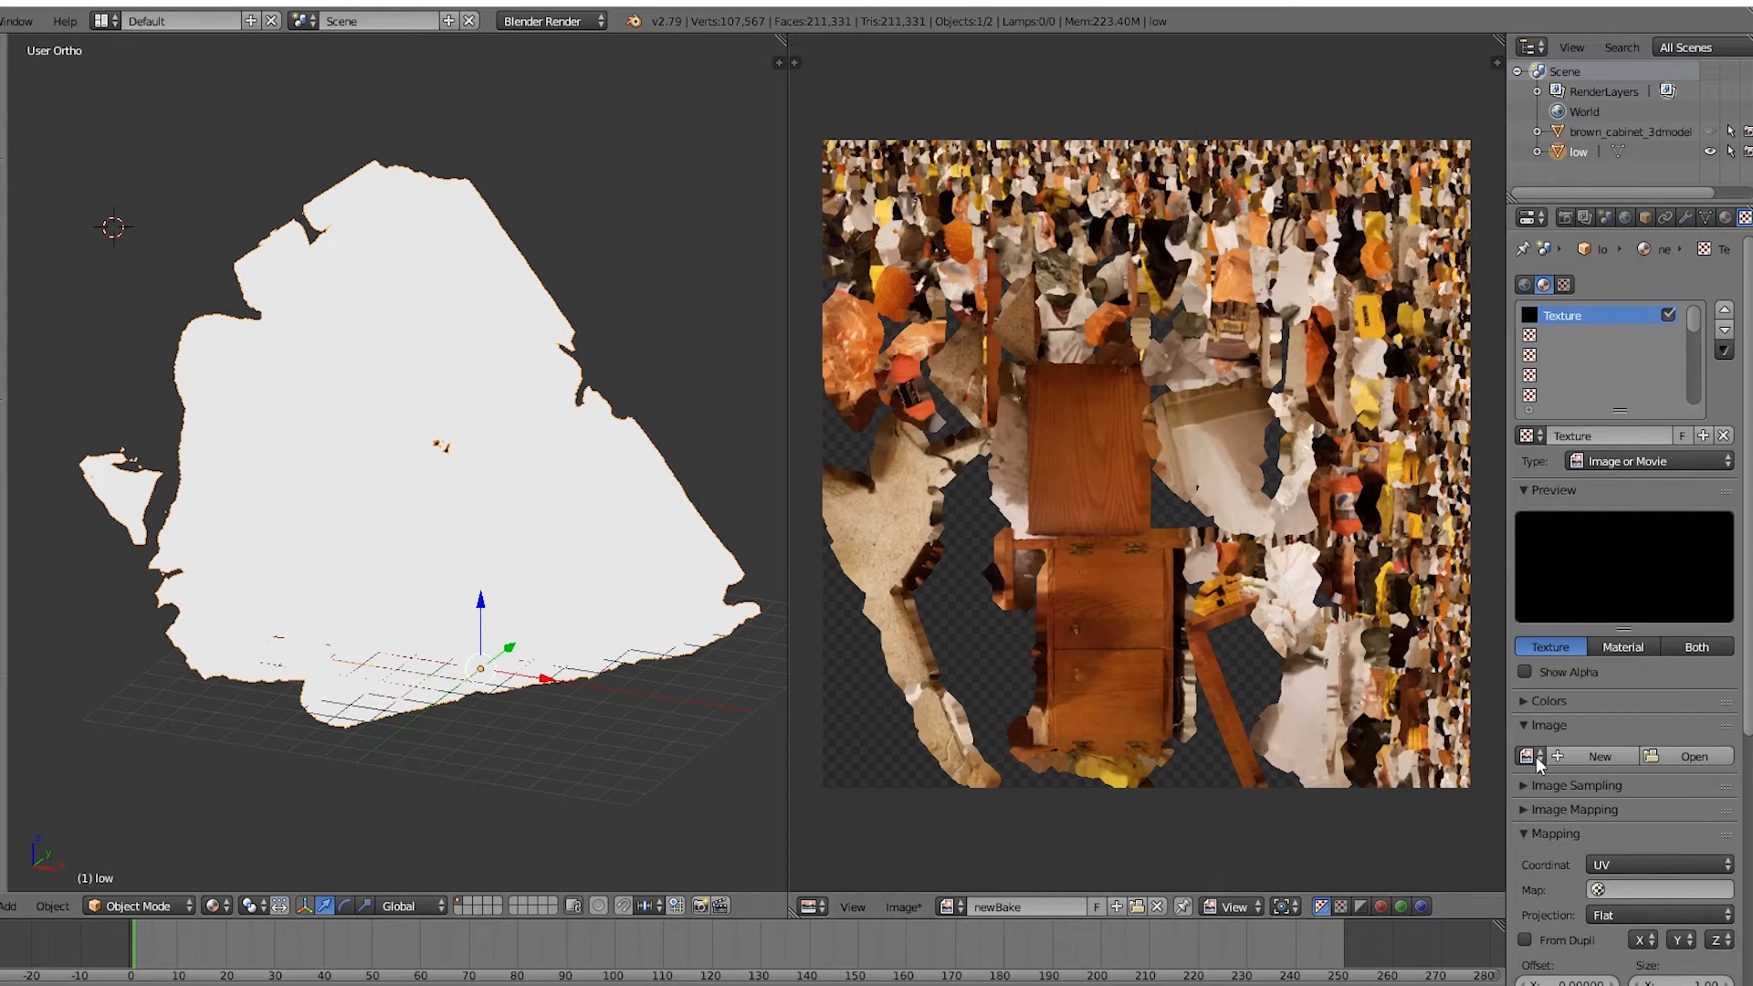
- Assign the baked newBake image to the low-poly cabinet's texture in the Image panel
{"action": "left_click", "coordinate": [1528, 756]}
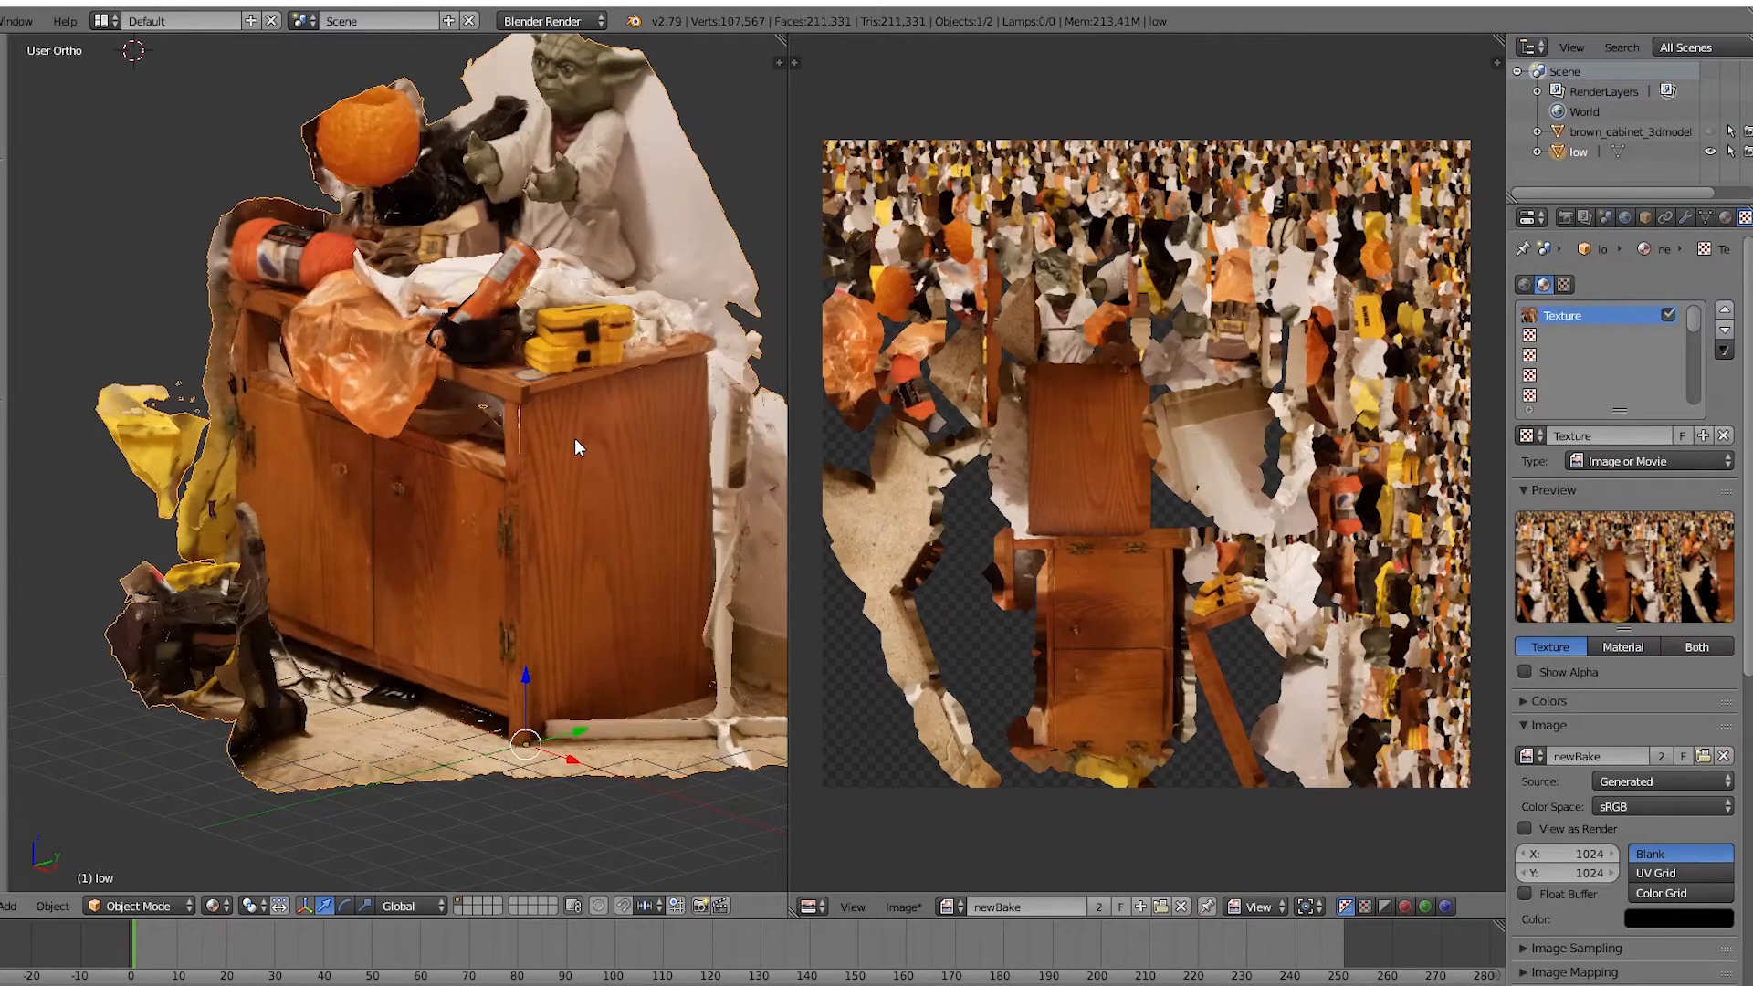
{"action": "mouse_move", "coordinate": [1141, 464]}
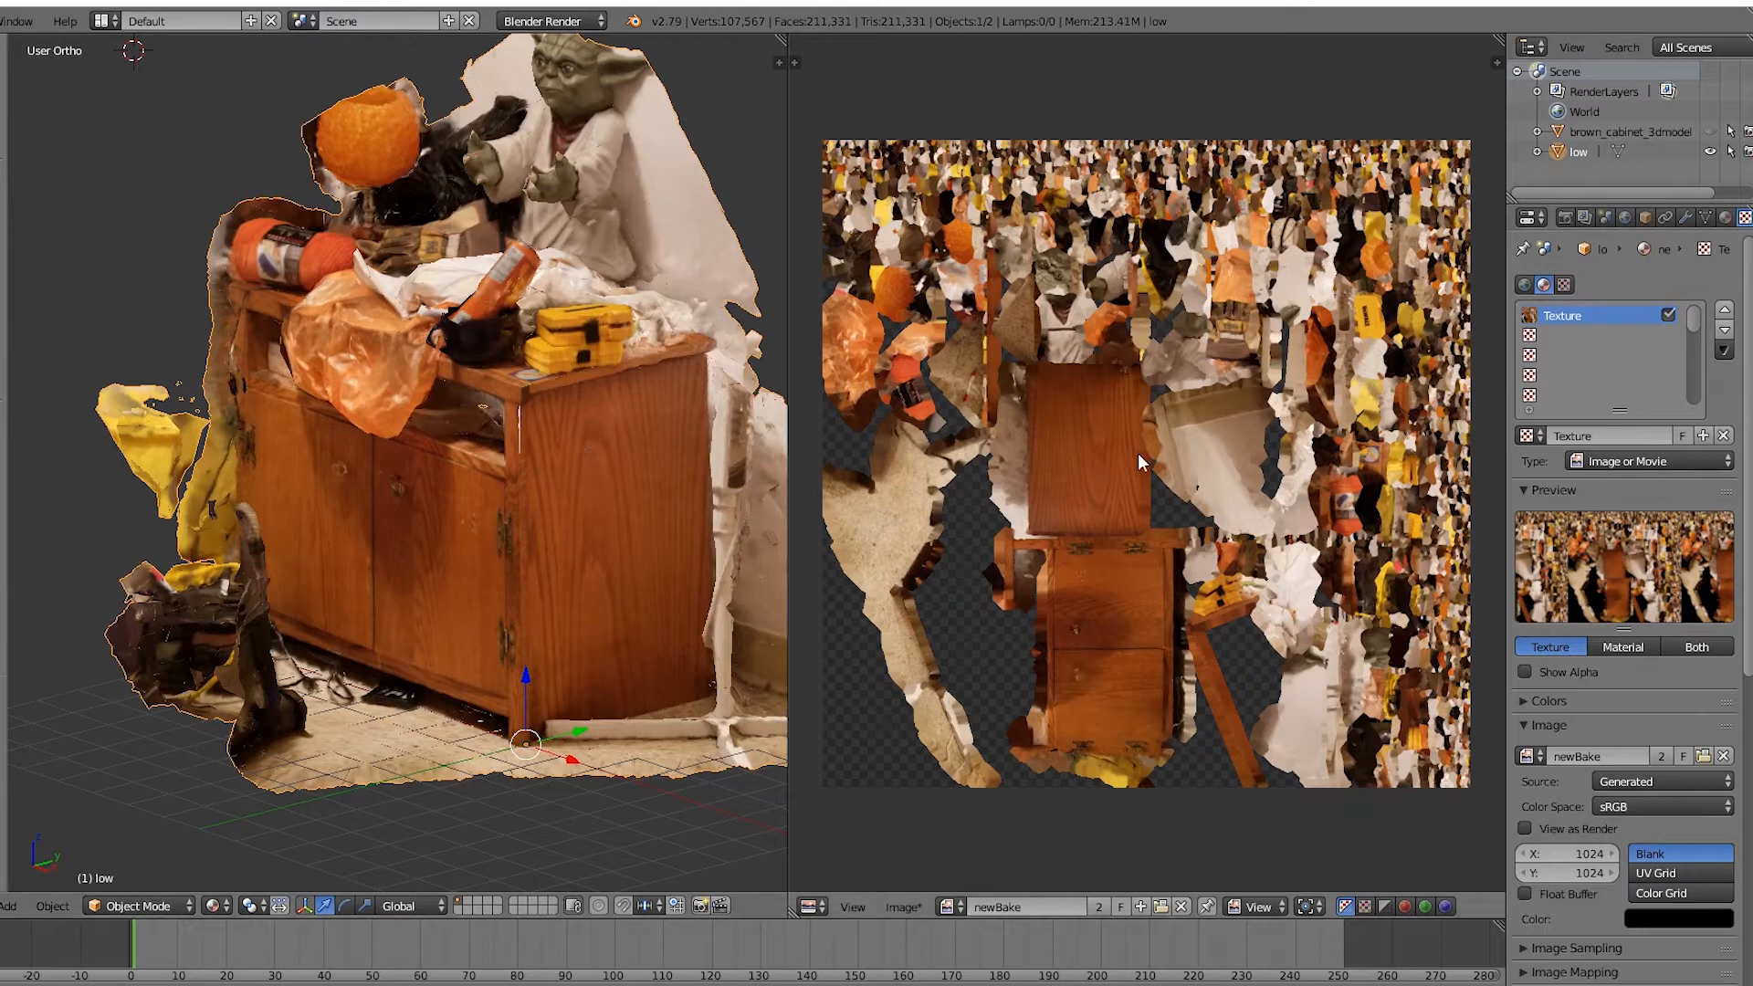
{"action": "mouse_move", "coordinate": [1739, 115]}
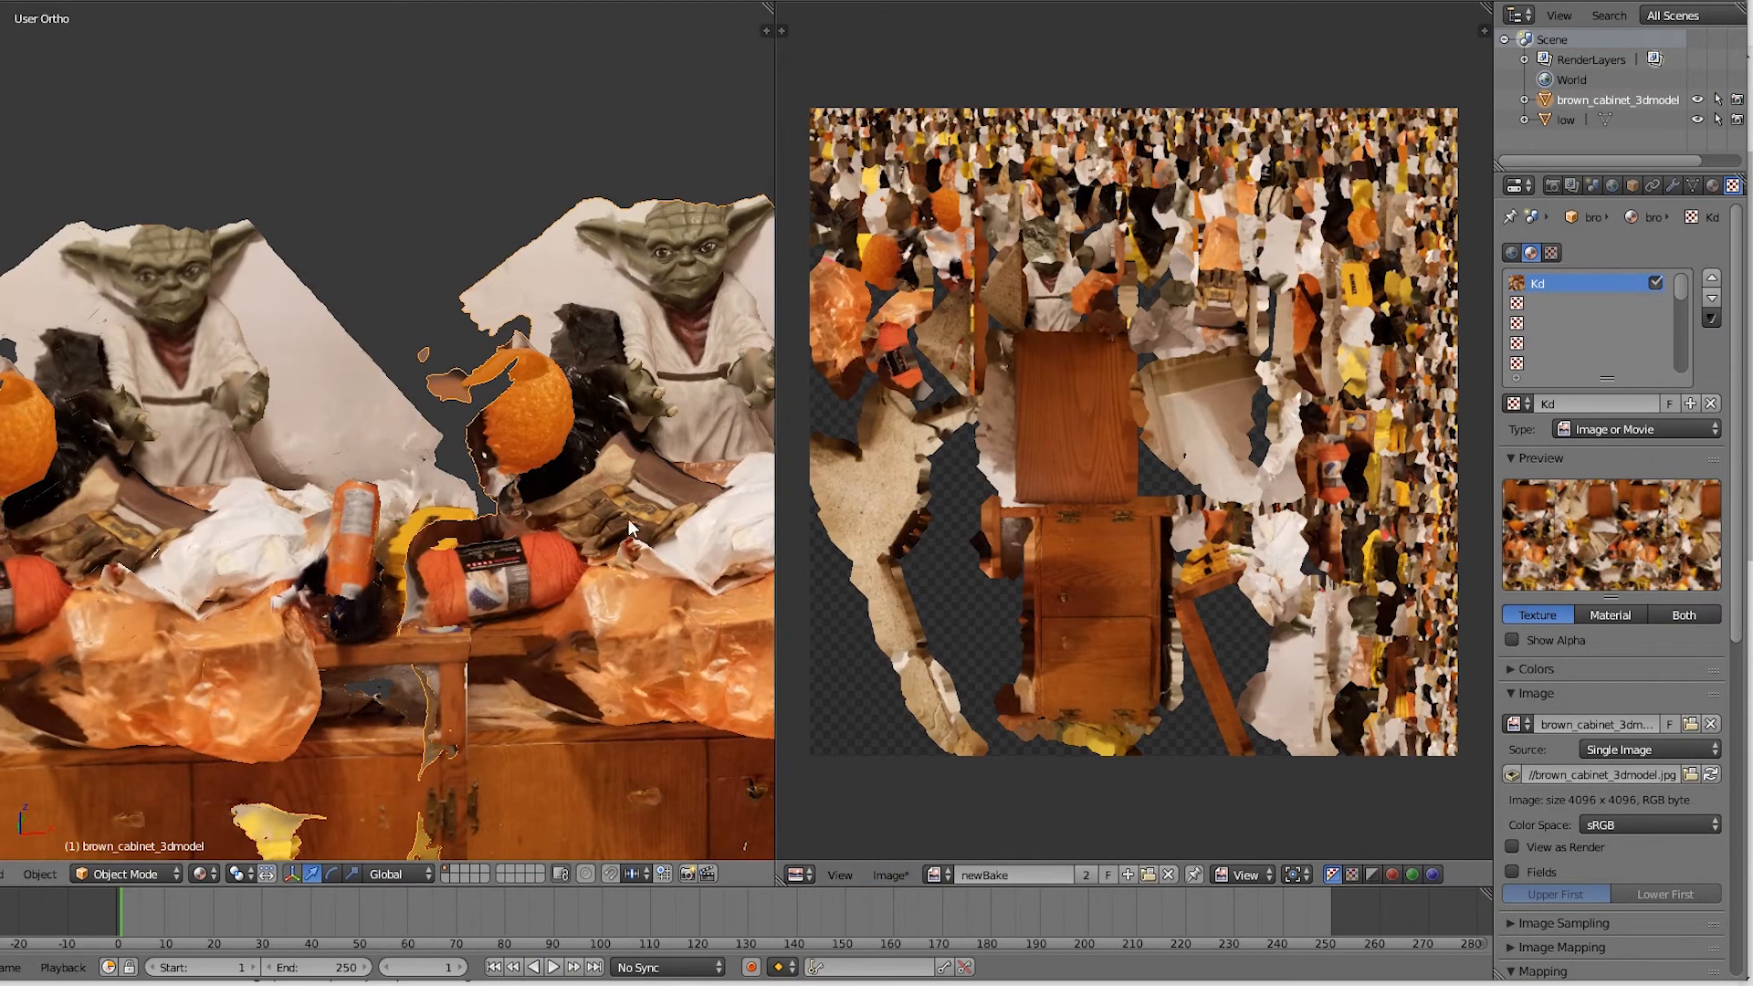
- Create a new blank image named newBake2 at 2024 × 2024 pixels
{"action": "left_click", "coordinate": [889, 875]}
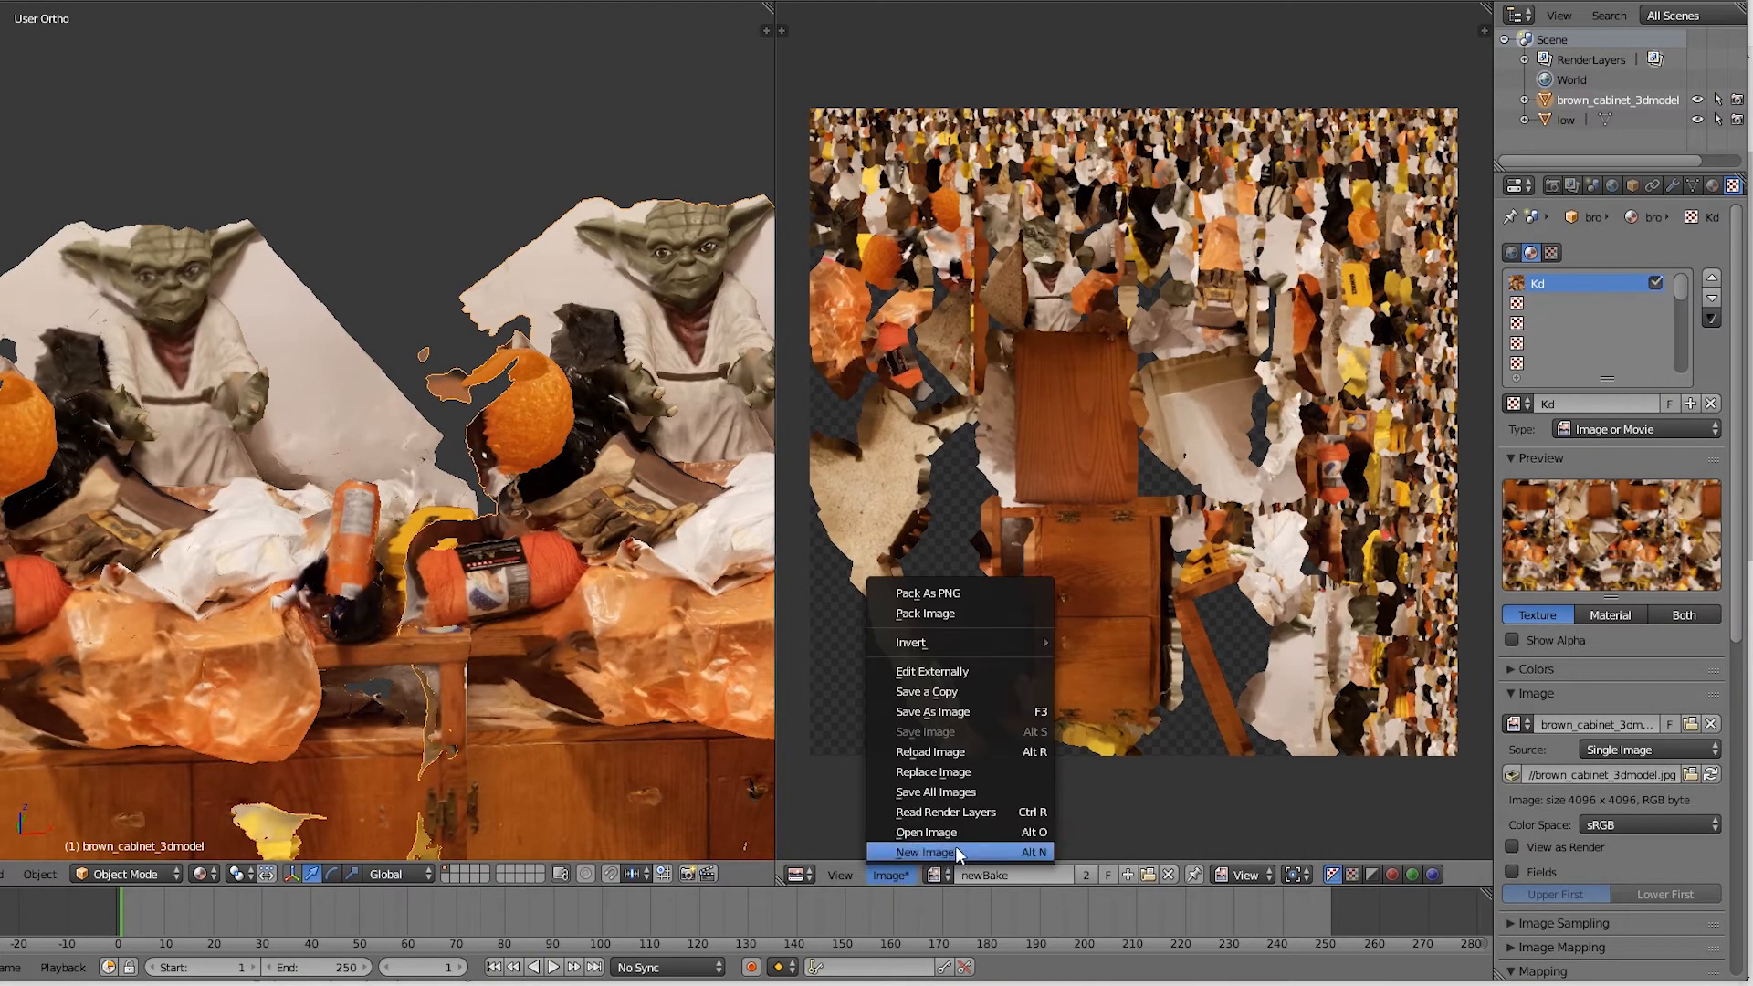
{"action": "left_click", "coordinate": [925, 852]}
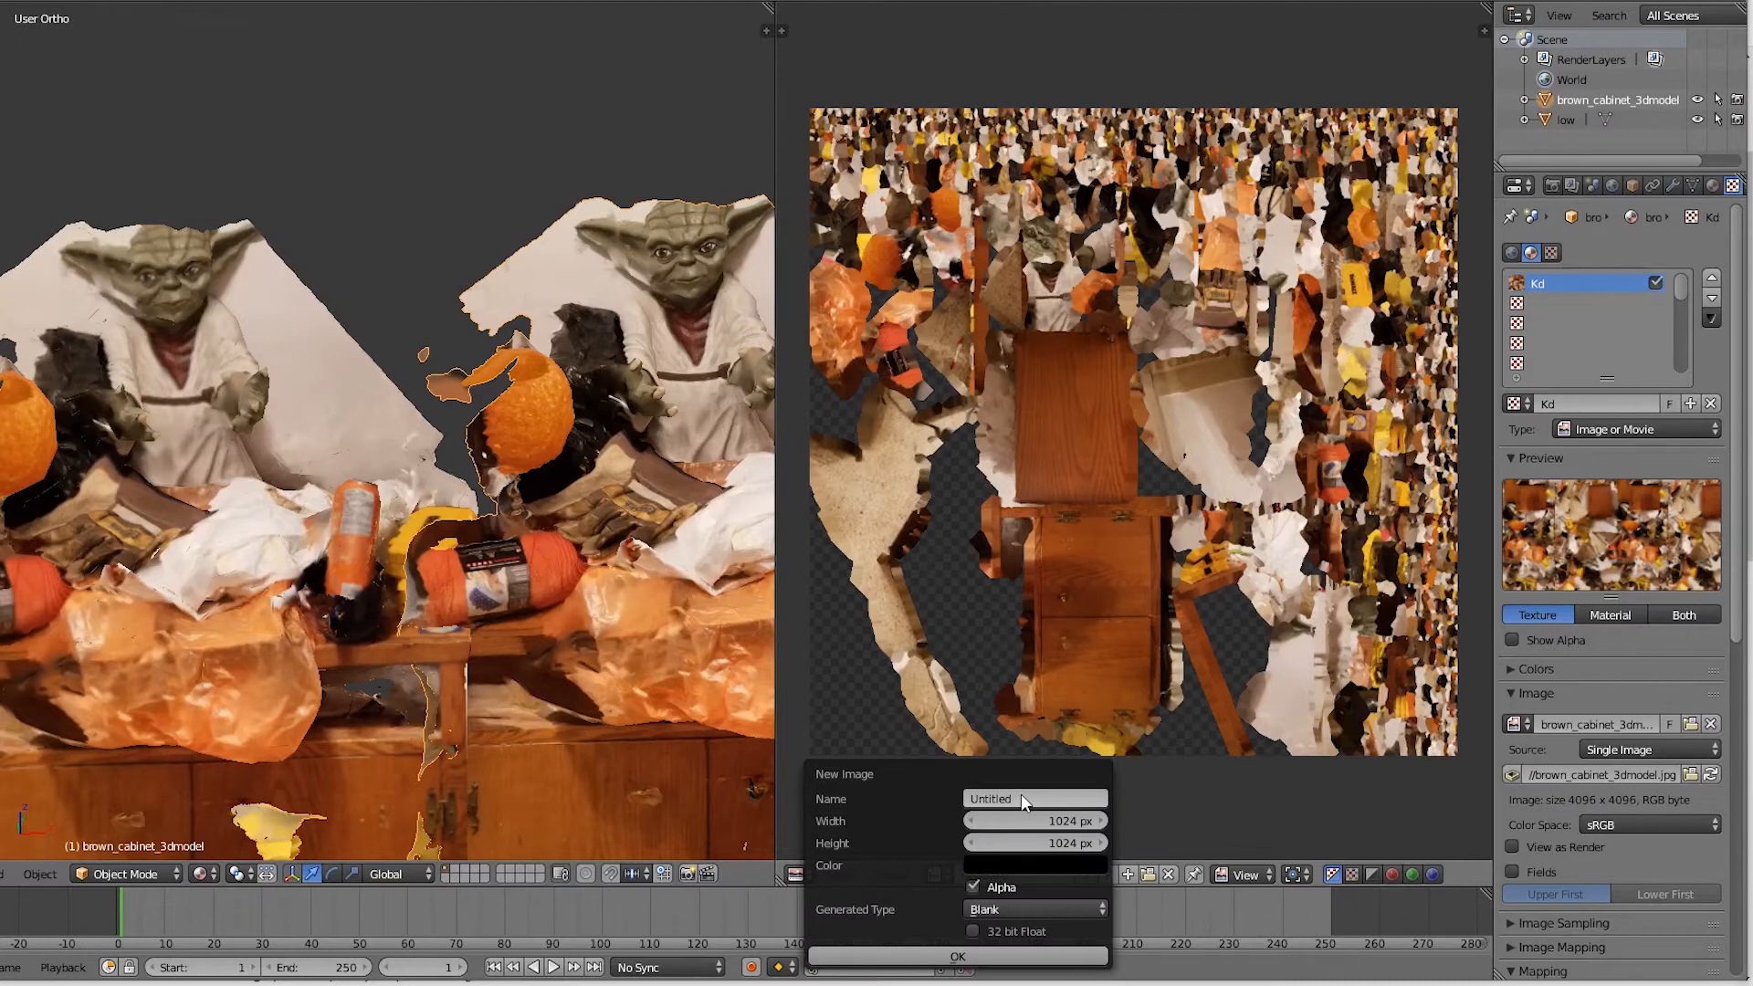
{"action": "type", "text": "newBake"}
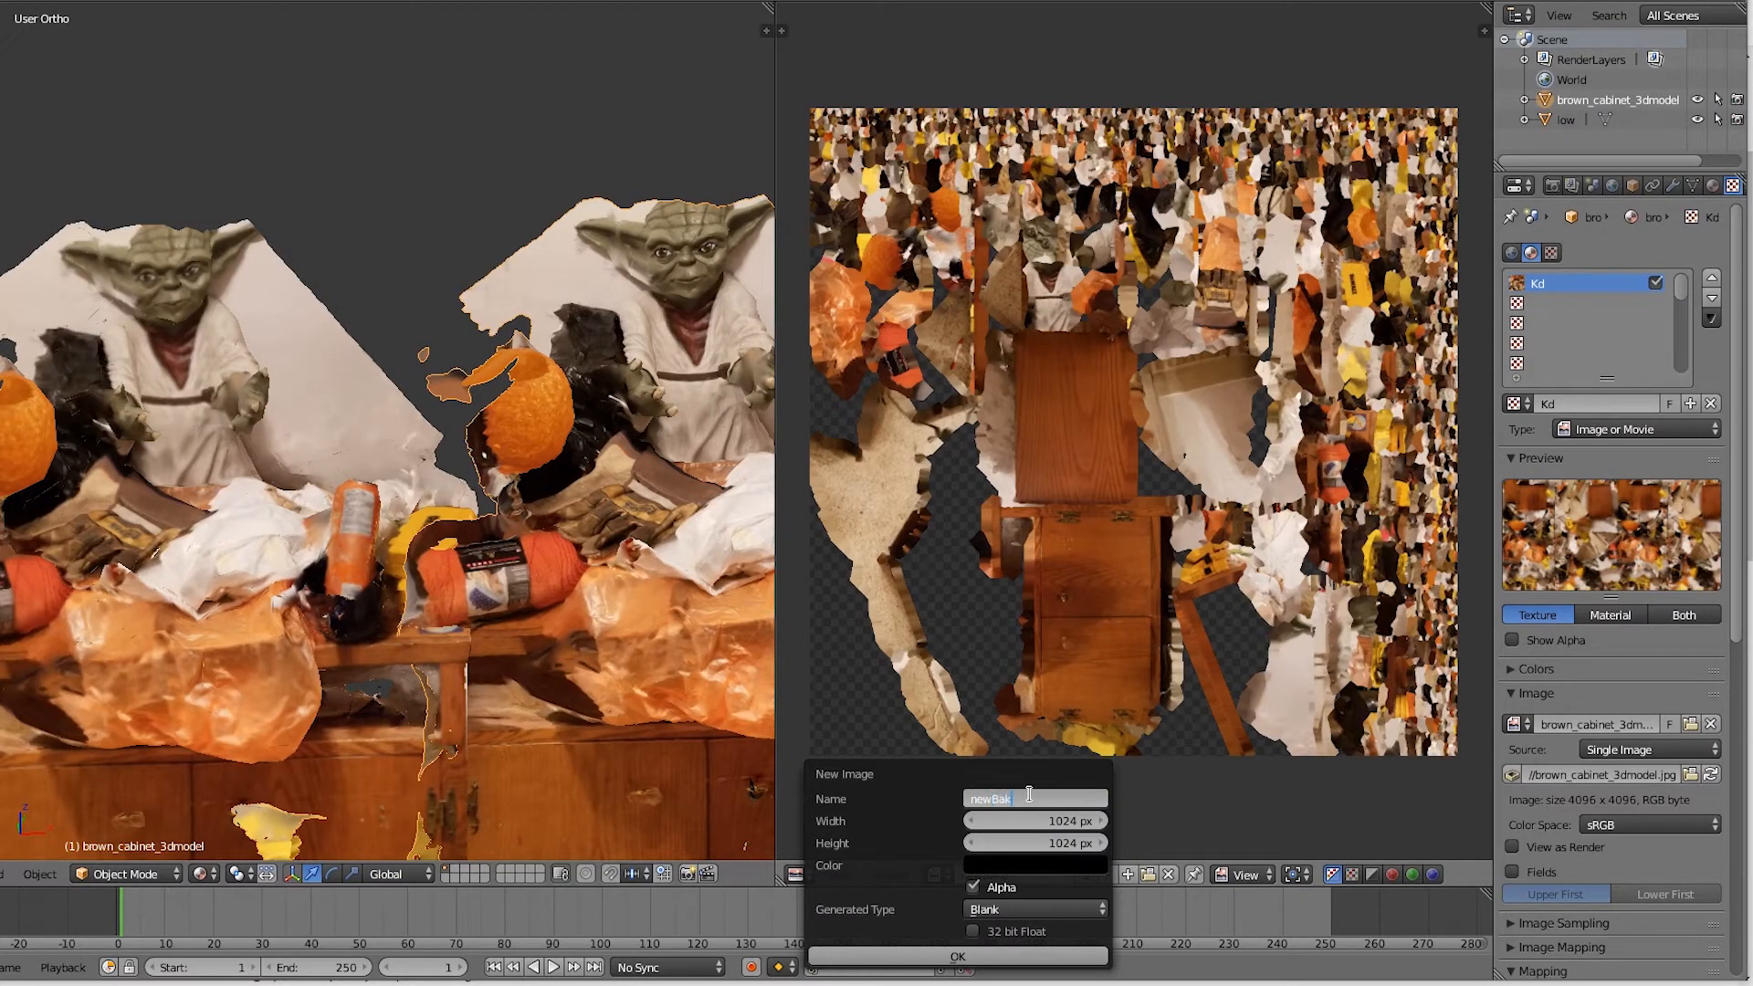
{"action": "left_click", "coordinate": [1034, 821]}
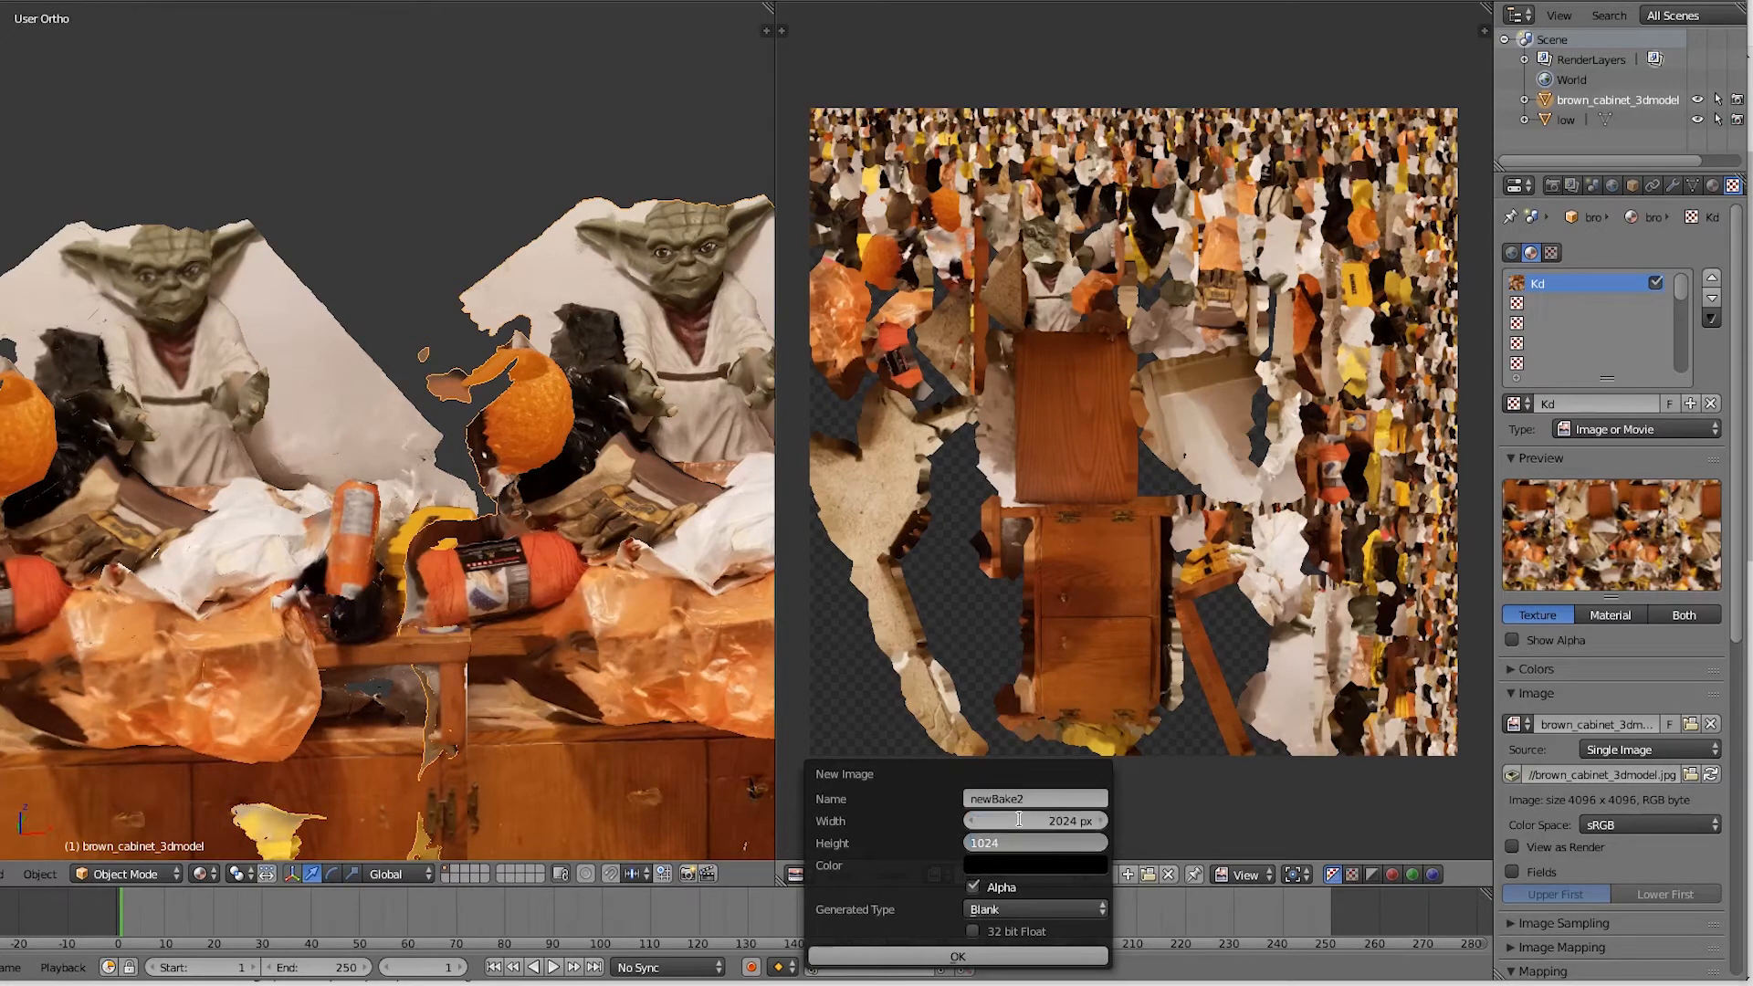
{"action": "left_click", "coordinate": [955, 954]}
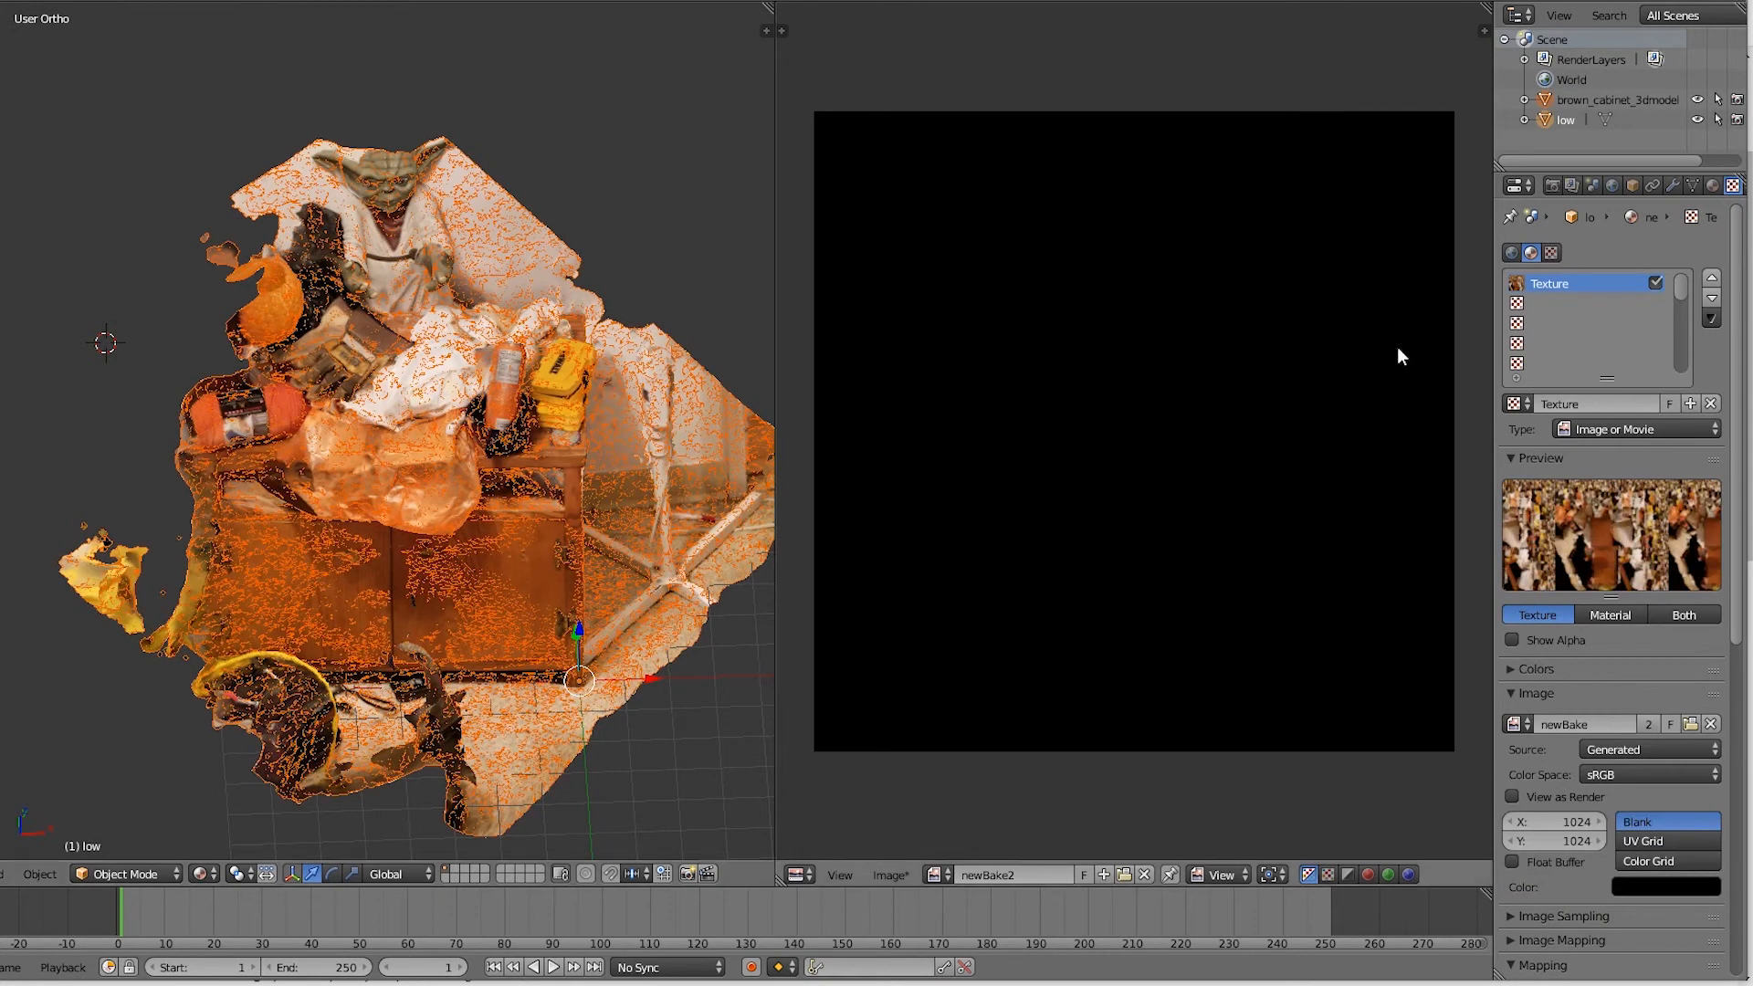
{"action": "mouse_move", "coordinate": [1551, 185]}
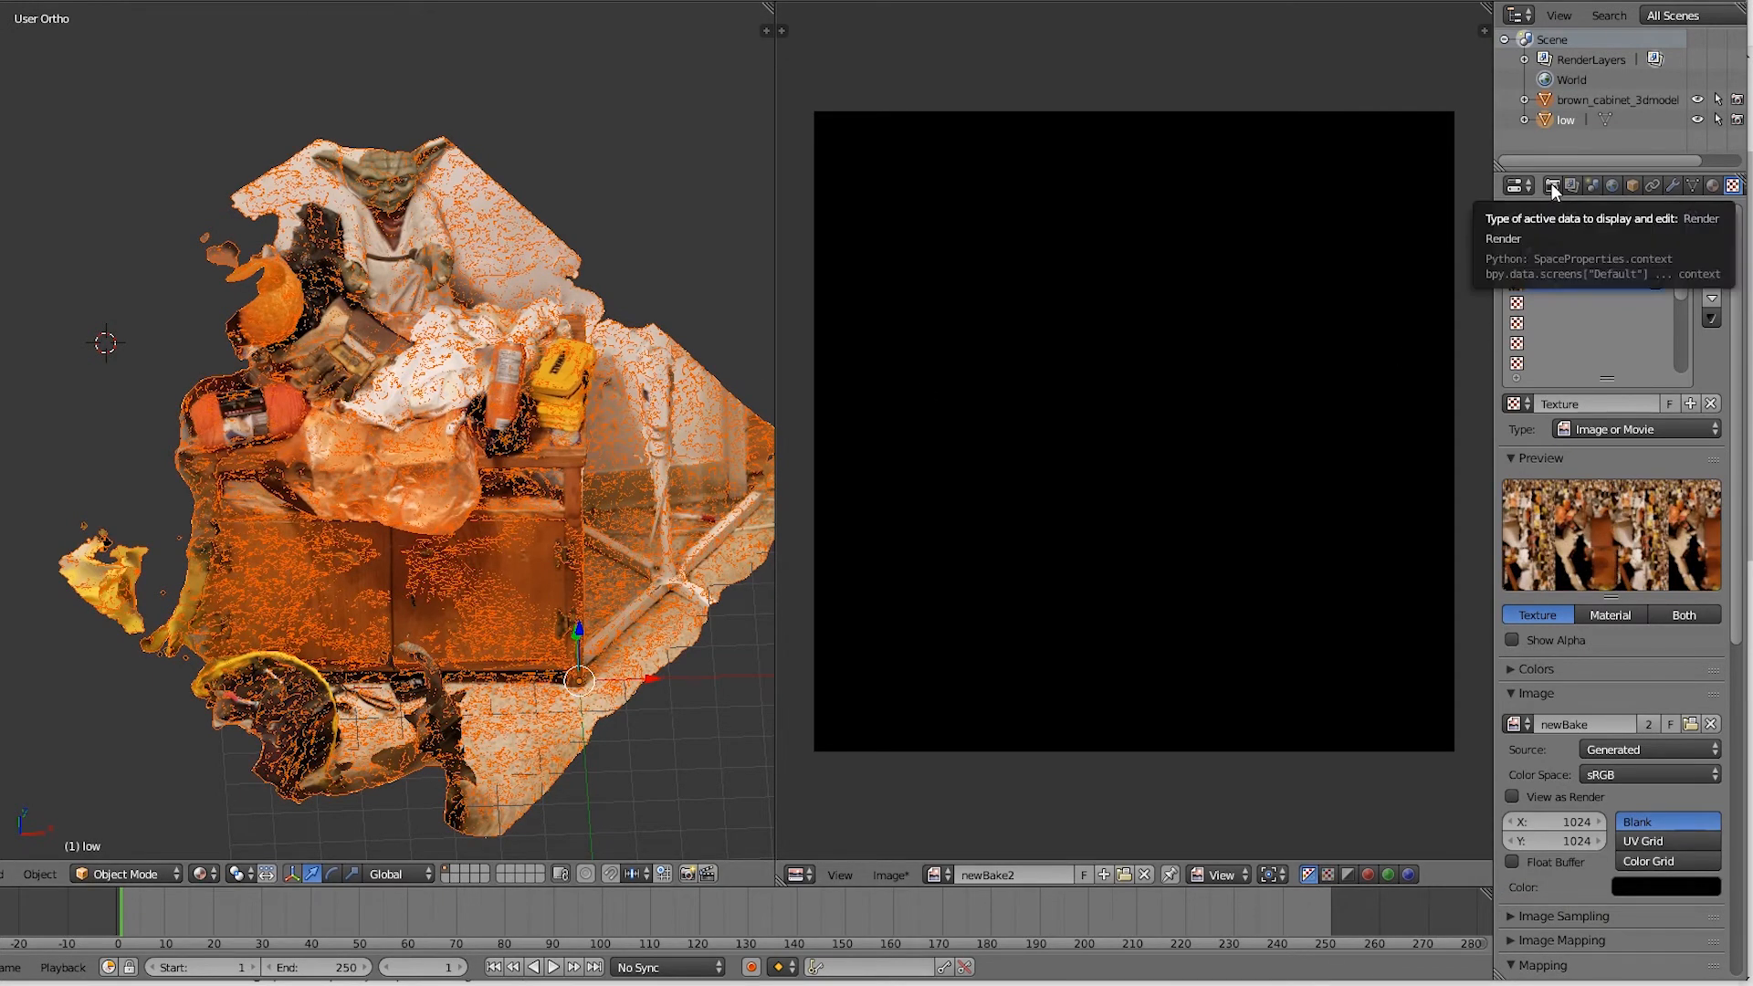
- Run Bake from the Render settings to transfer the cabinet scan texture into newBake2
{"action": "left_click", "coordinate": [1551, 185]}
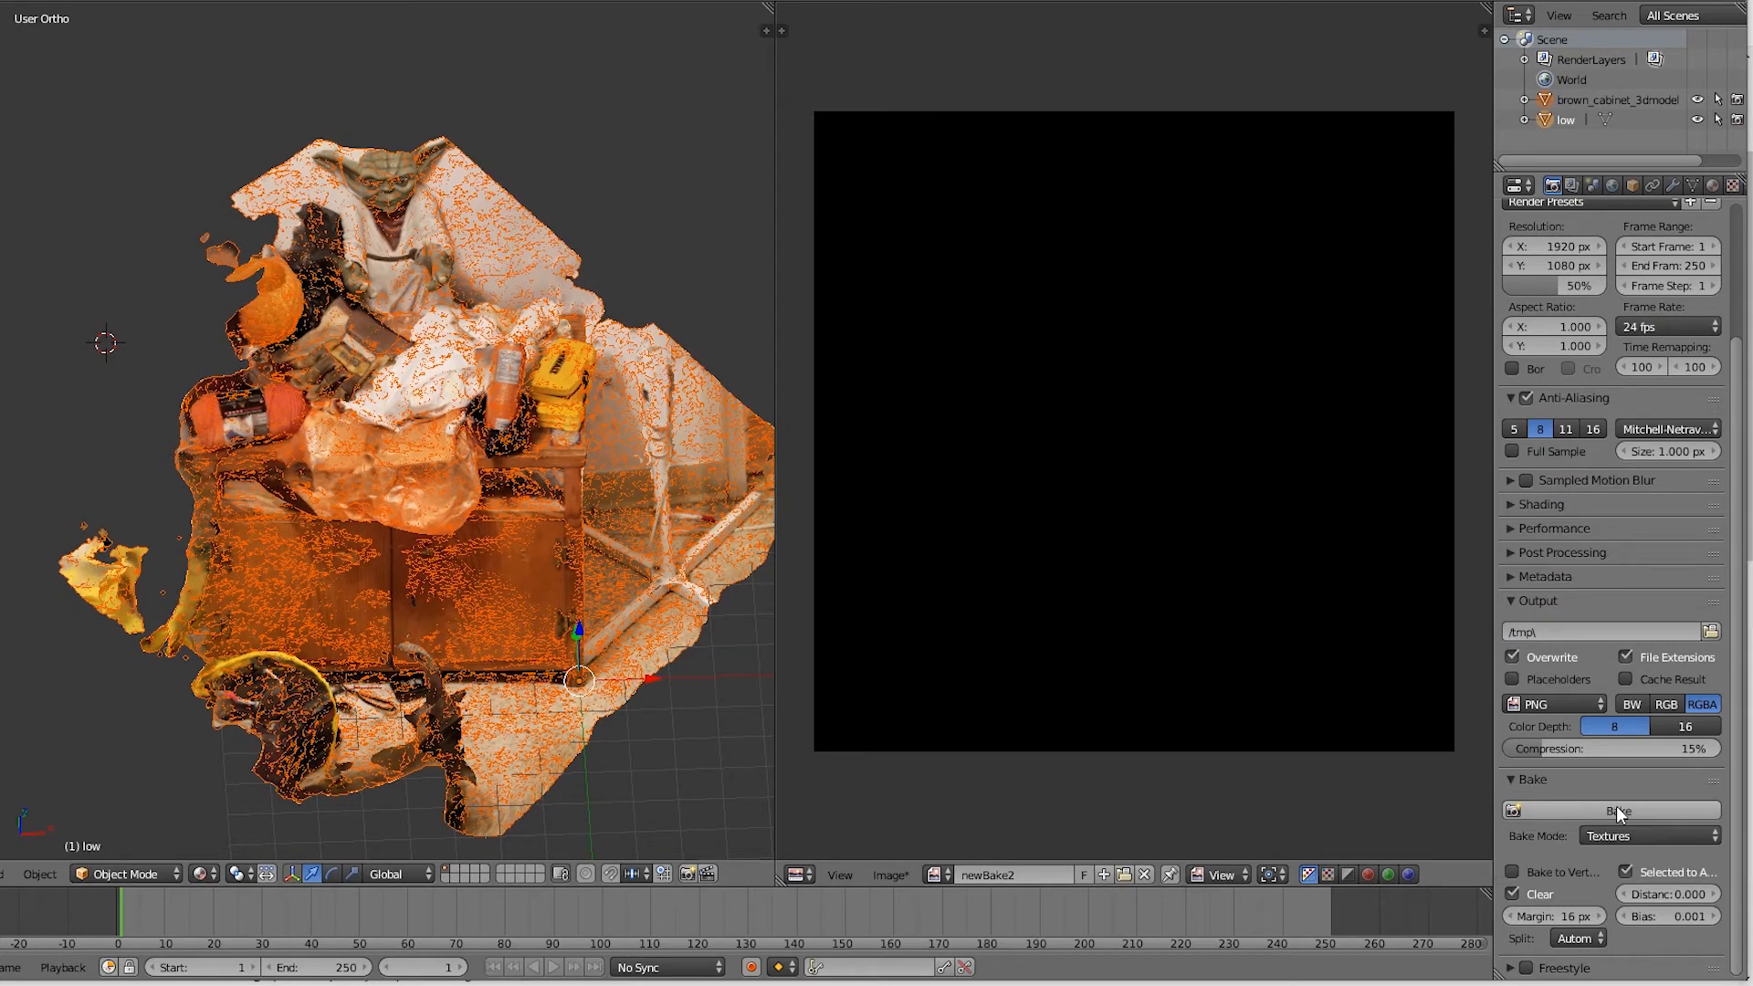
{"action": "left_click", "coordinate": [1613, 811]}
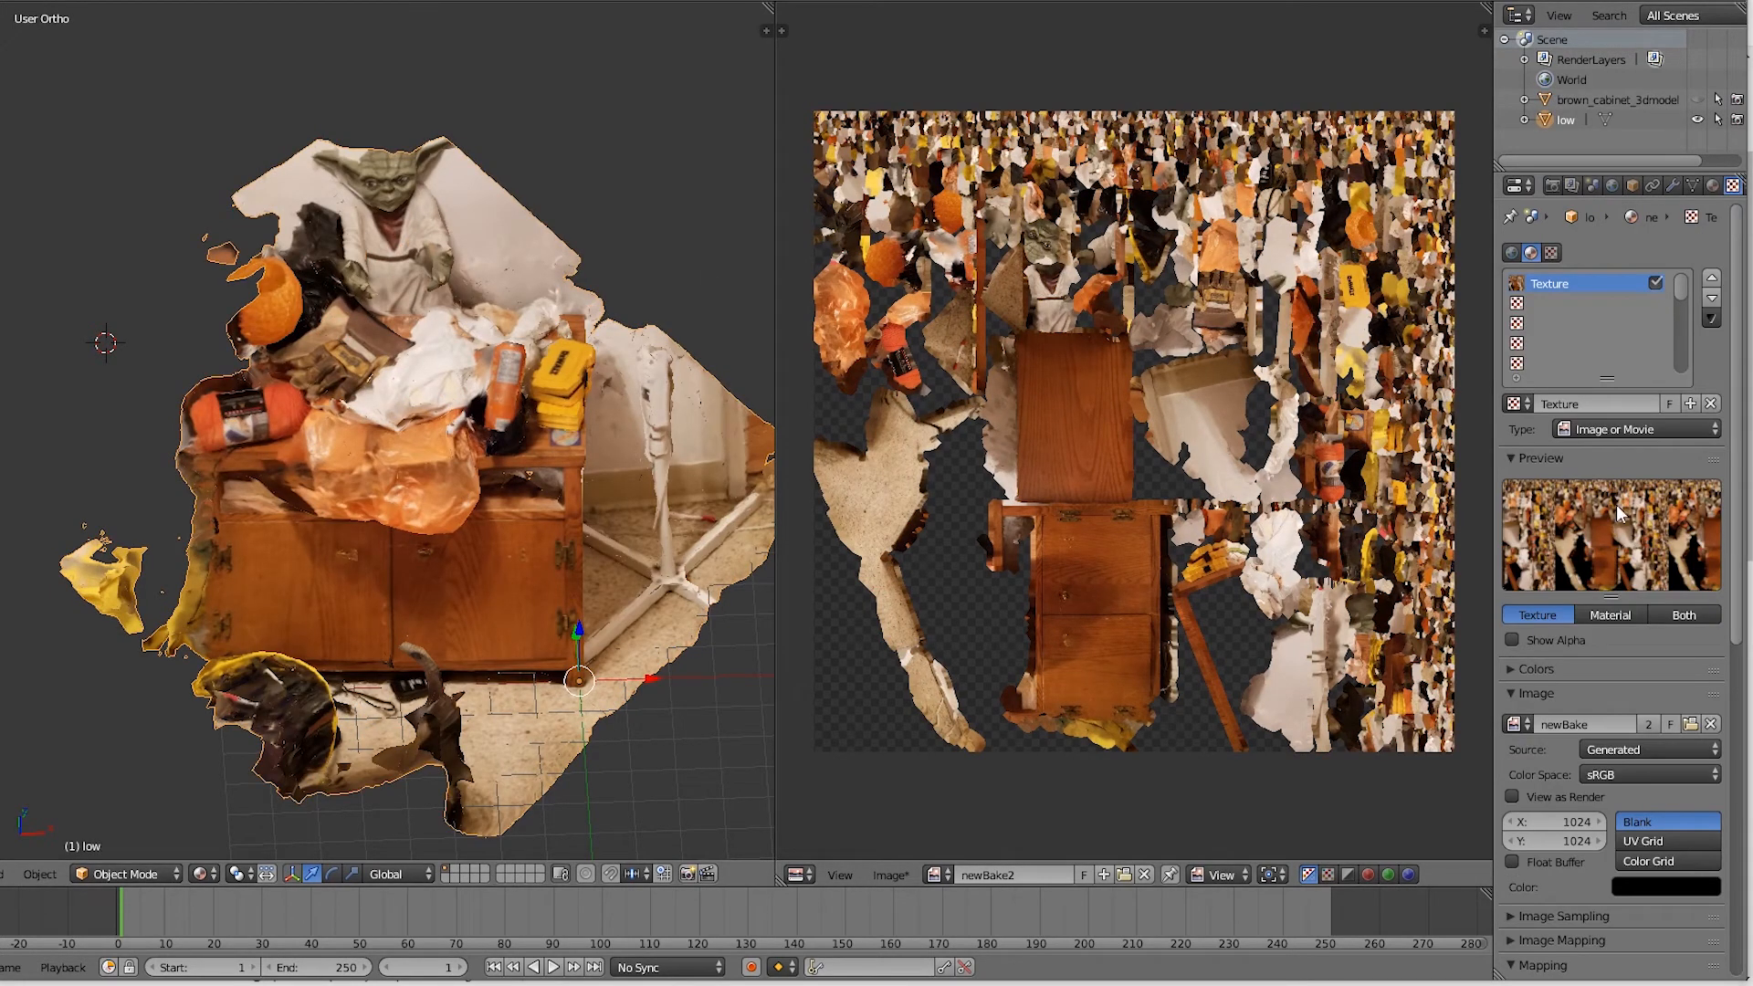
- Switch the low mesh's texture image from newBake to the 2024px newBake2
{"action": "left_click", "coordinate": [1518, 724]}
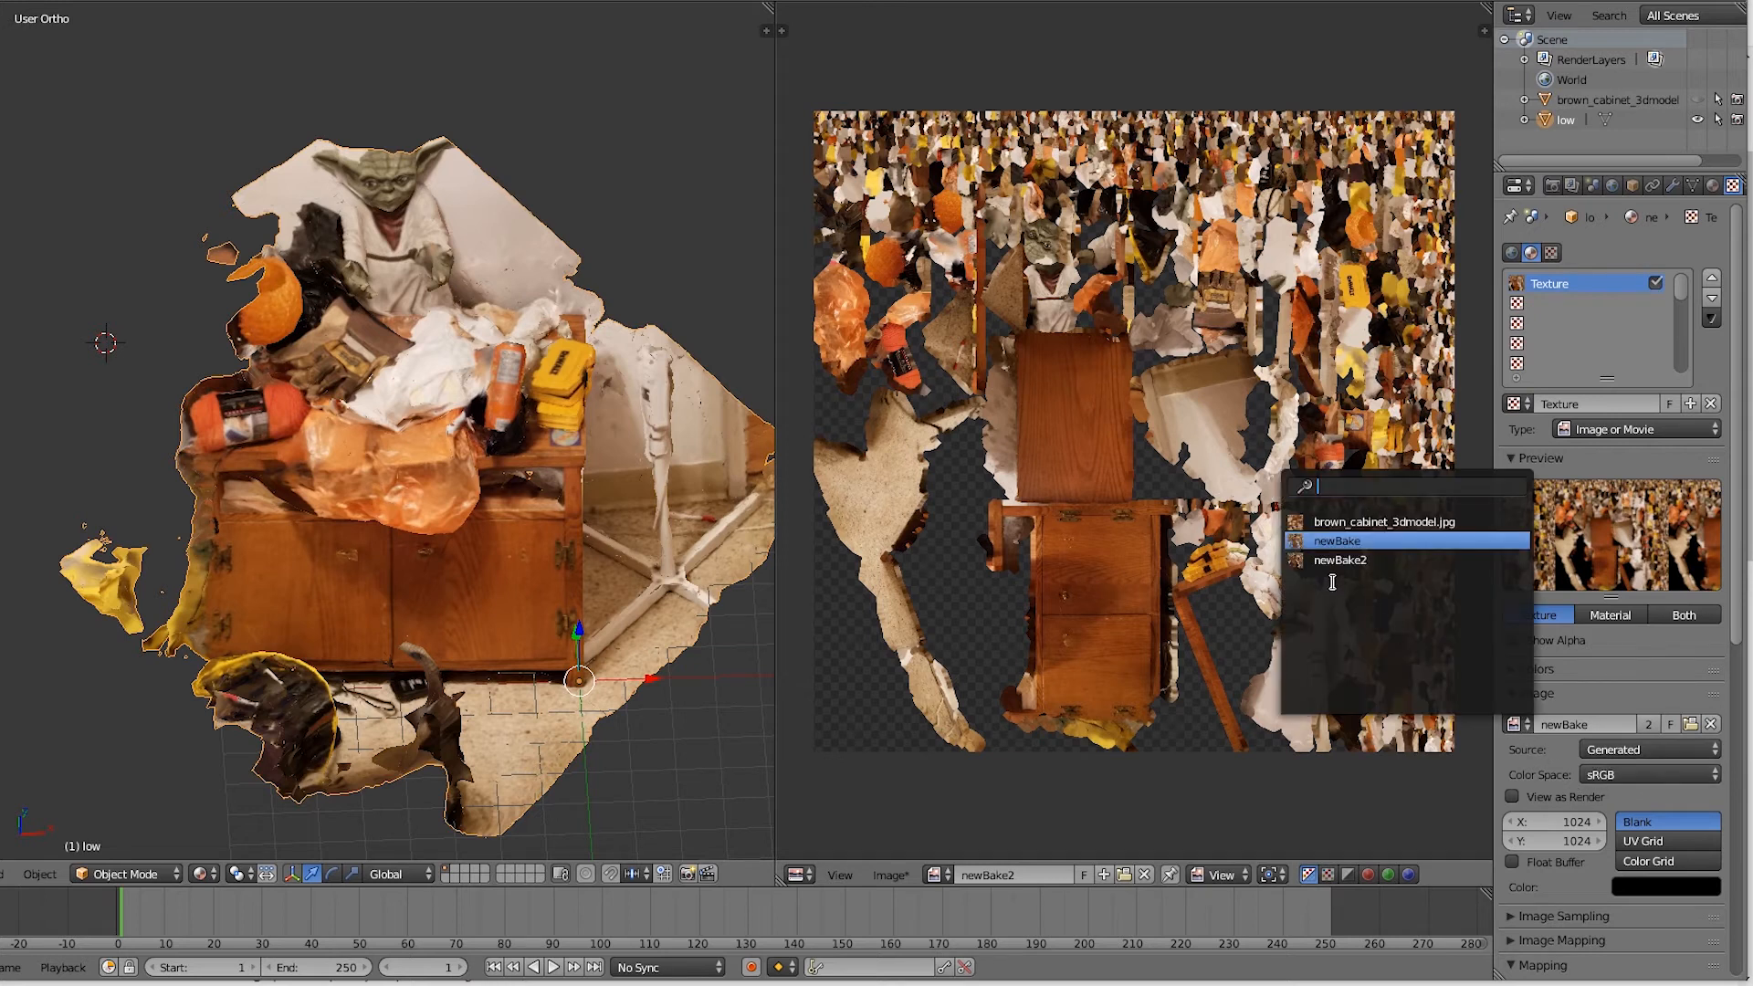
{"action": "left_click", "coordinate": [1340, 560]}
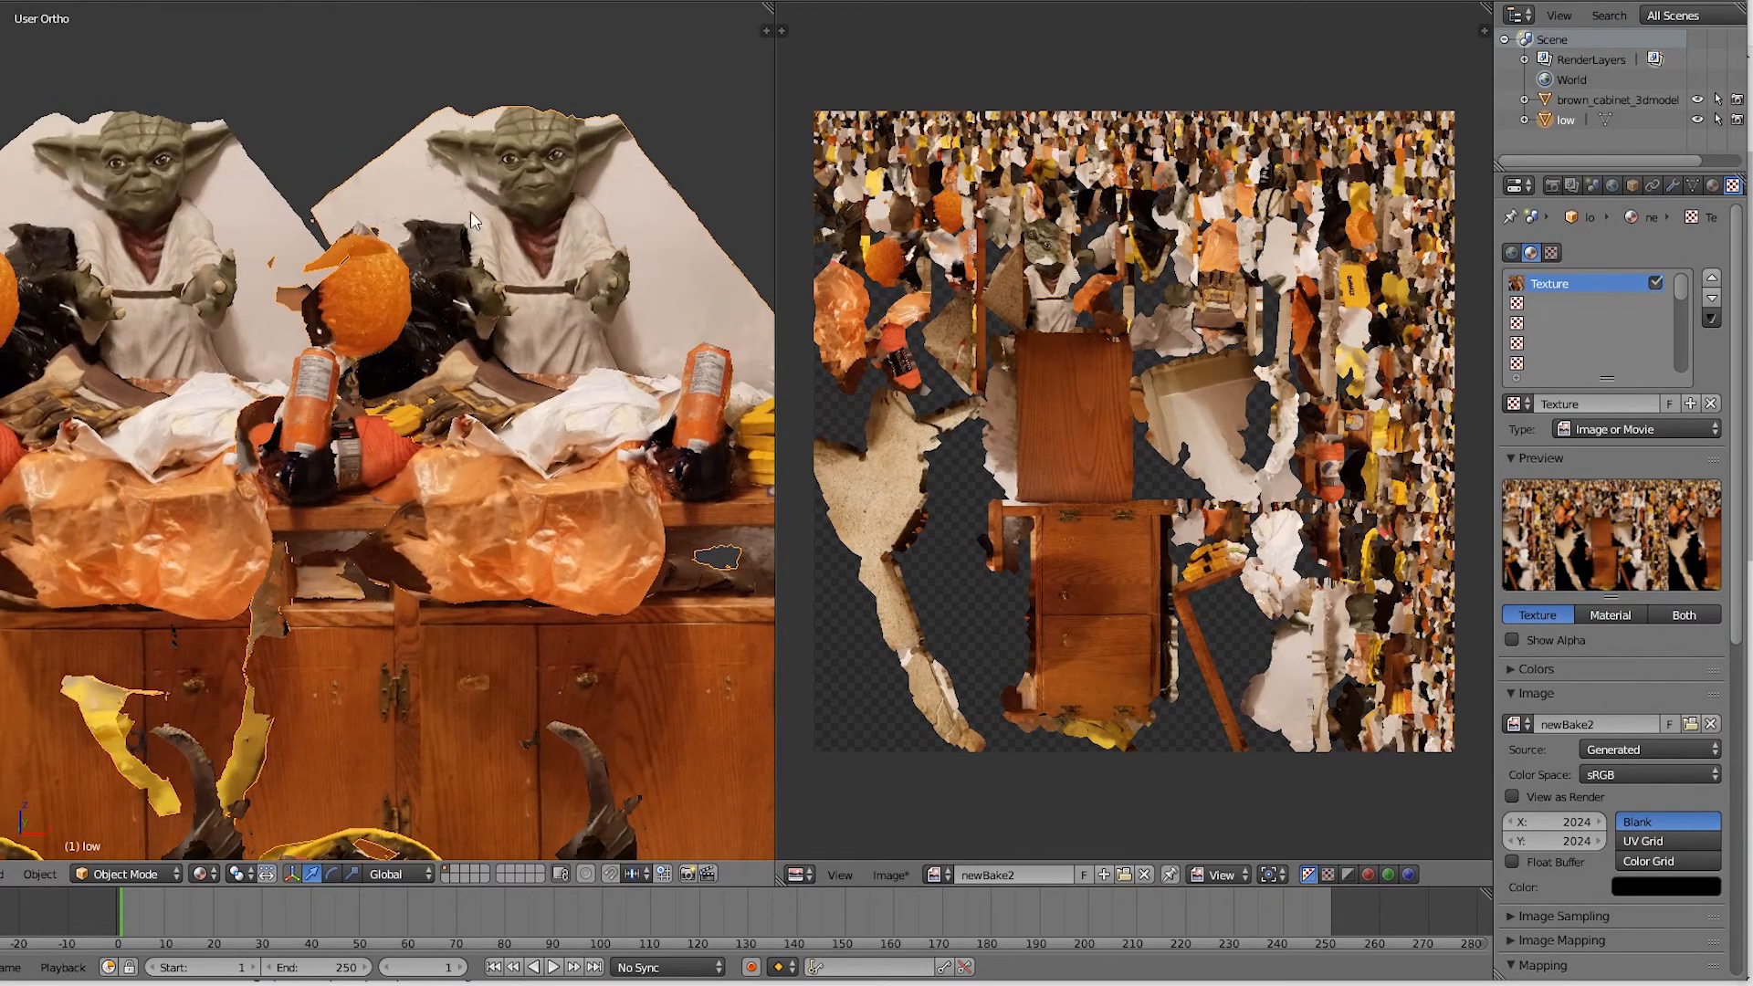
{"action": "mouse_move", "coordinate": [118, 270]}
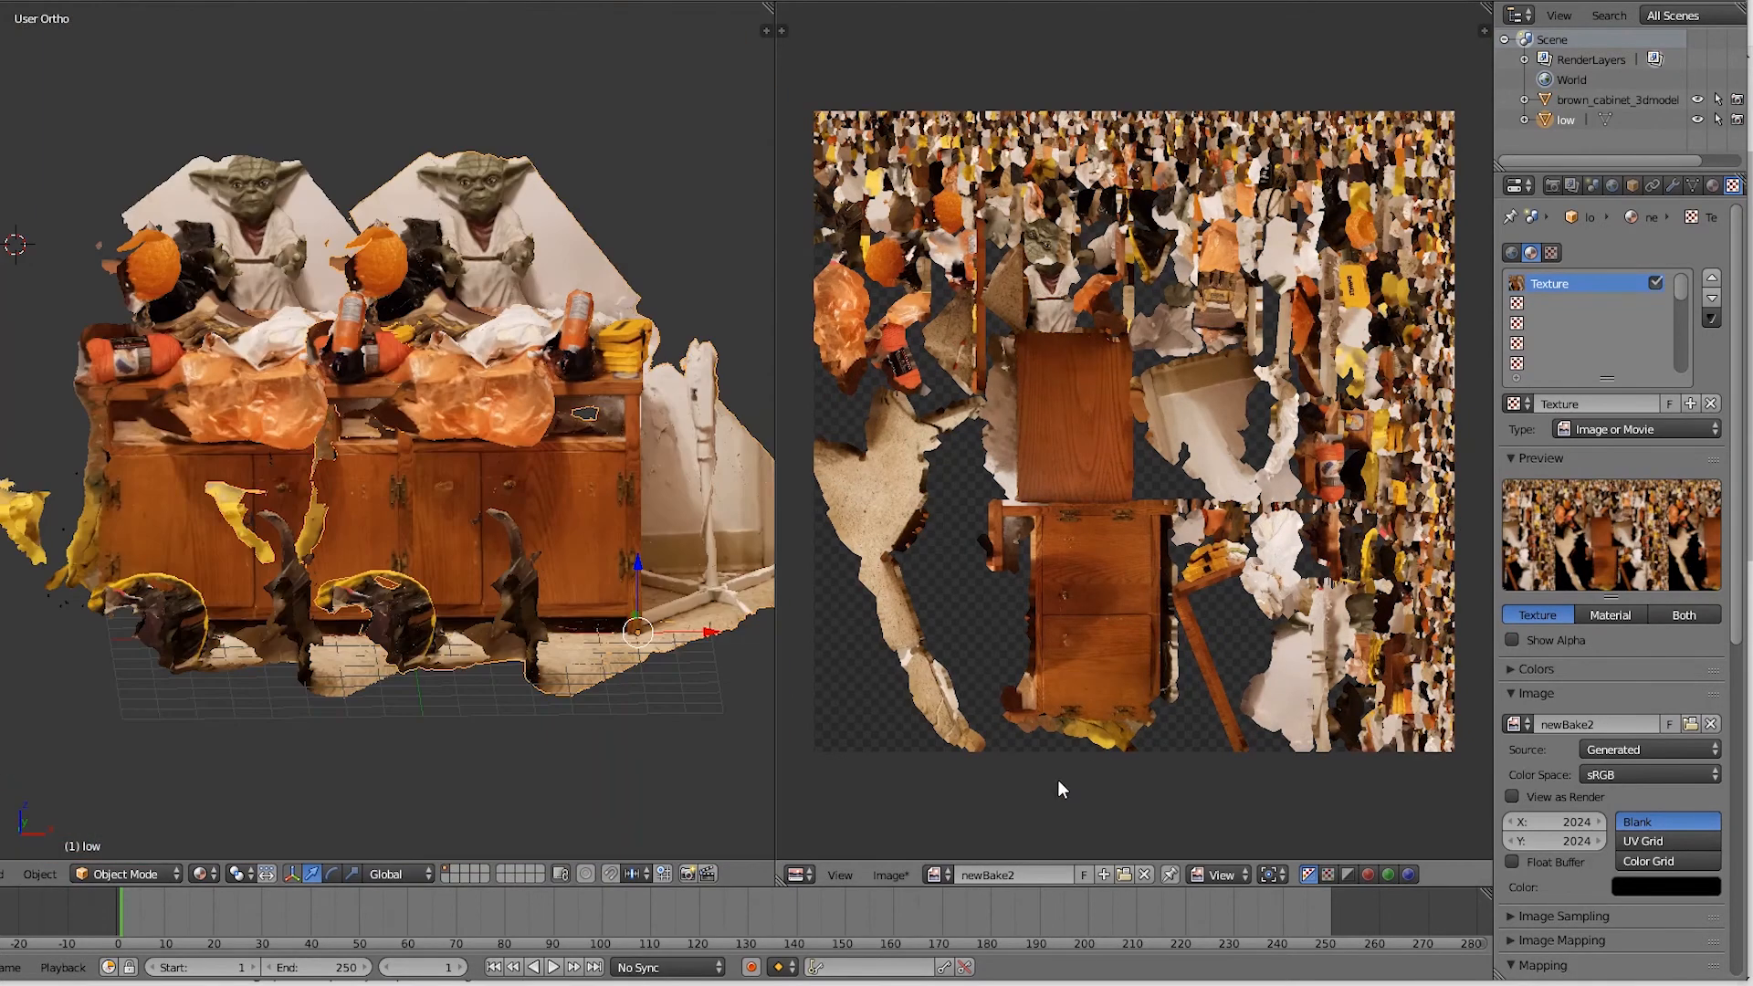
- Select and delete the high-poly brown_cabinet_3dmodel, keeping the textured low mesh
{"action": "left_click", "coordinate": [891, 874]}
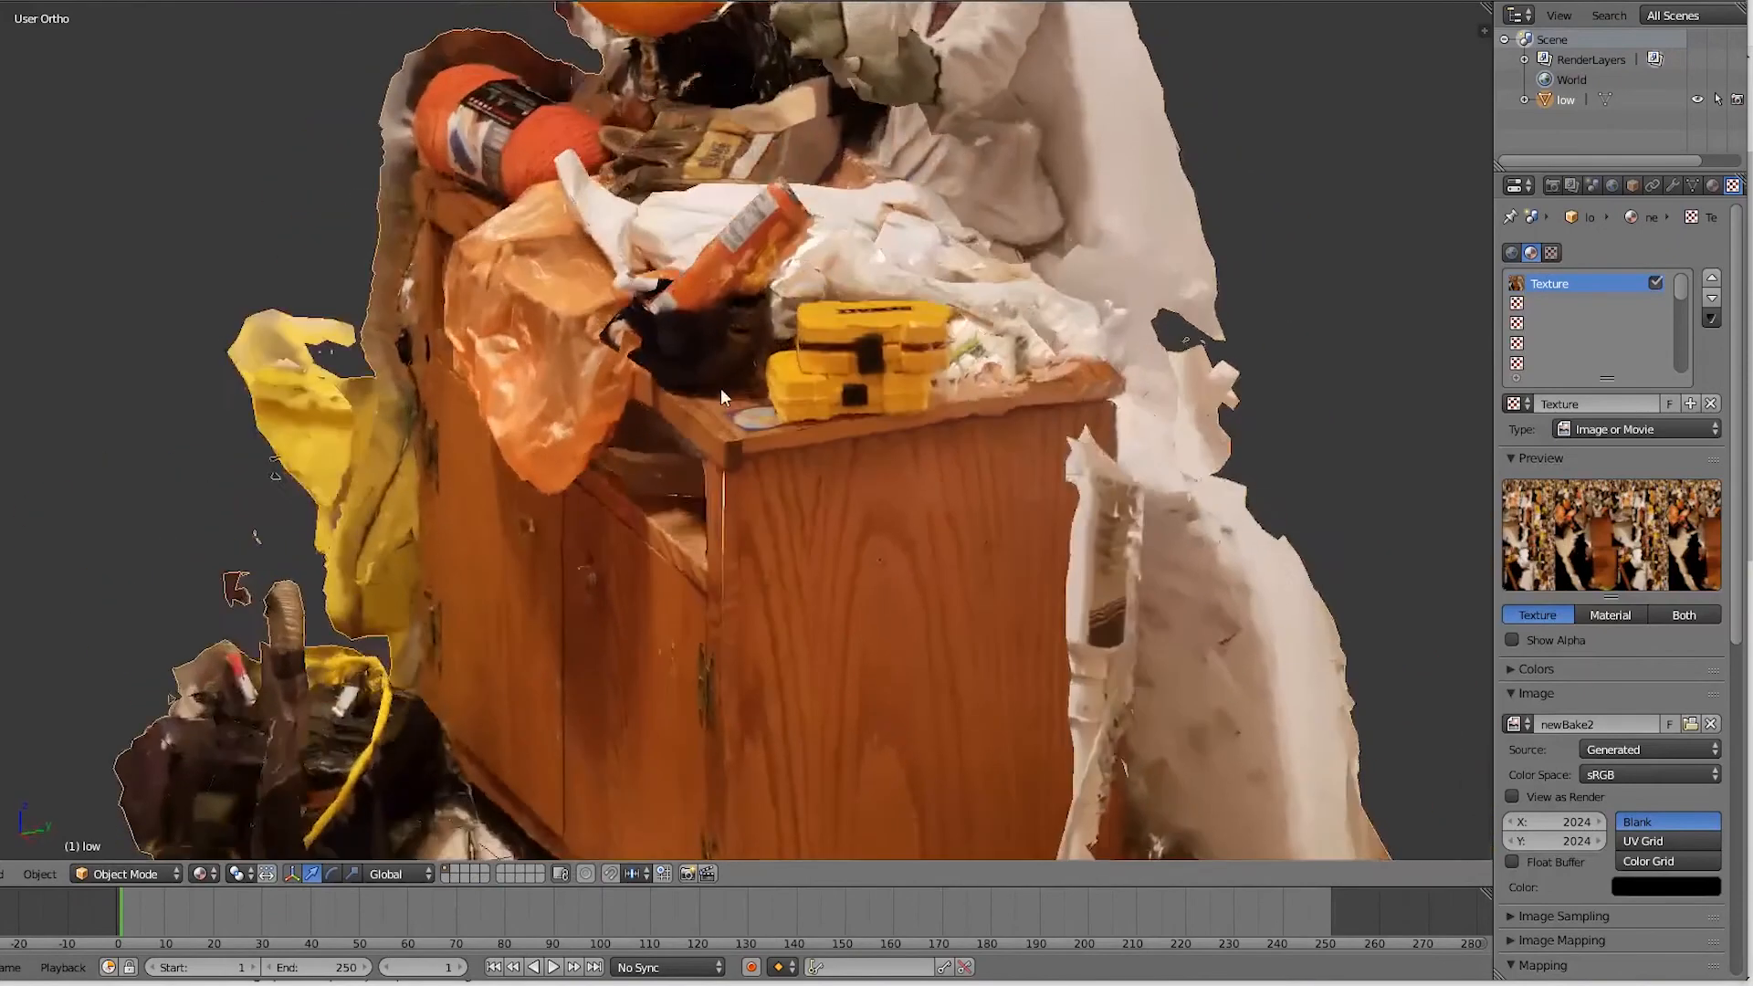
{"action": "scroll", "scroll_direction": "down", "scroll_amount": 3}
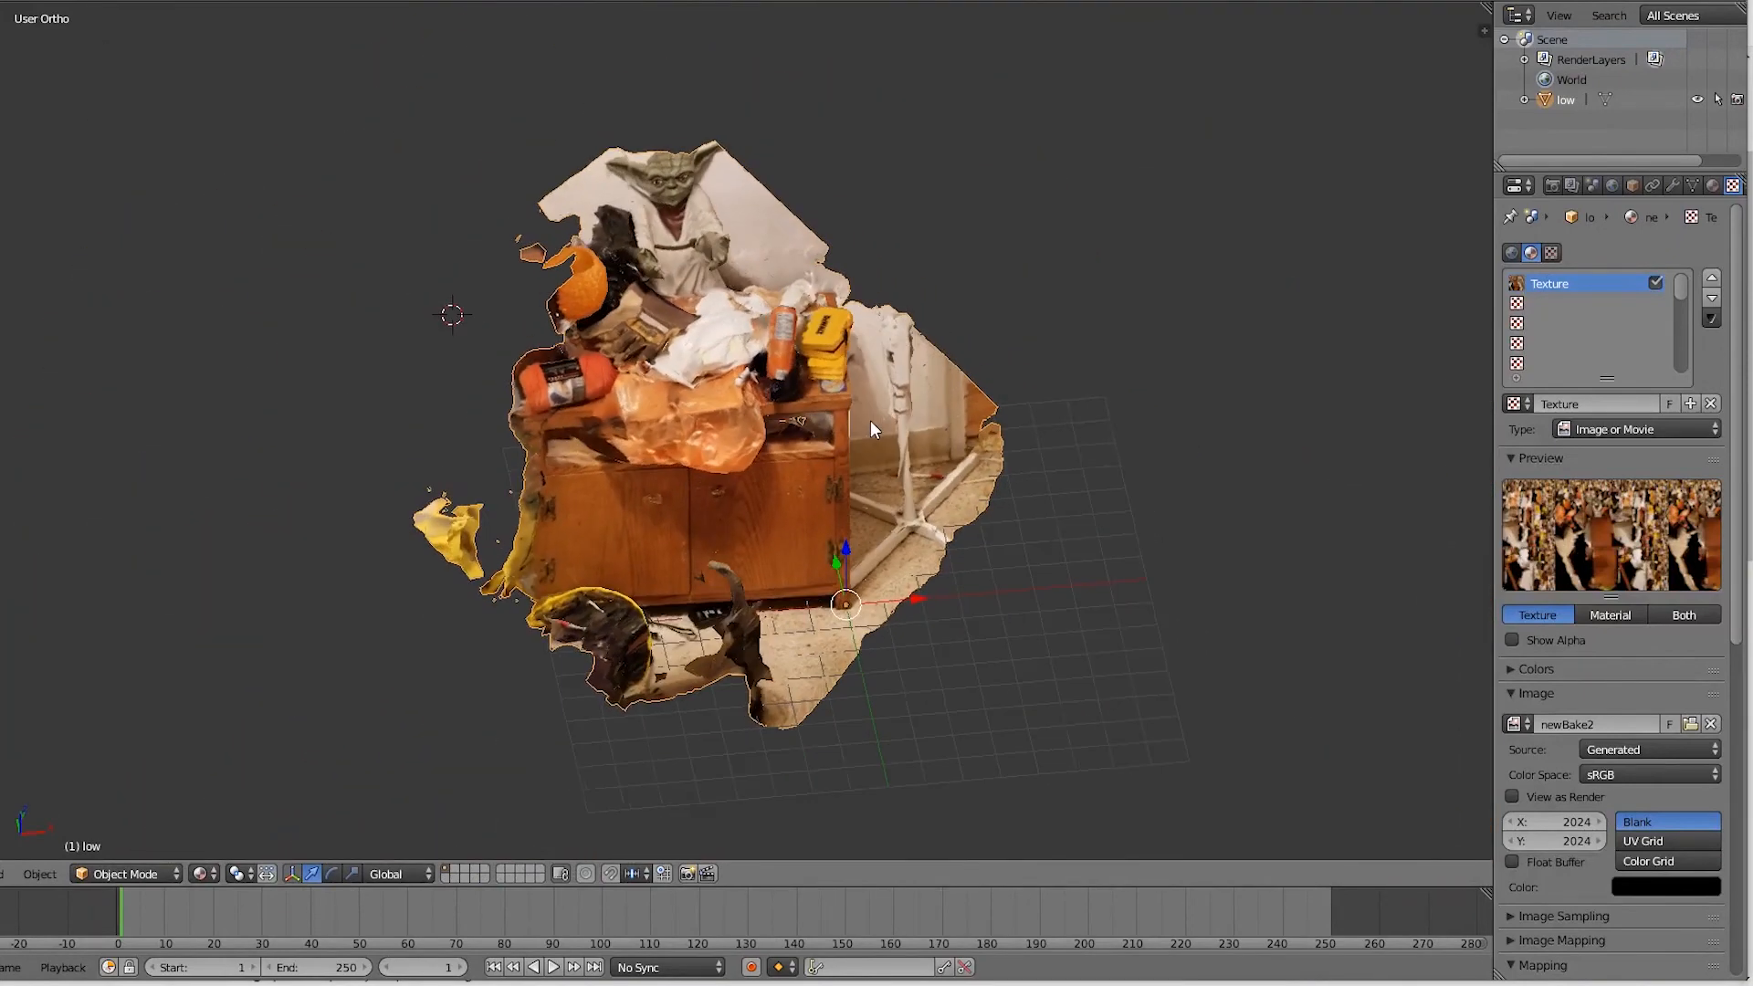
{"action": "left_click_drag", "start_coordinate": [872, 429], "coordinate": [830, 358]}
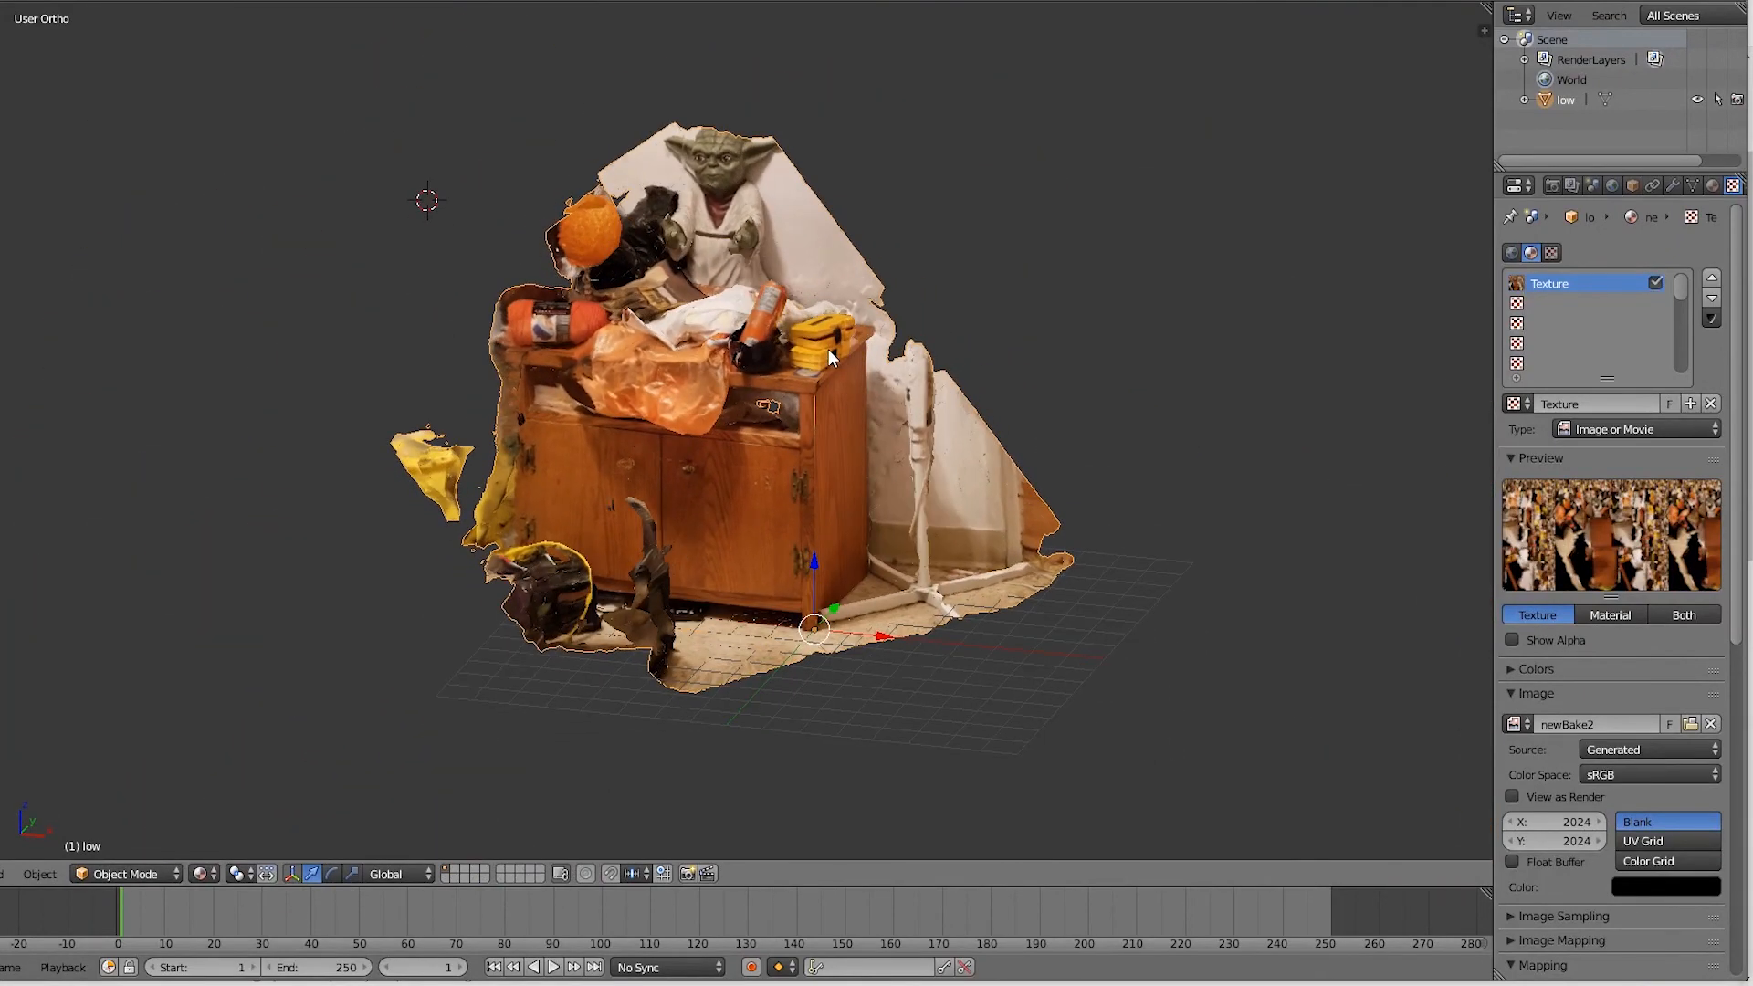